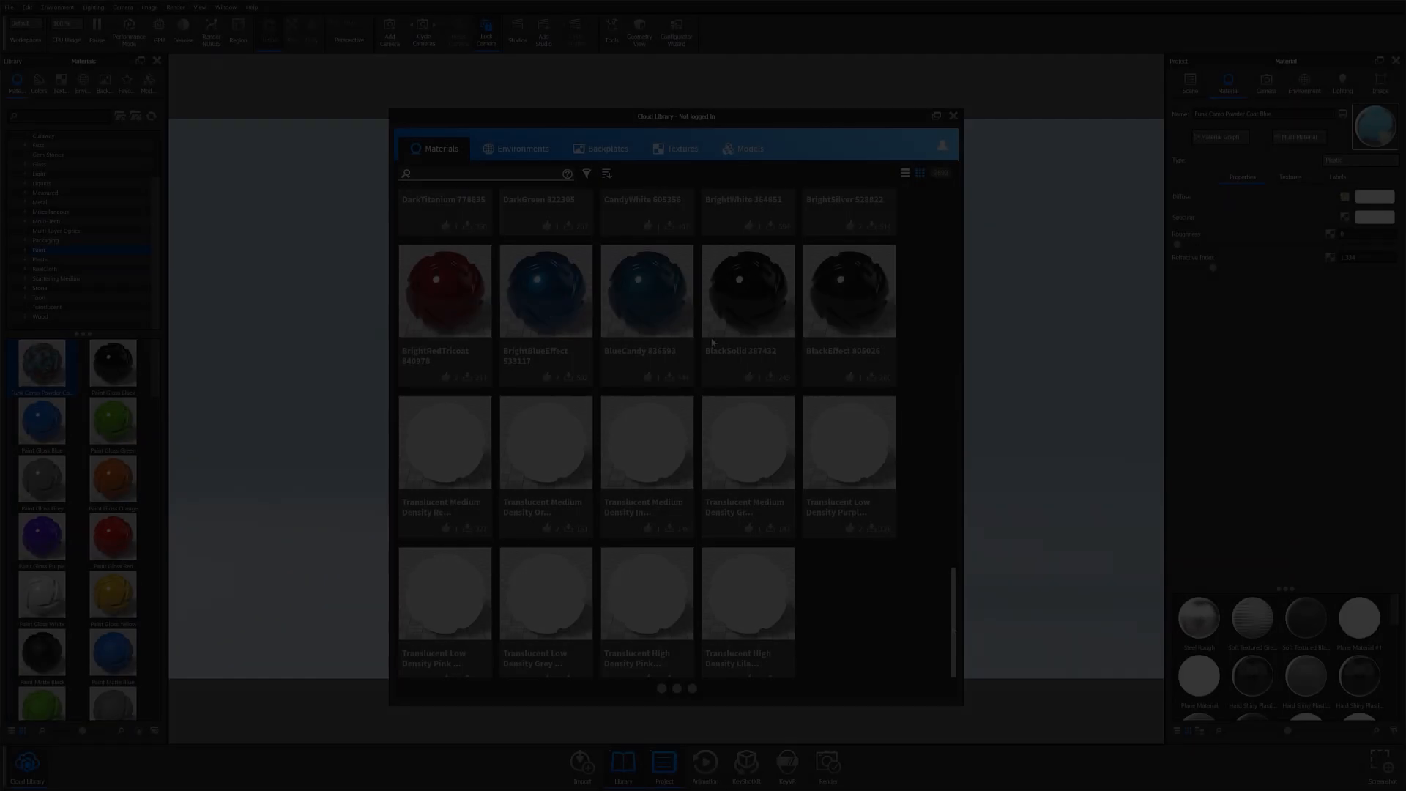
- Browse shared environments, textures and models, then close the Resin 3D Print Red details
click(515, 148)
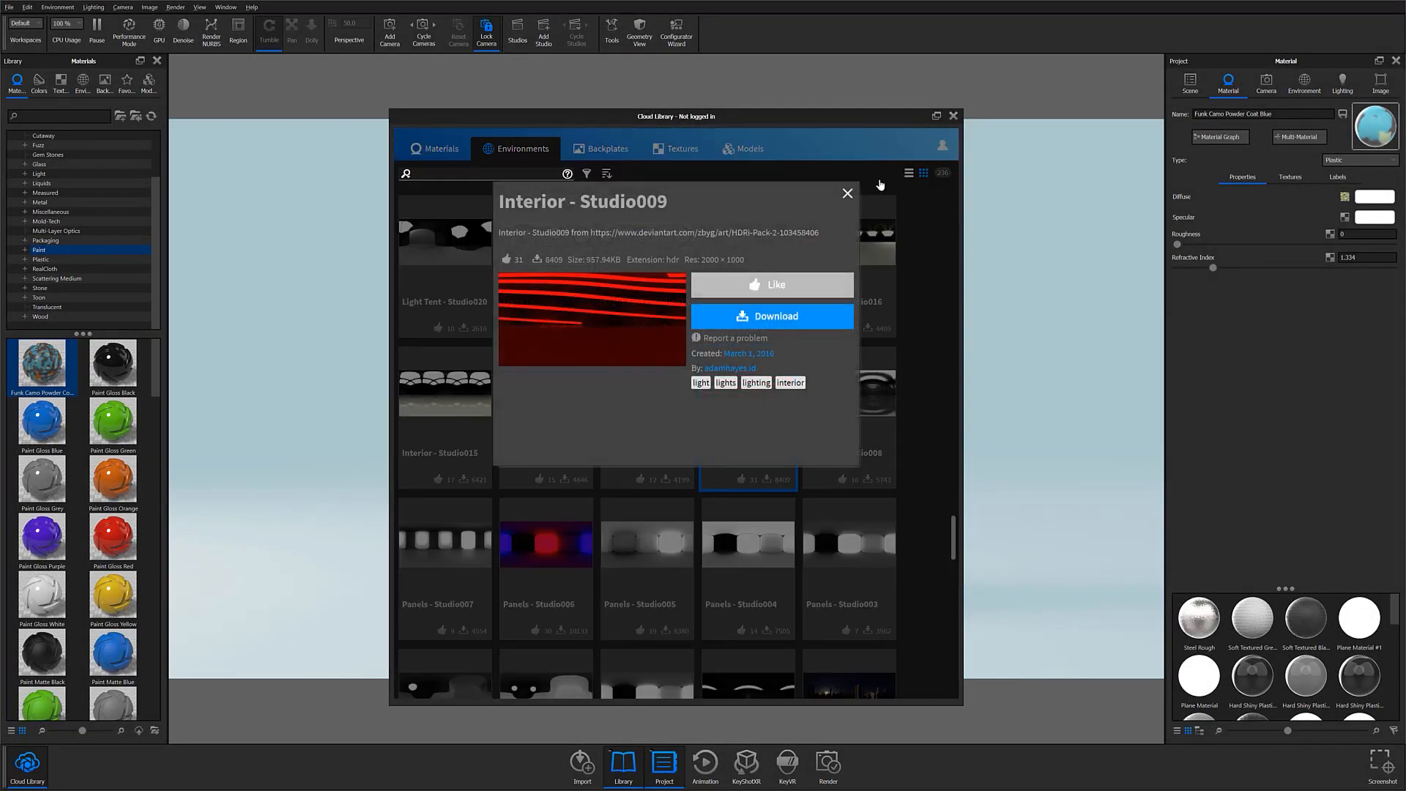
click(680, 148)
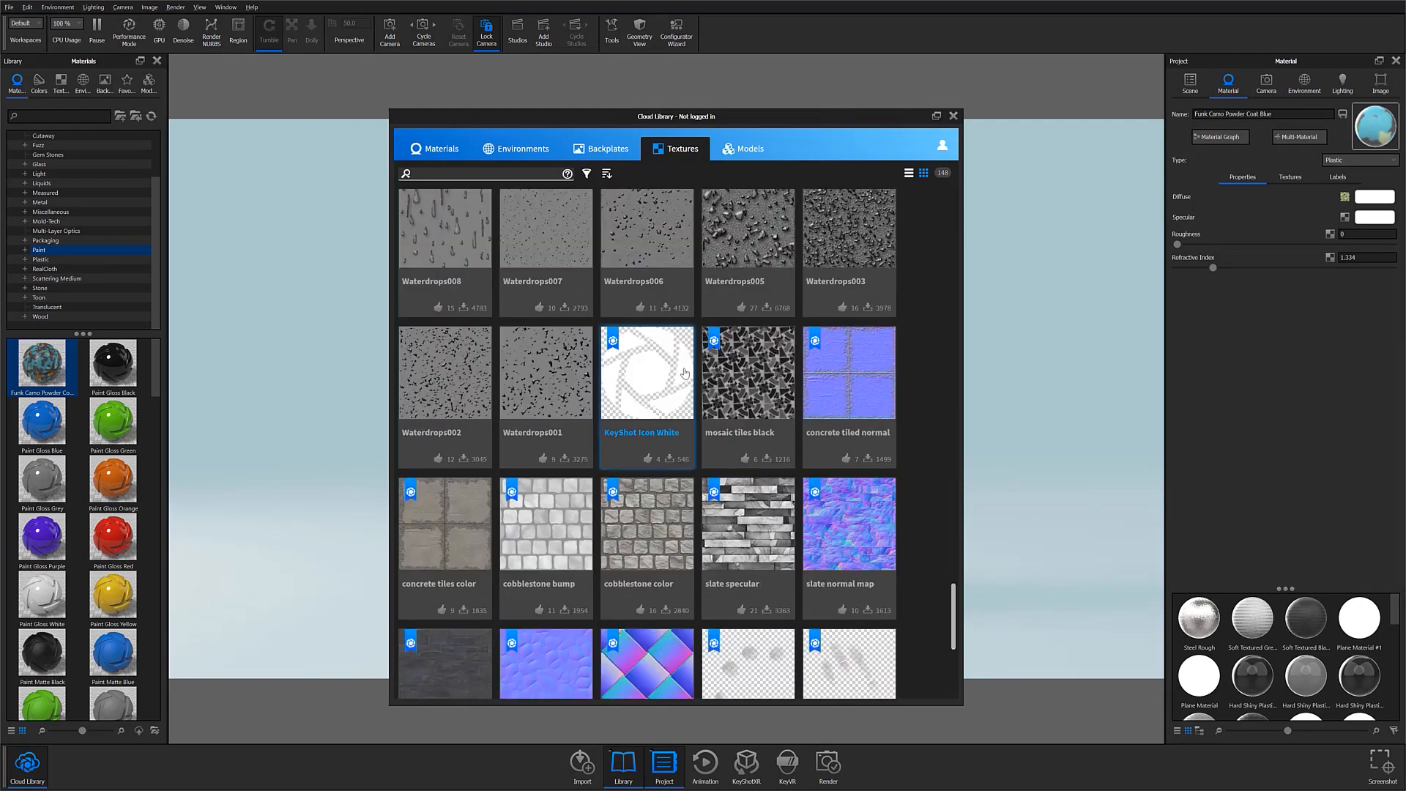
click(747, 148)
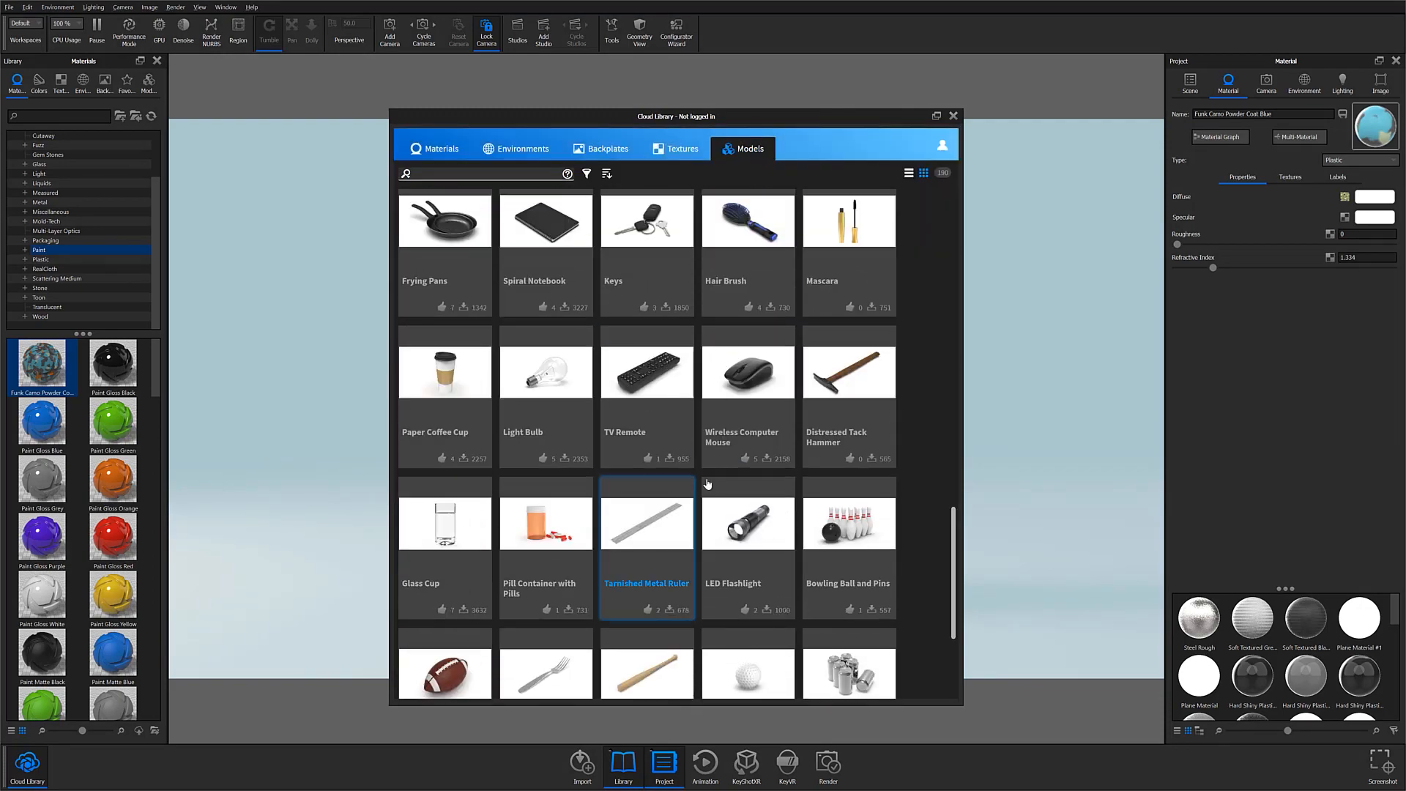
scroll(down, 3)
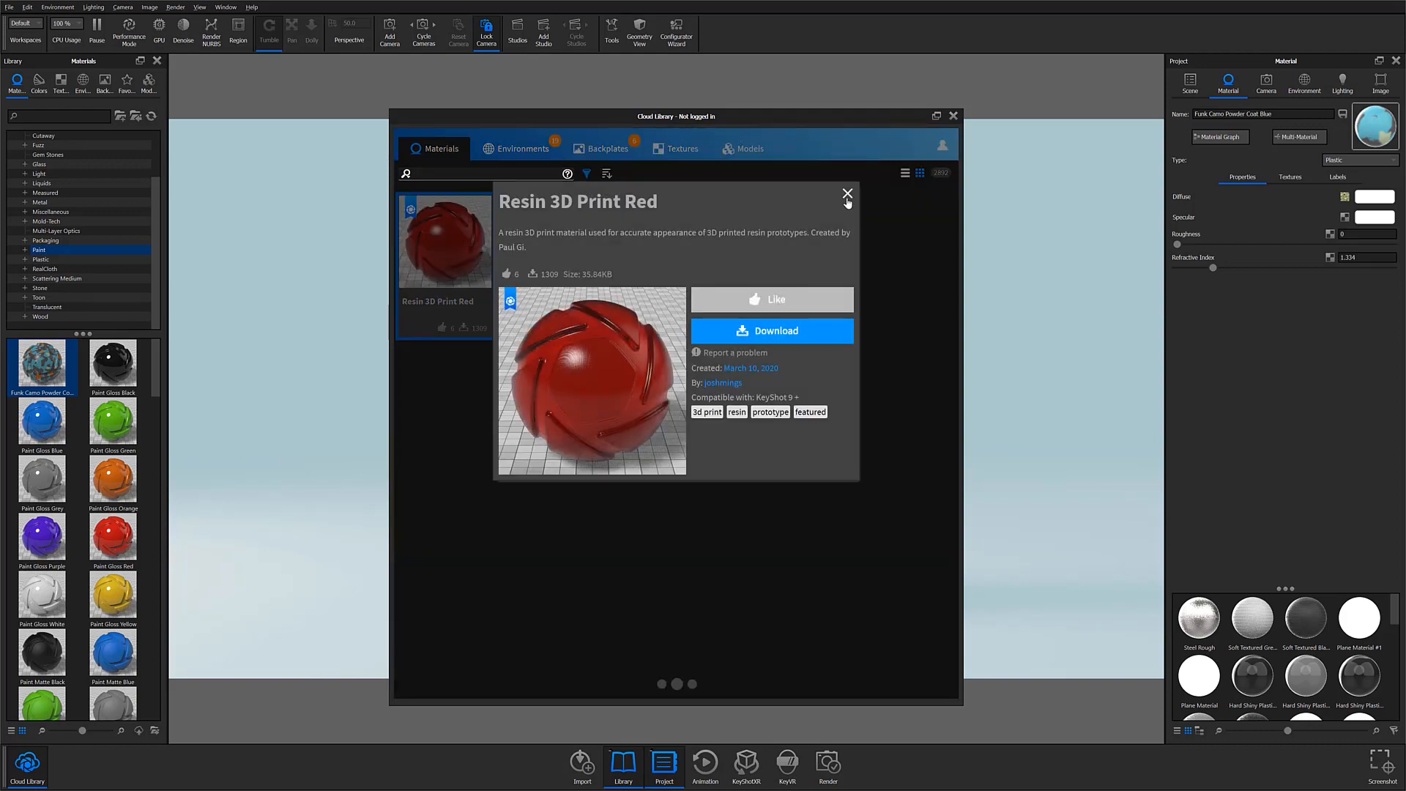
click(844, 194)
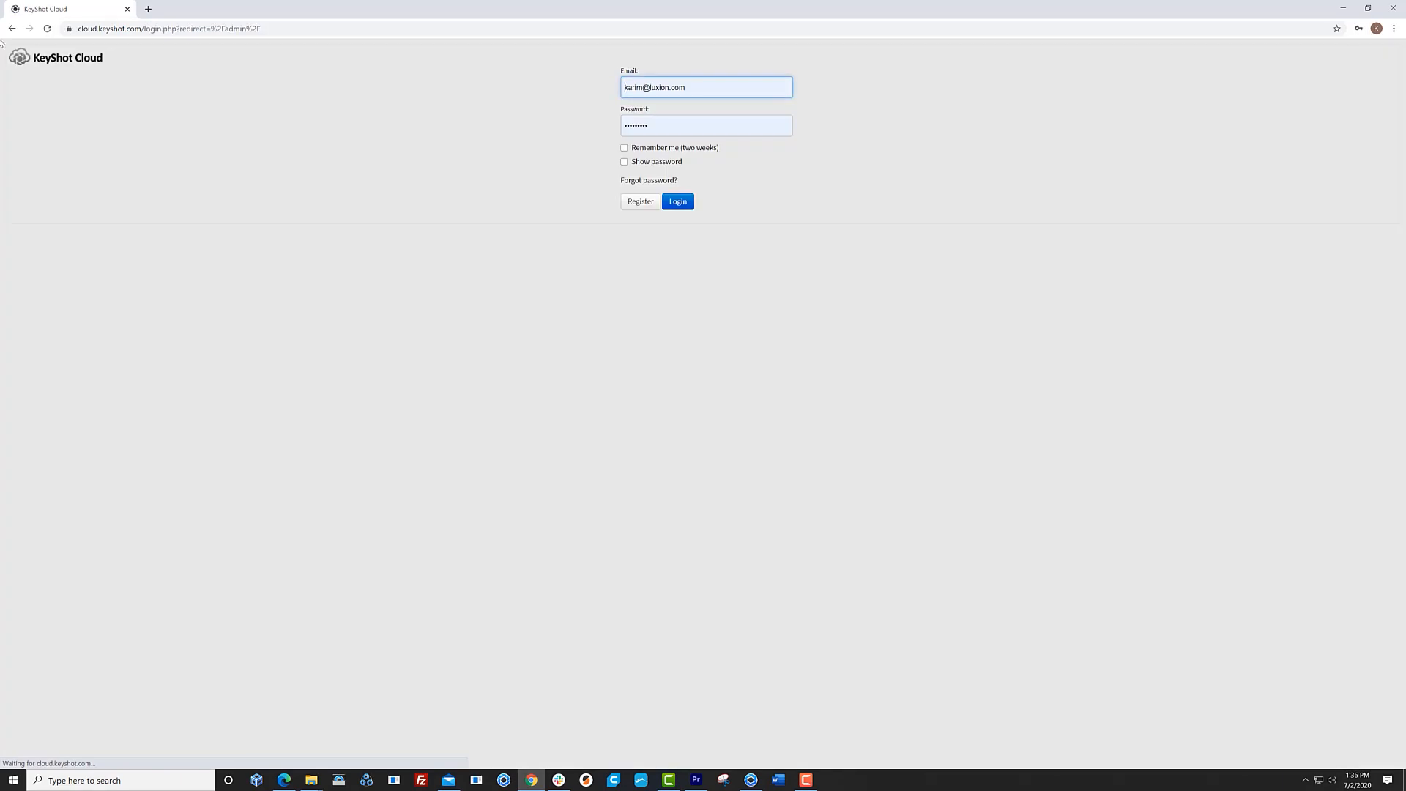
- Log in to KeyShot Cloud and review the admin list of 27 reported resources
click(677, 201)
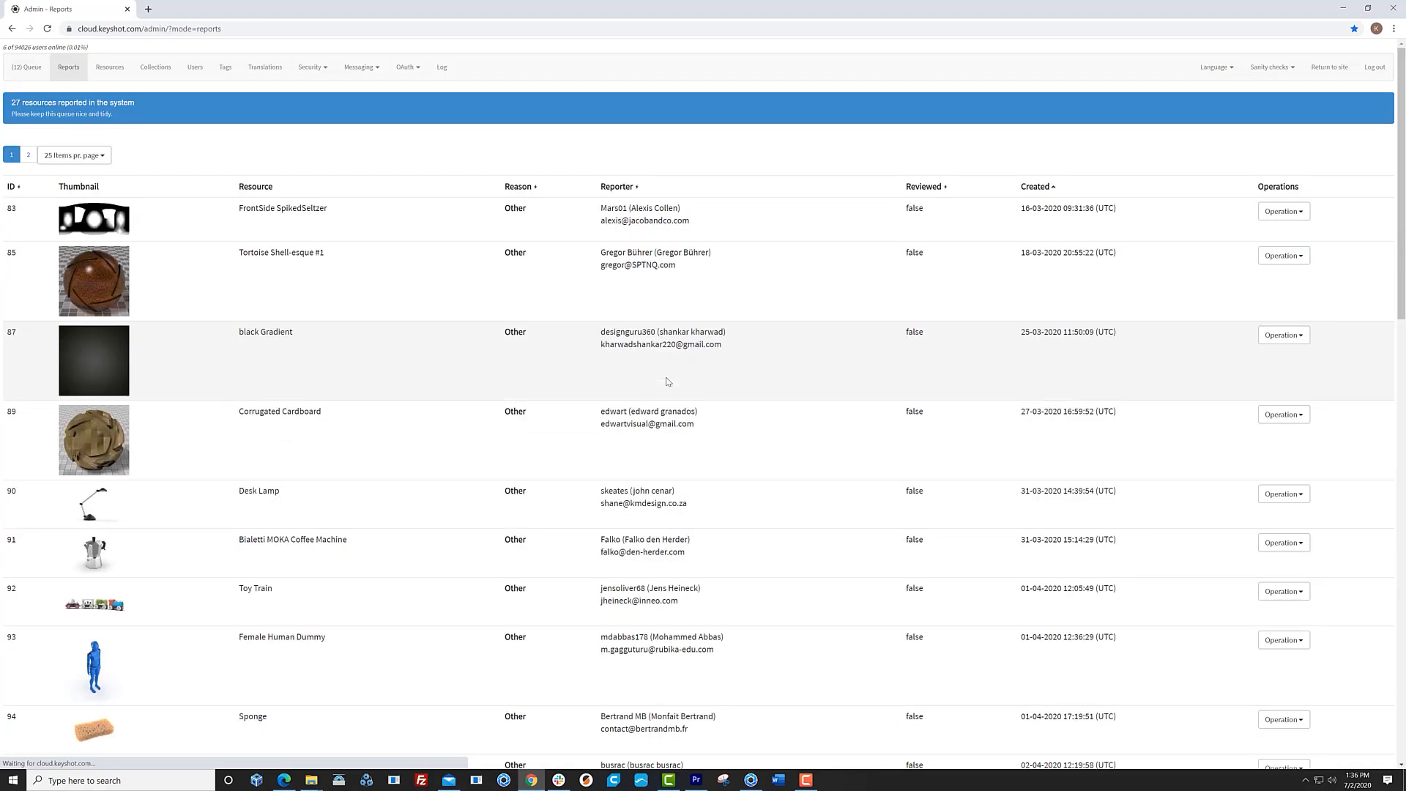
scroll(down, 3)
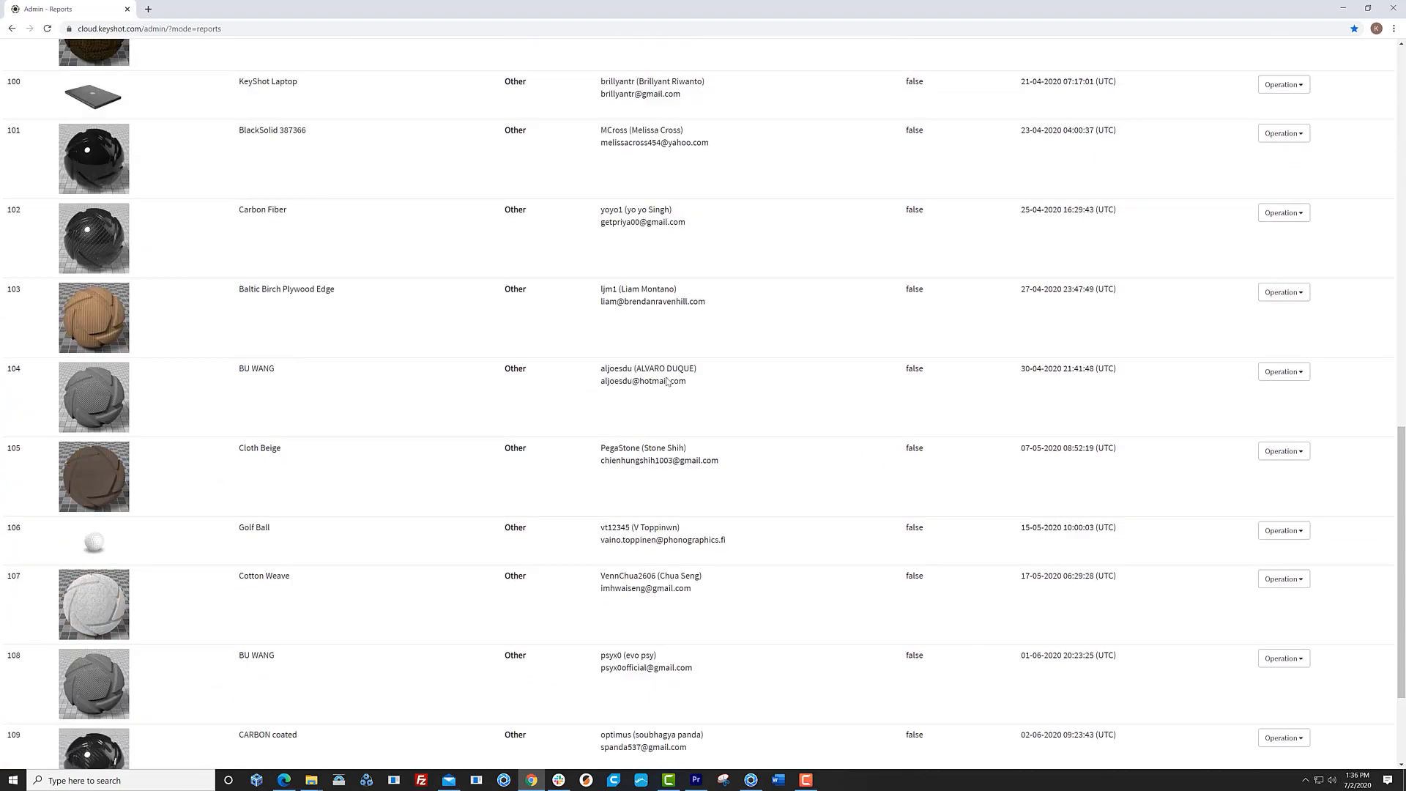
scroll(down, 3)
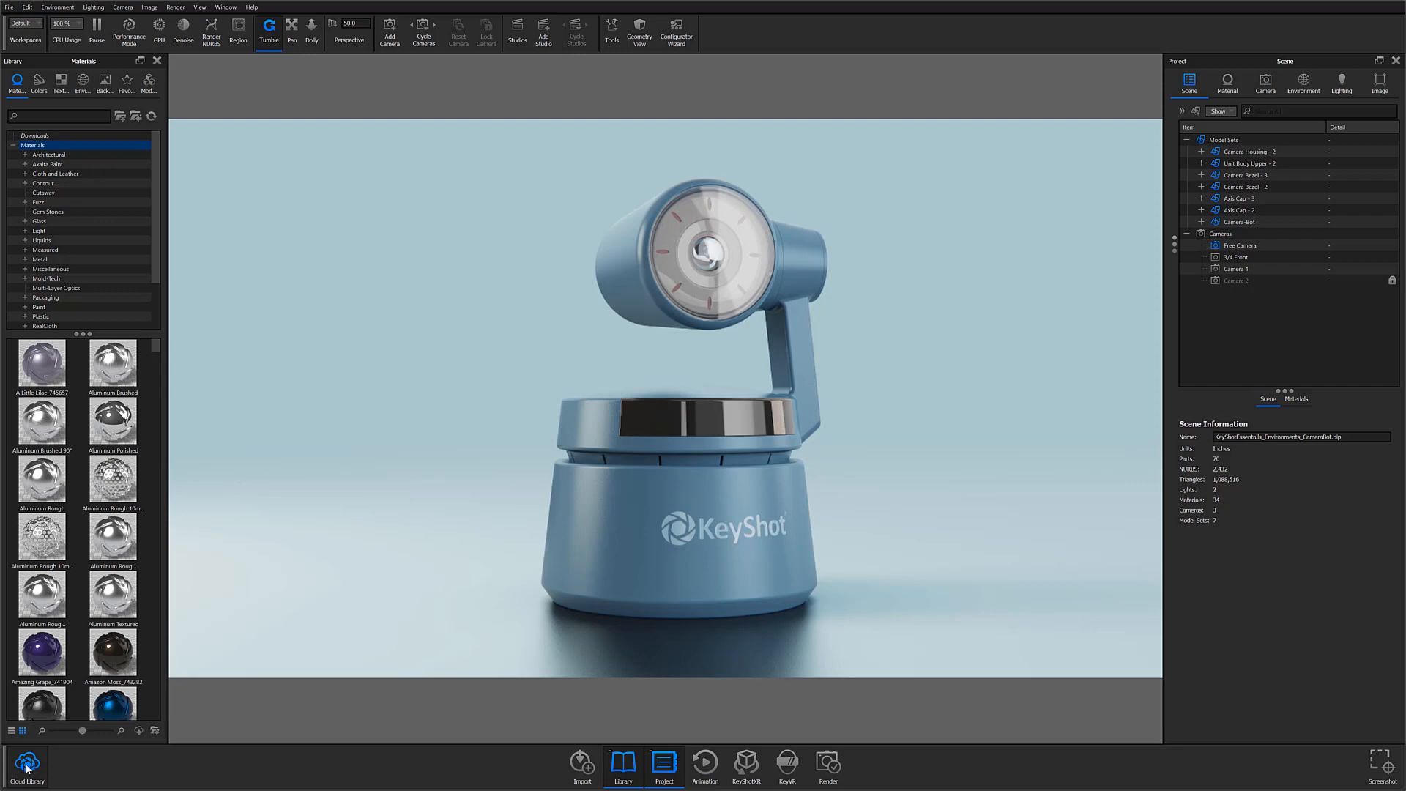
mouse_move(27, 763)
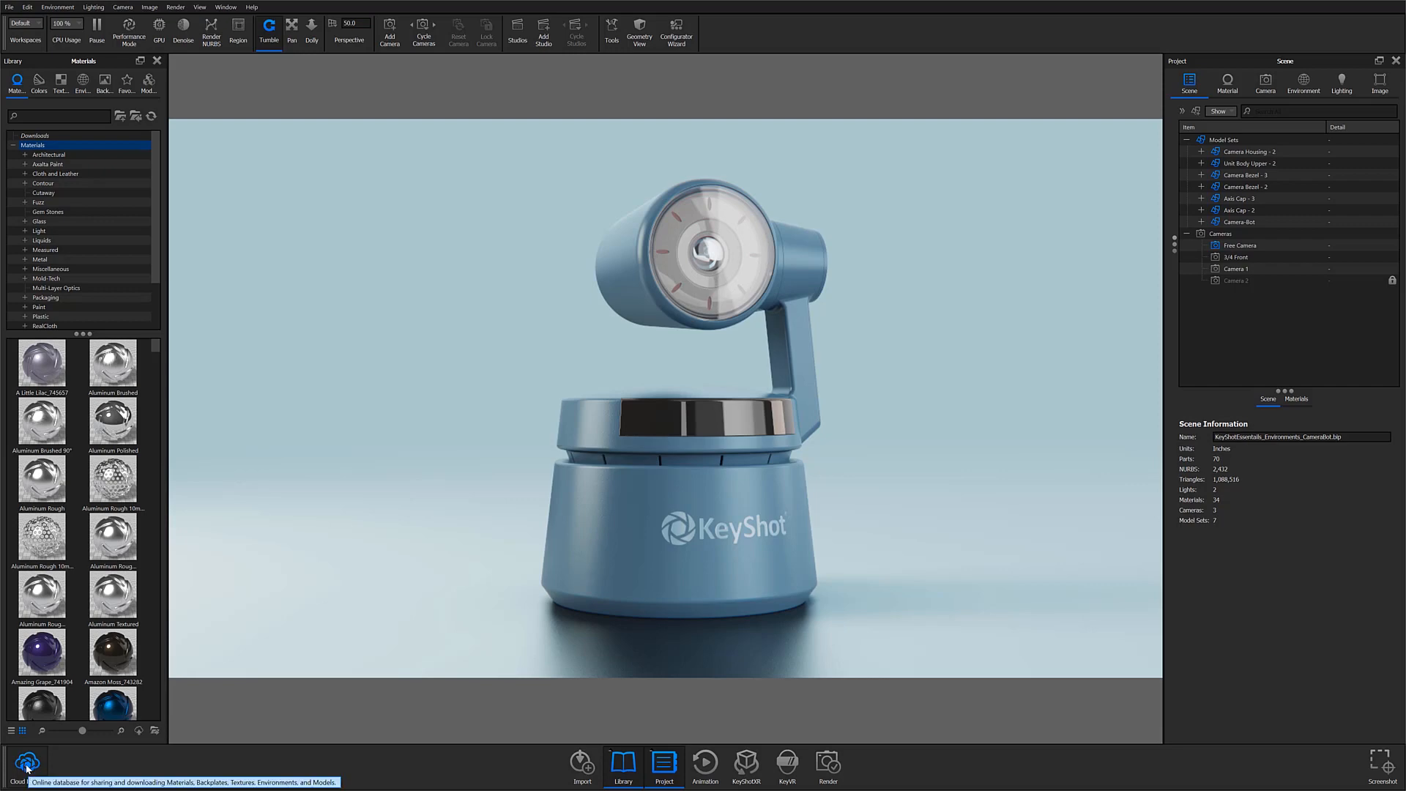
- Open the Cloud Library over the camera-bot scene and browse its shared Materials grid
click(24, 763)
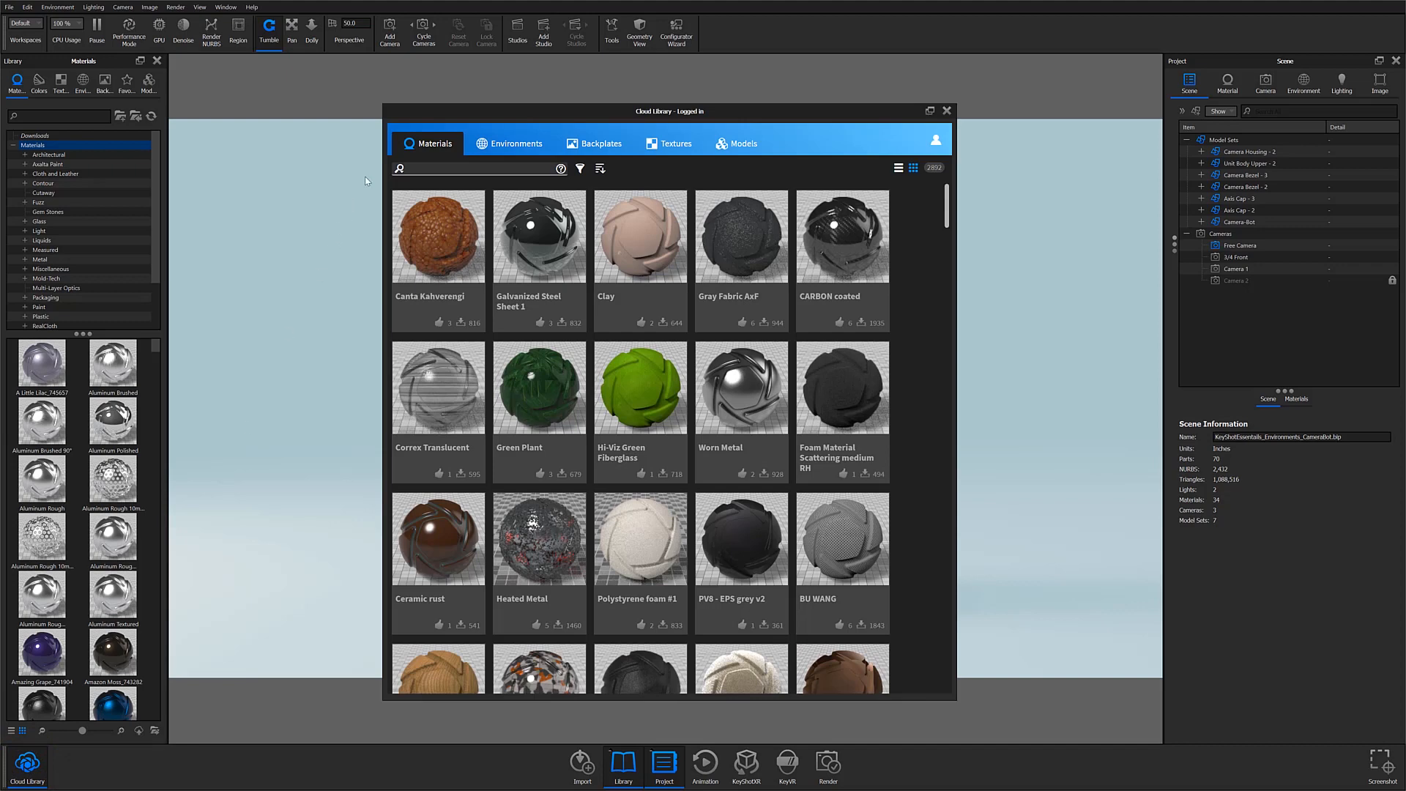
mouse_move(368, 179)
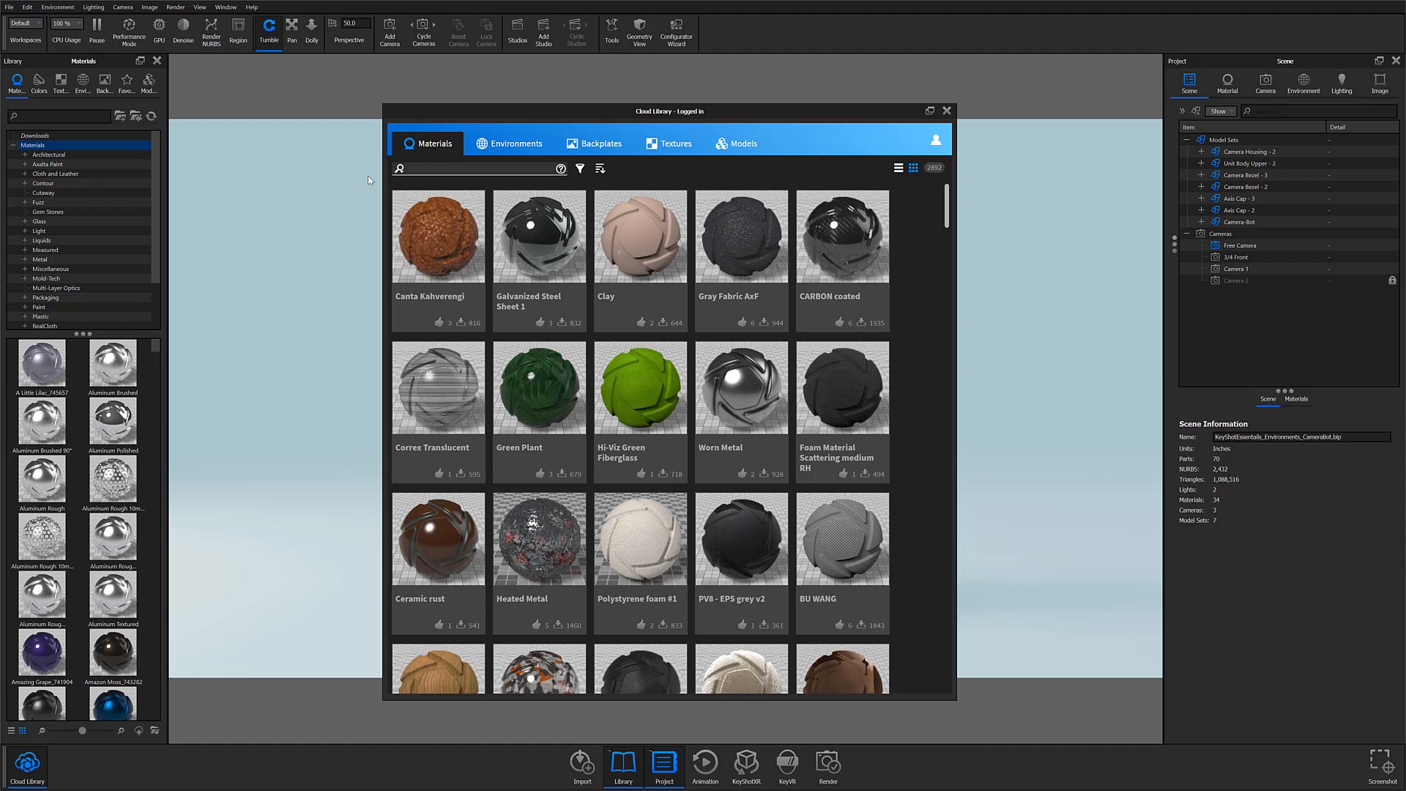
mouse_move(433, 152)
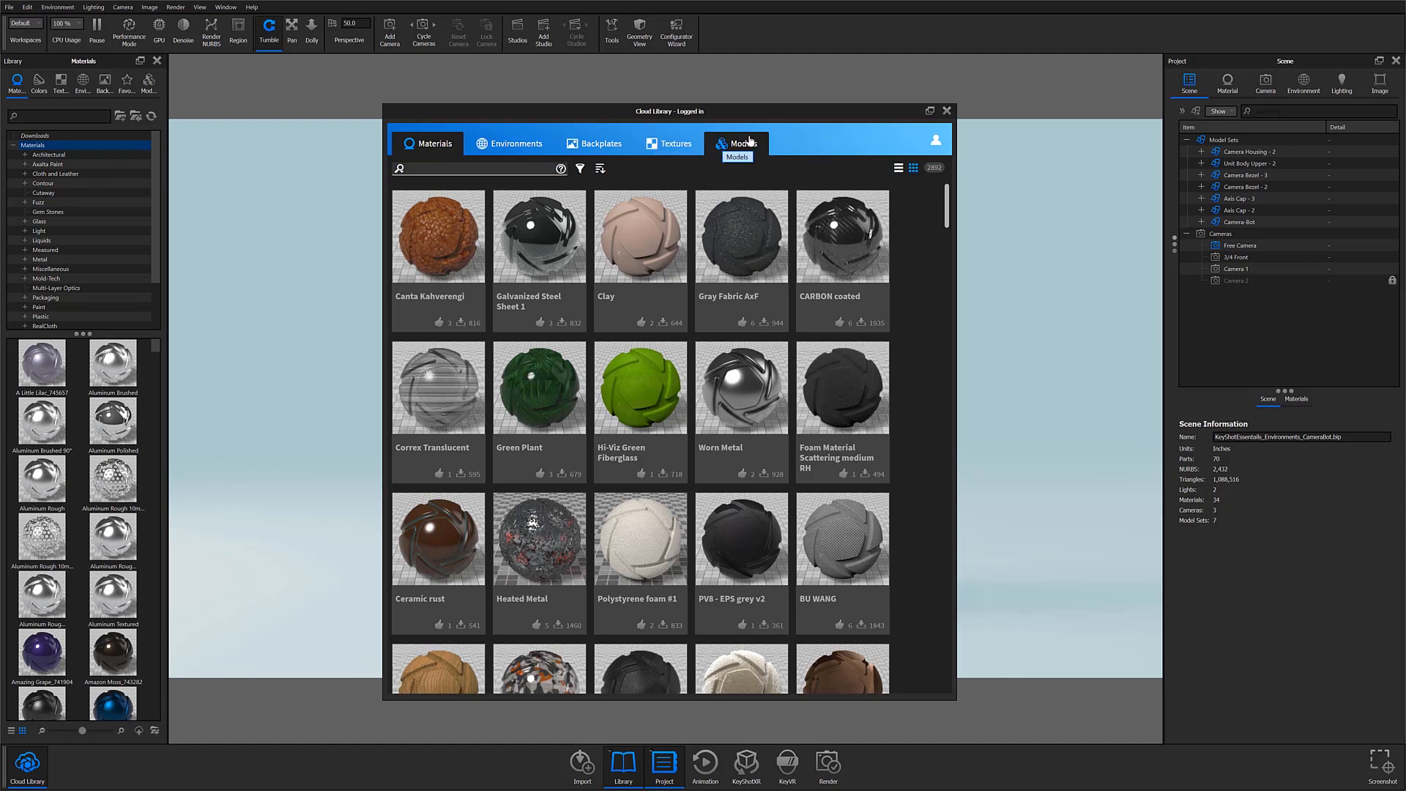
scroll(down, 3)
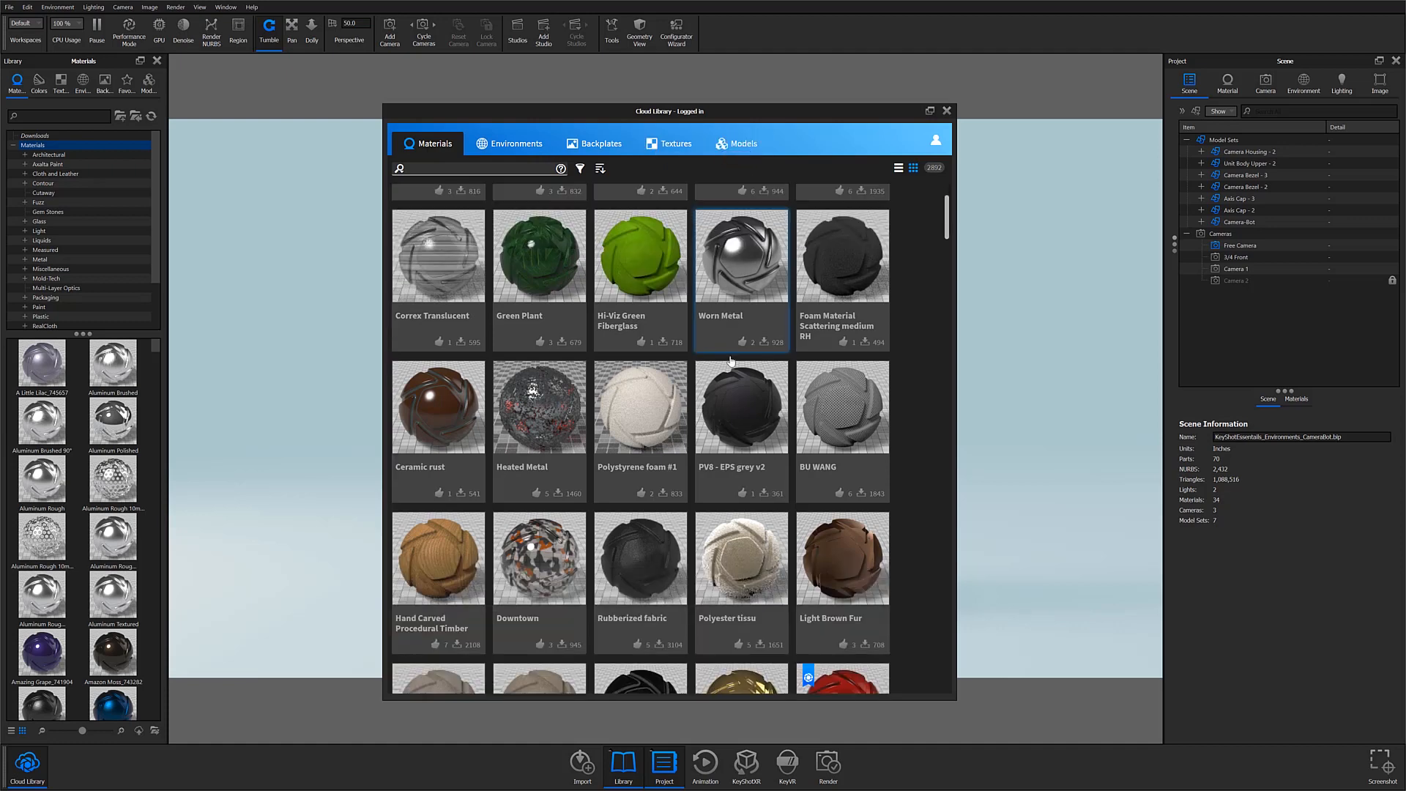
scroll(down, 3)
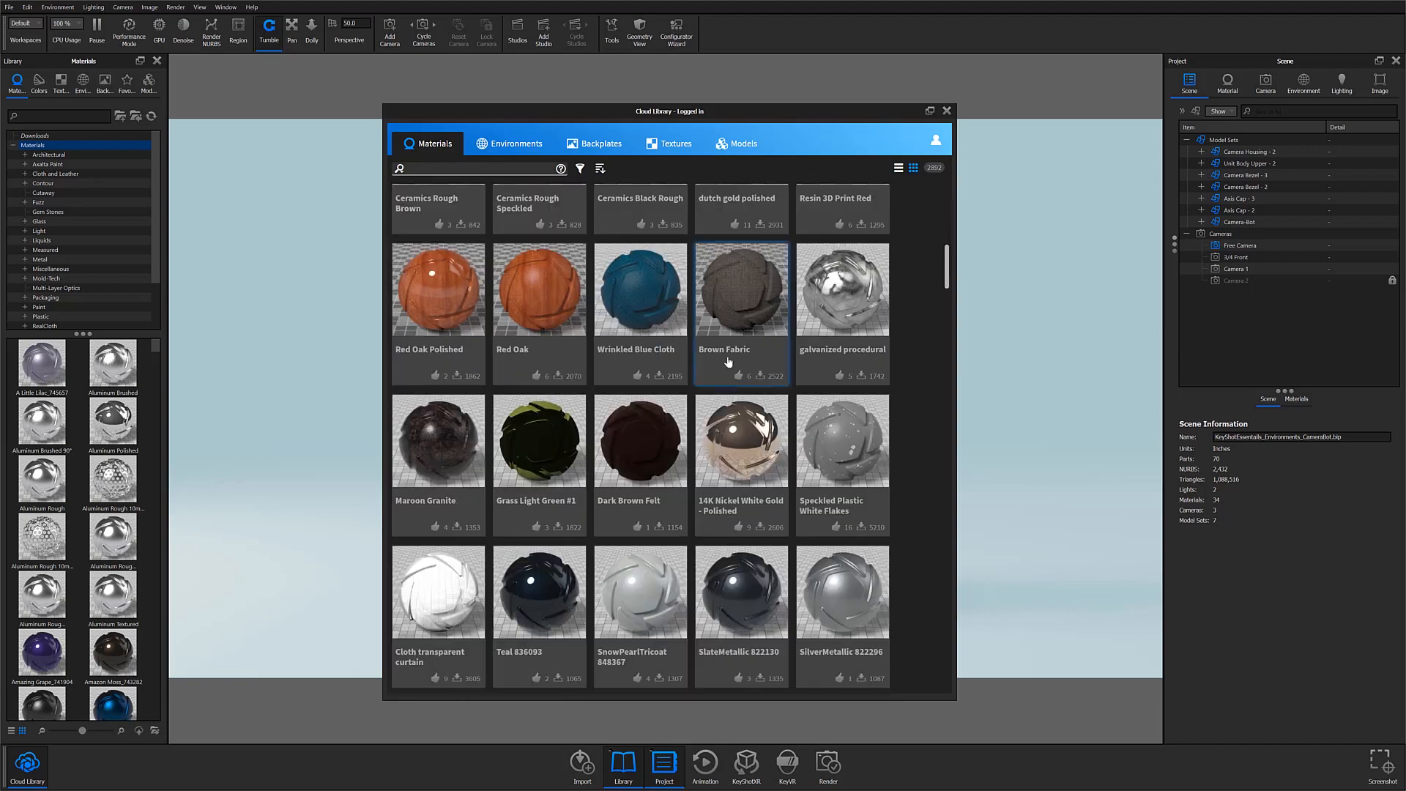
scroll(down, 3)
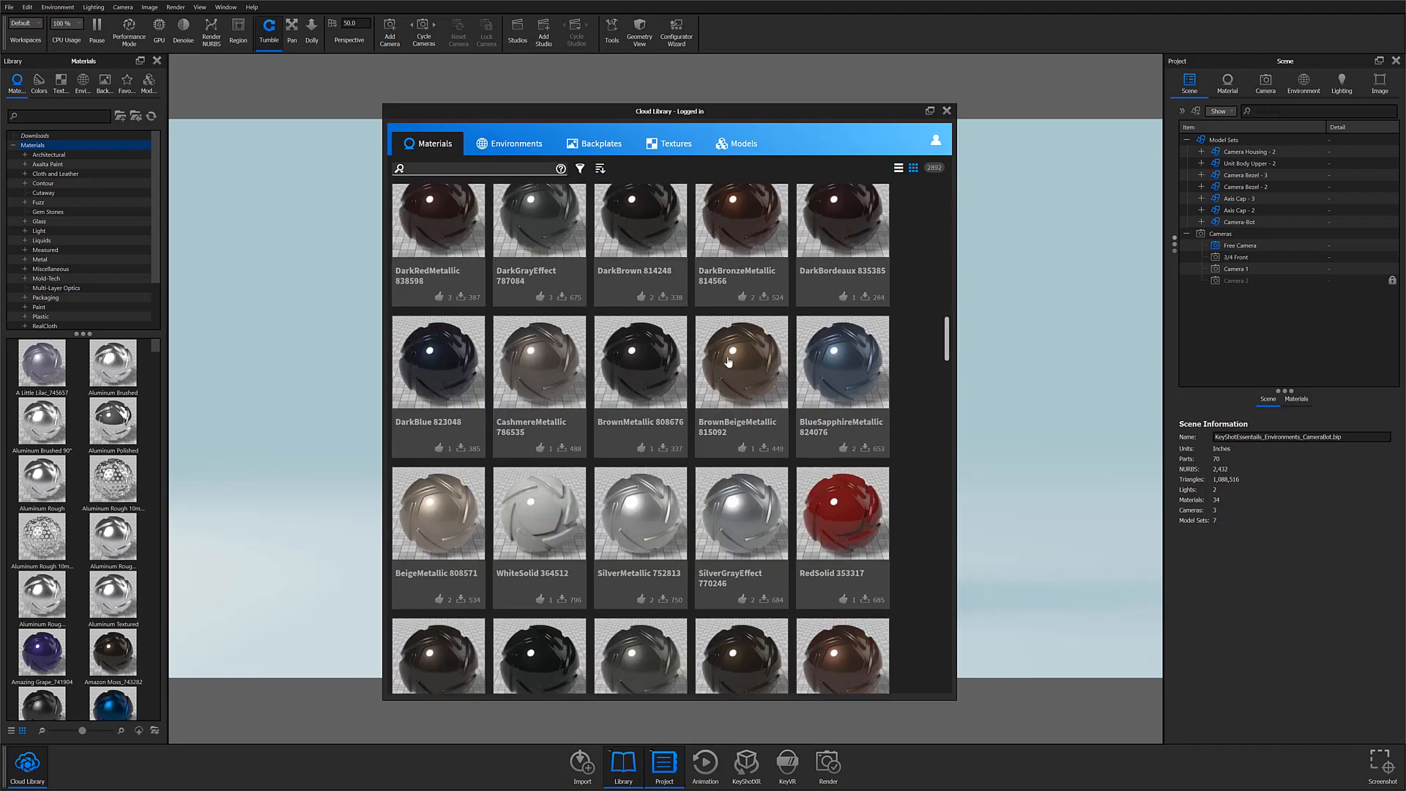
scroll(down, 3)
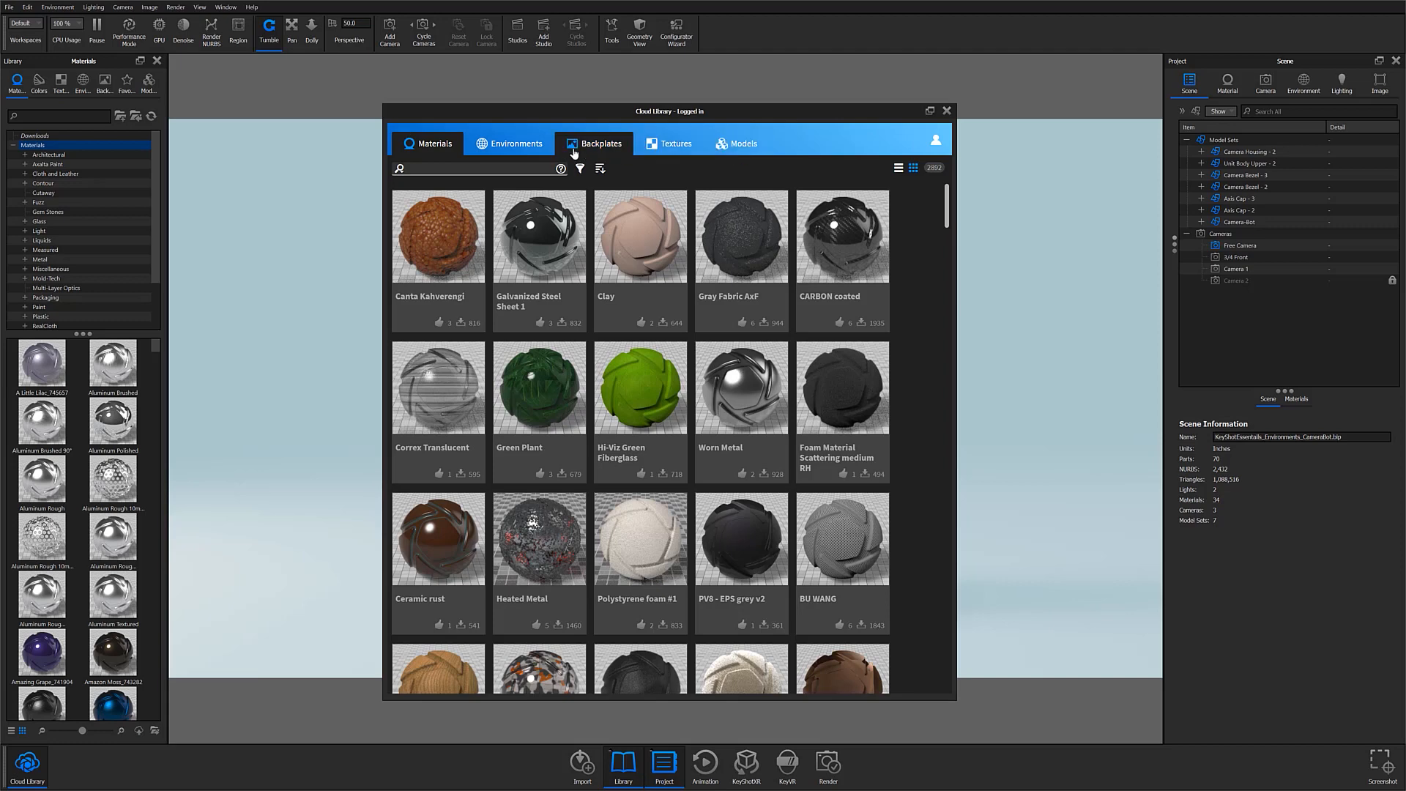
click(674, 144)
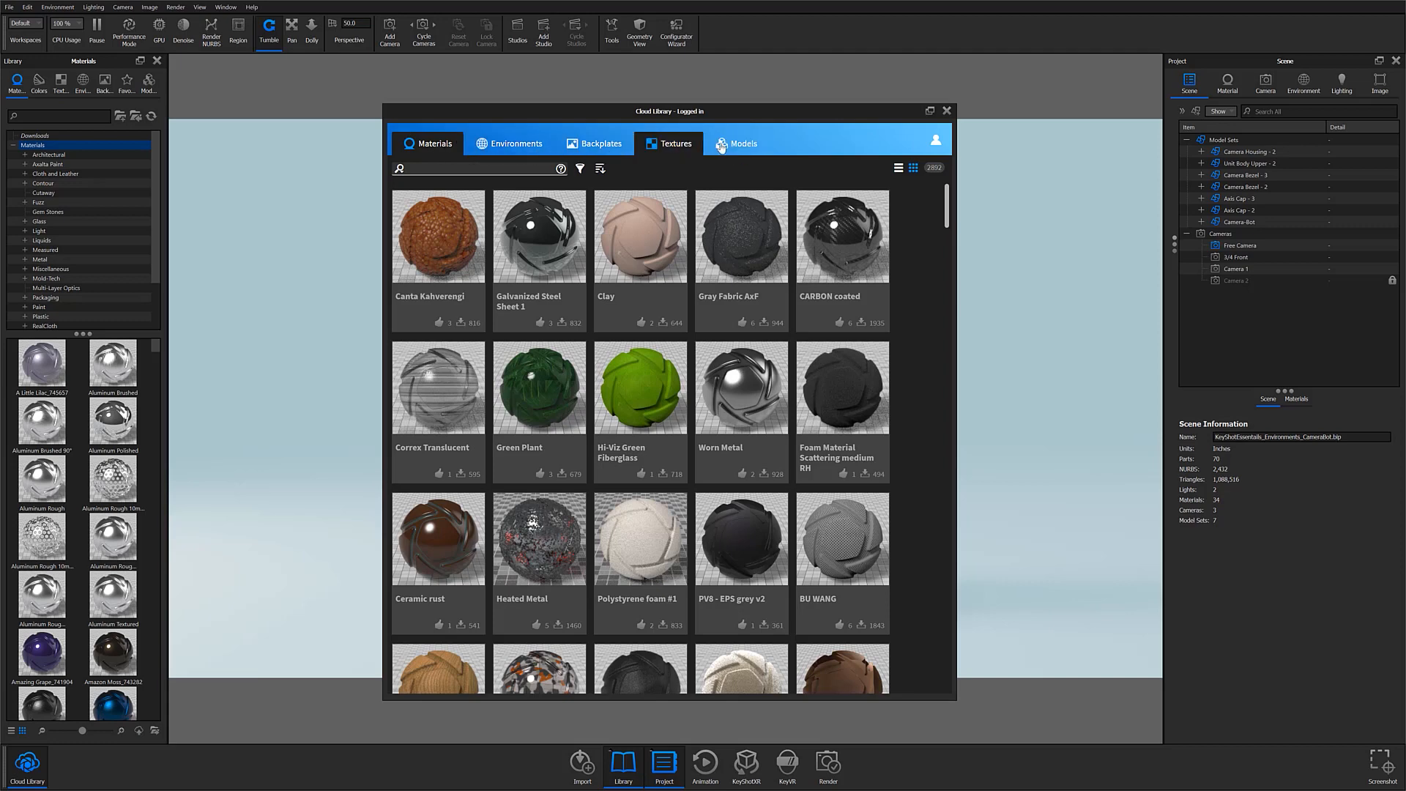
click(433, 143)
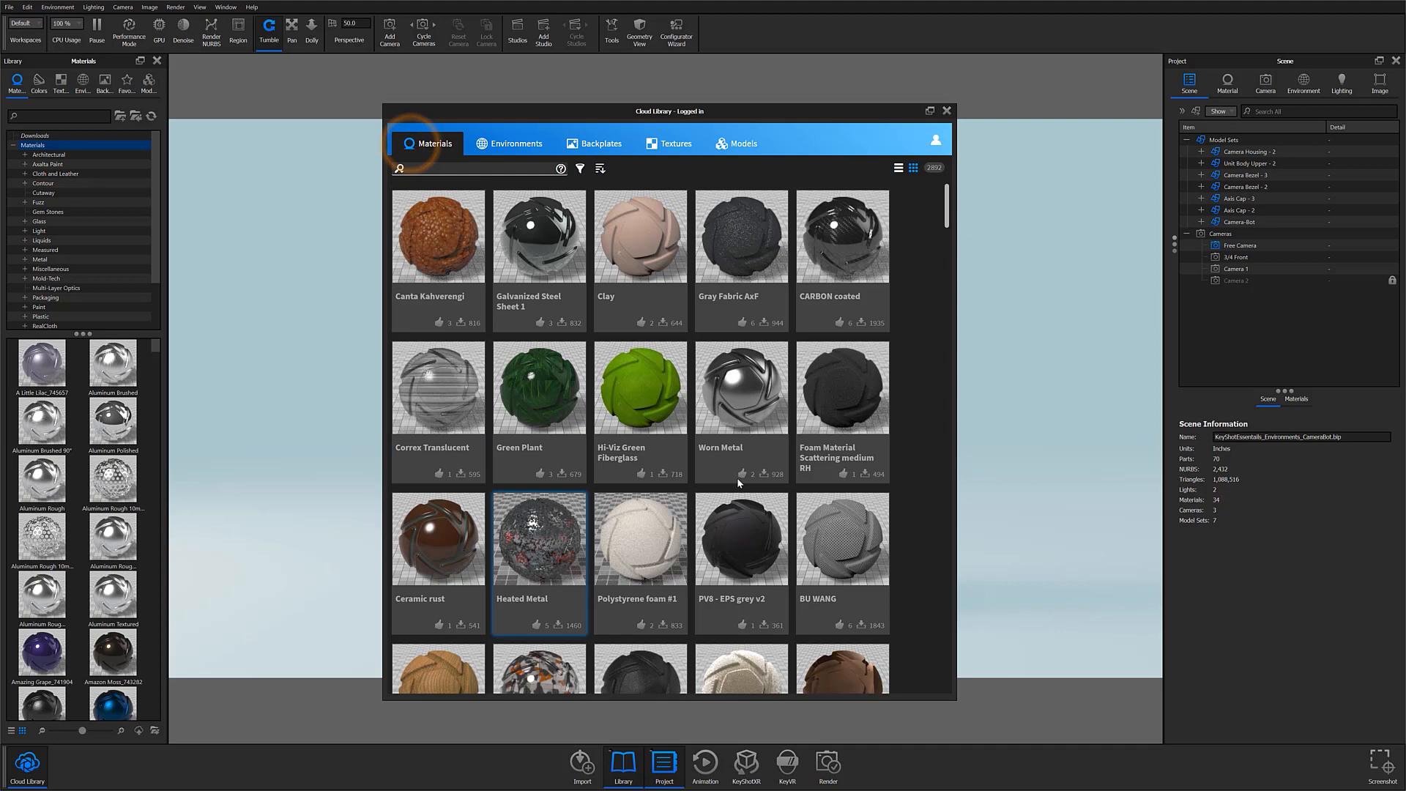
mouse_move(704, 542)
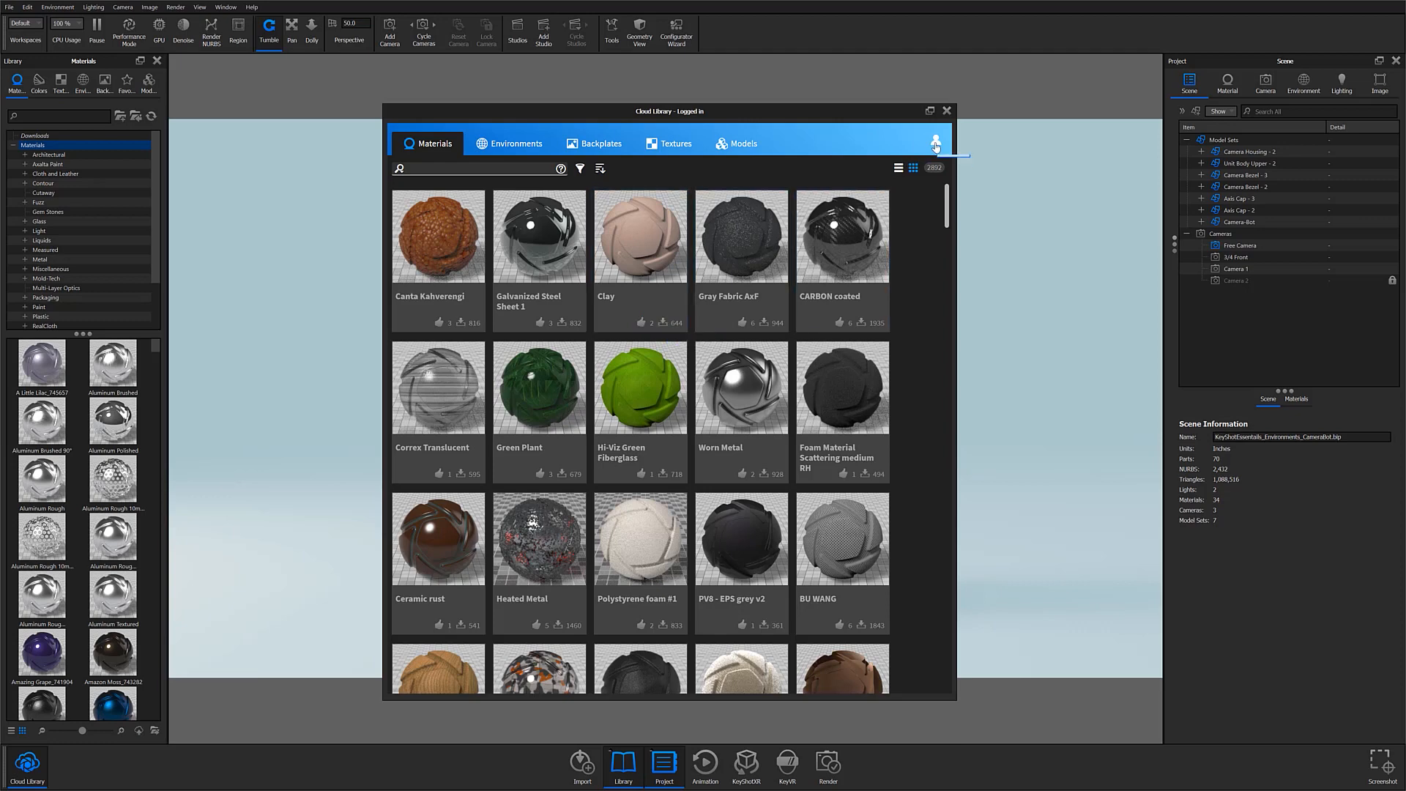
click(935, 143)
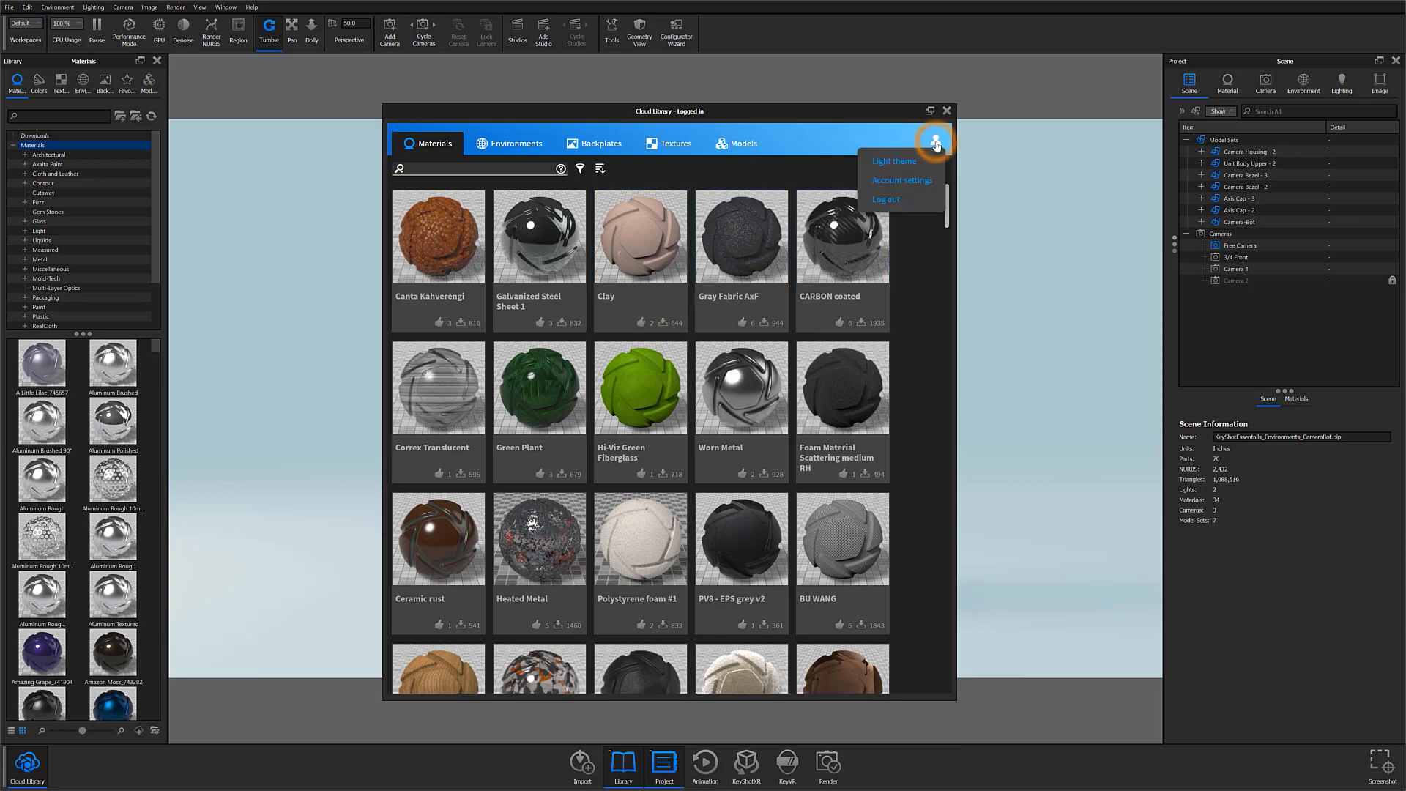
mouse_move(901, 179)
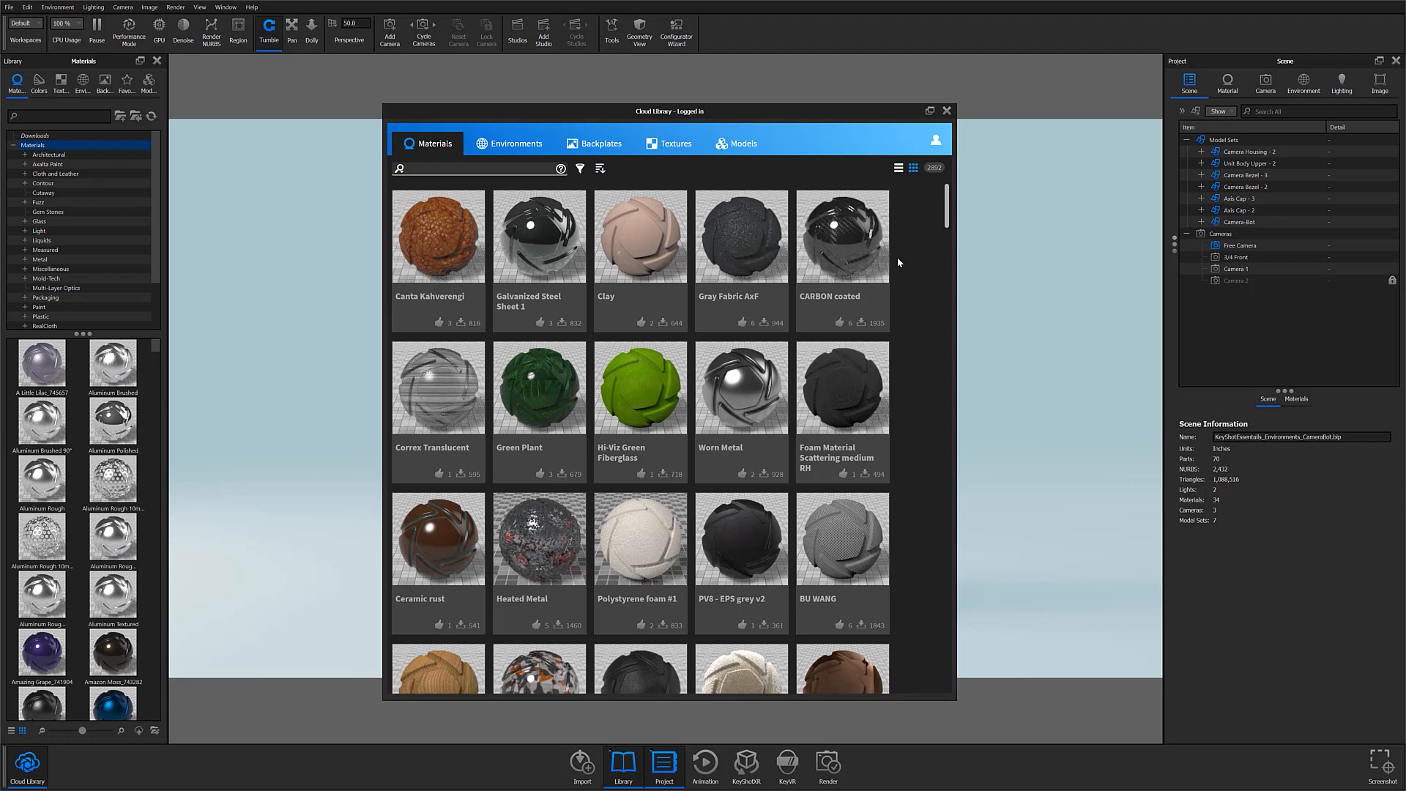
- Search Cloud Library materials for 'metallic' and apply a filter, narrowing to eight results
click(435, 168)
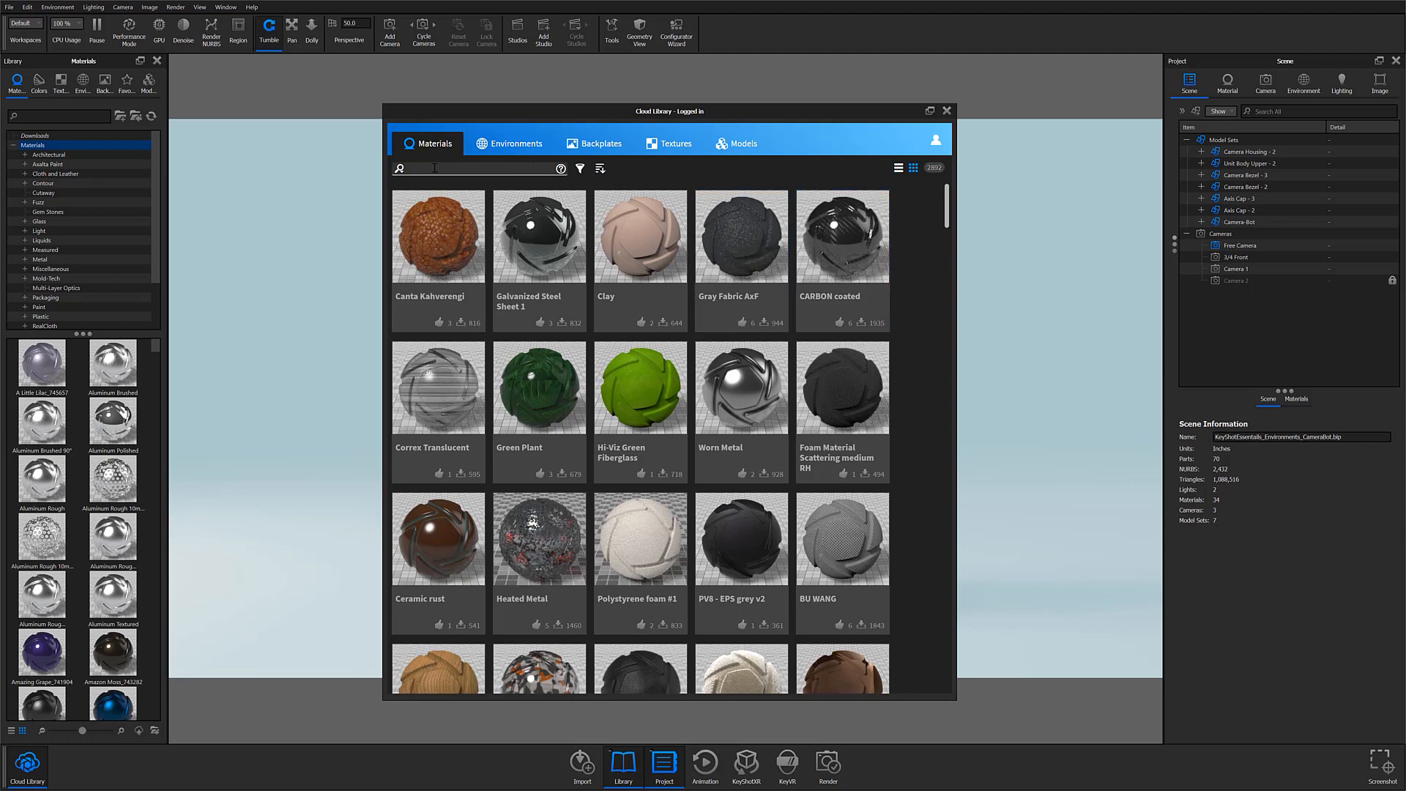
text(metallic)
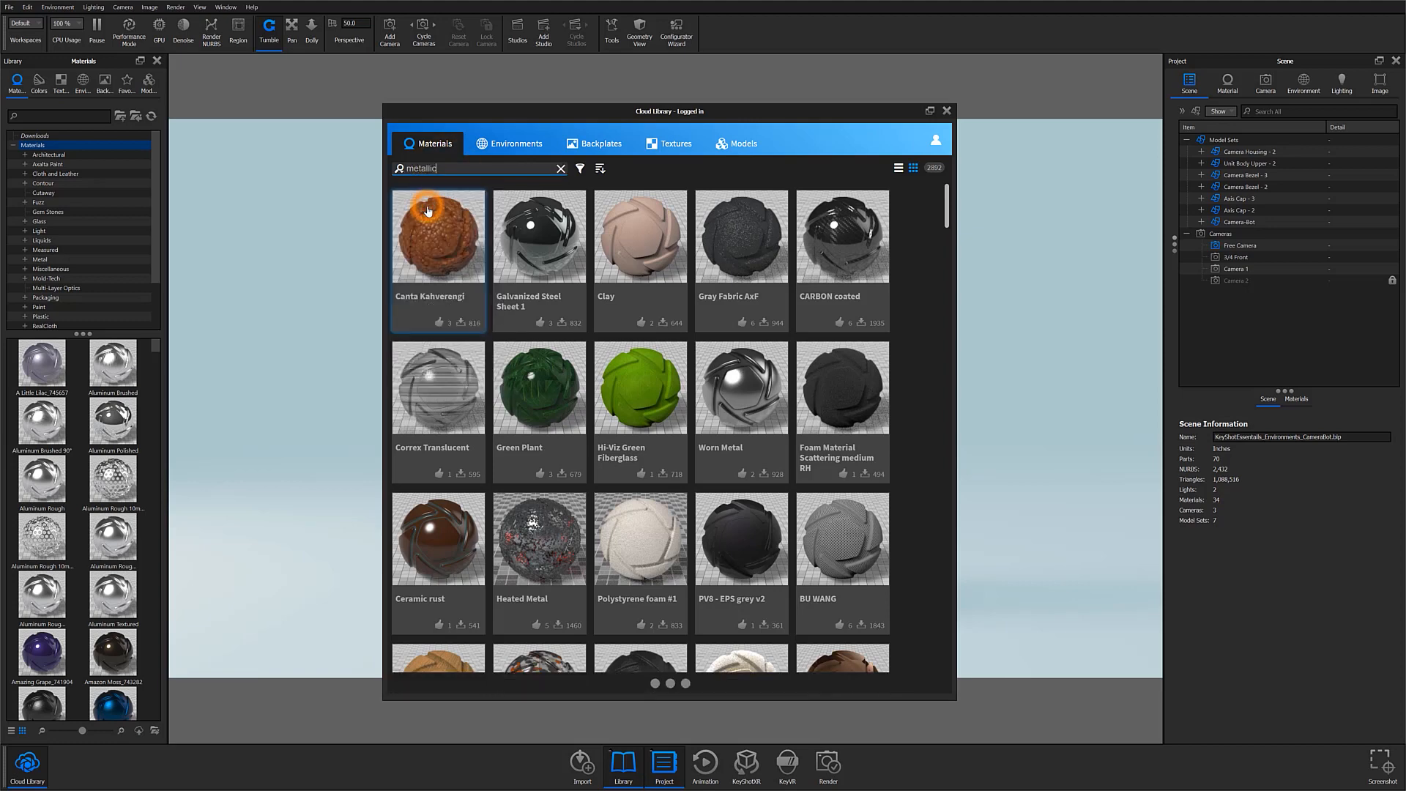
click(580, 169)
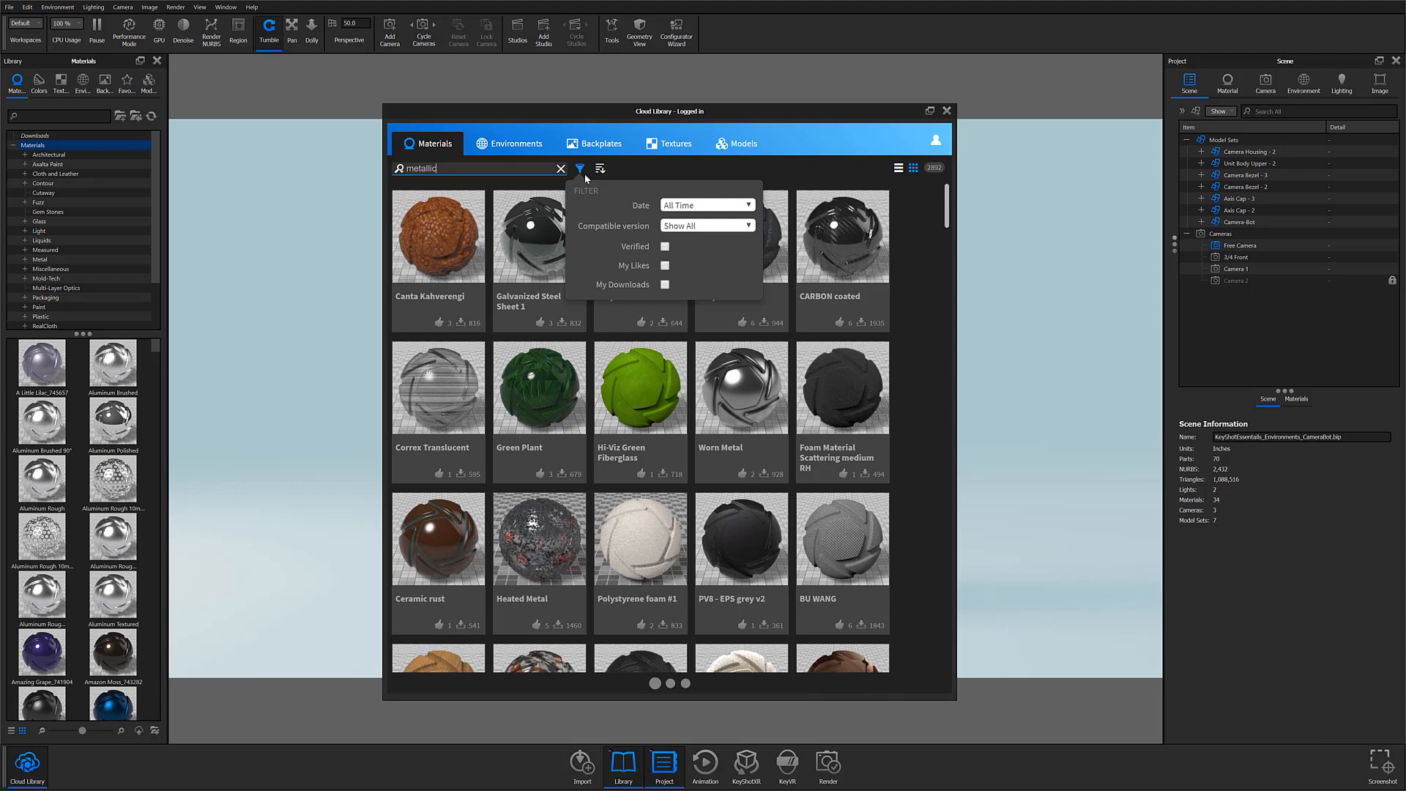
mouse_move(644, 208)
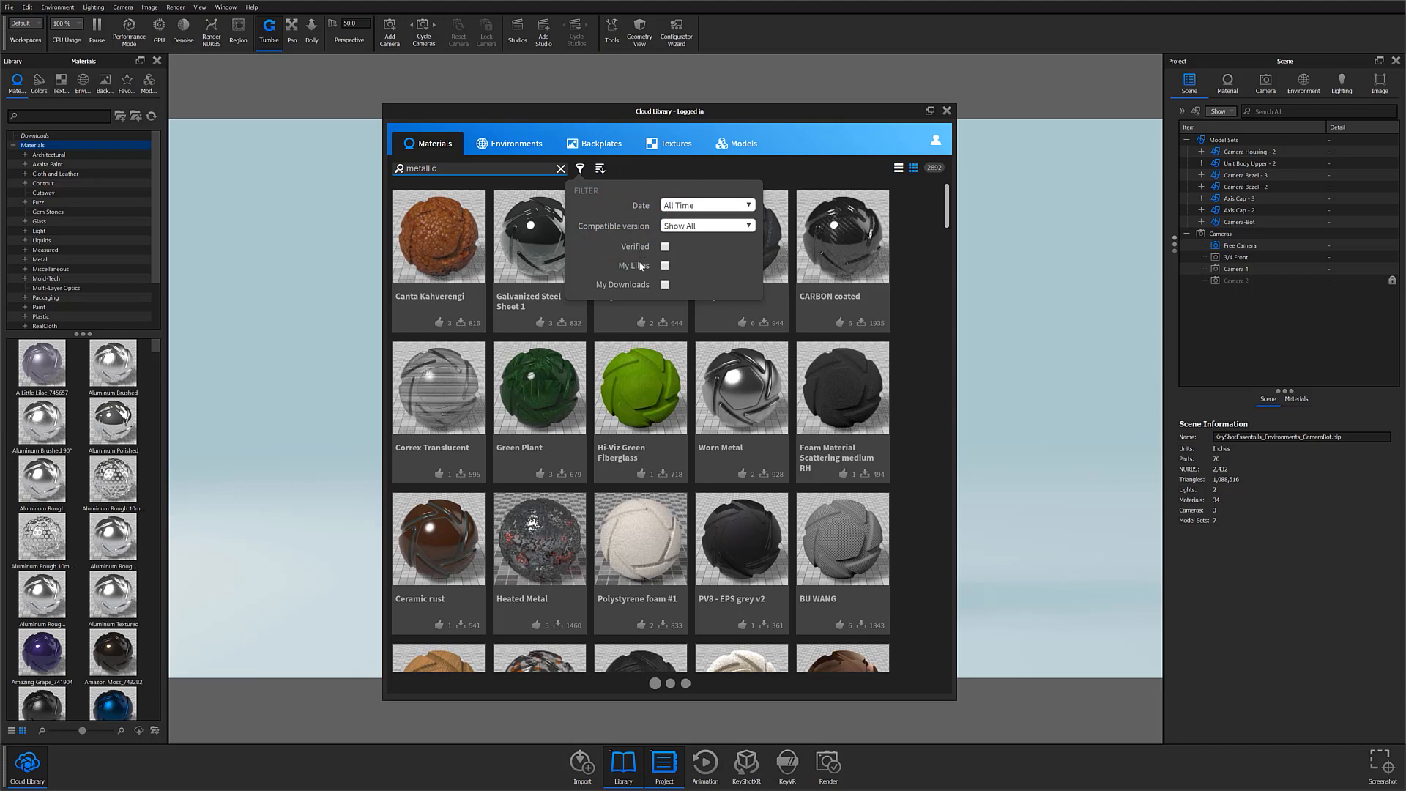
click(664, 247)
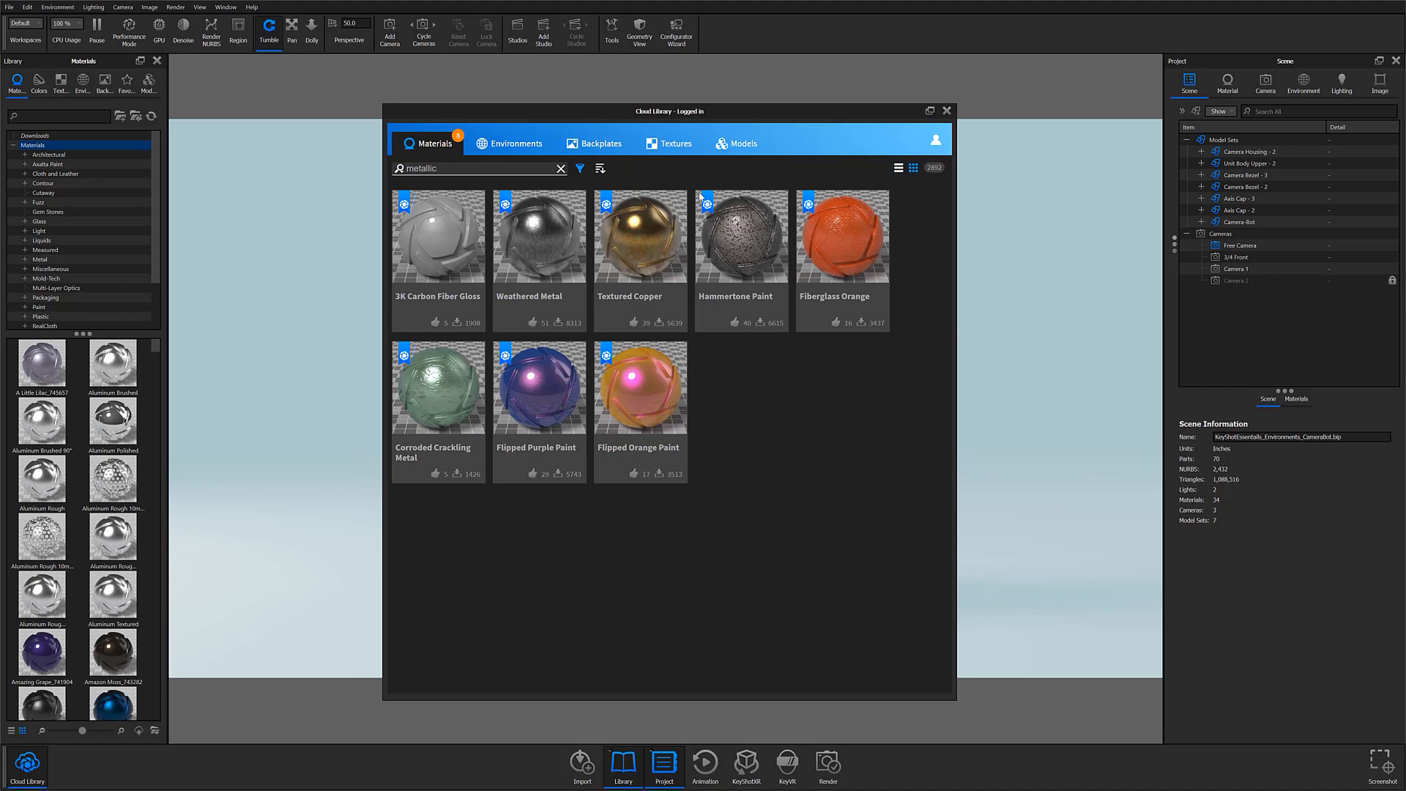
mouse_move(699, 391)
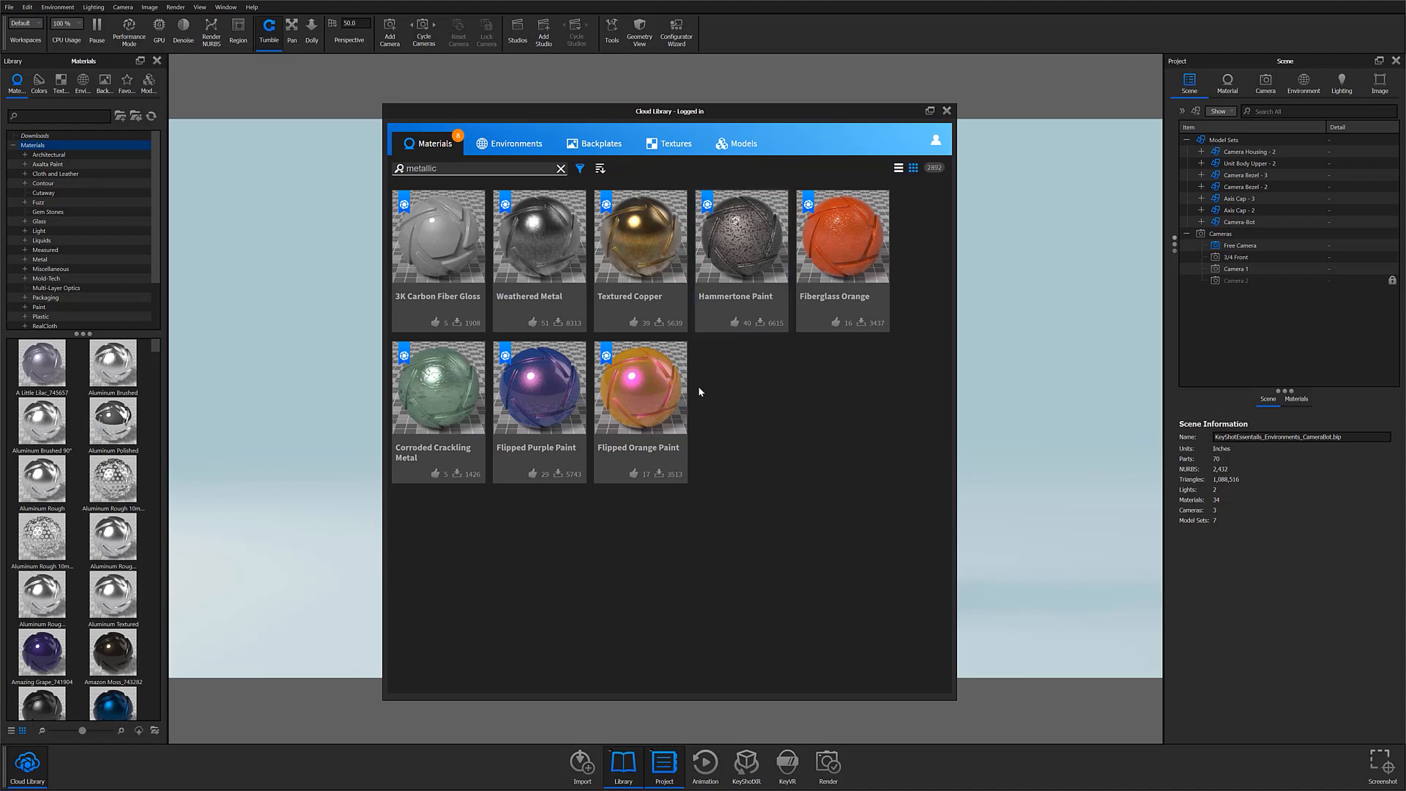
mouse_move(599, 185)
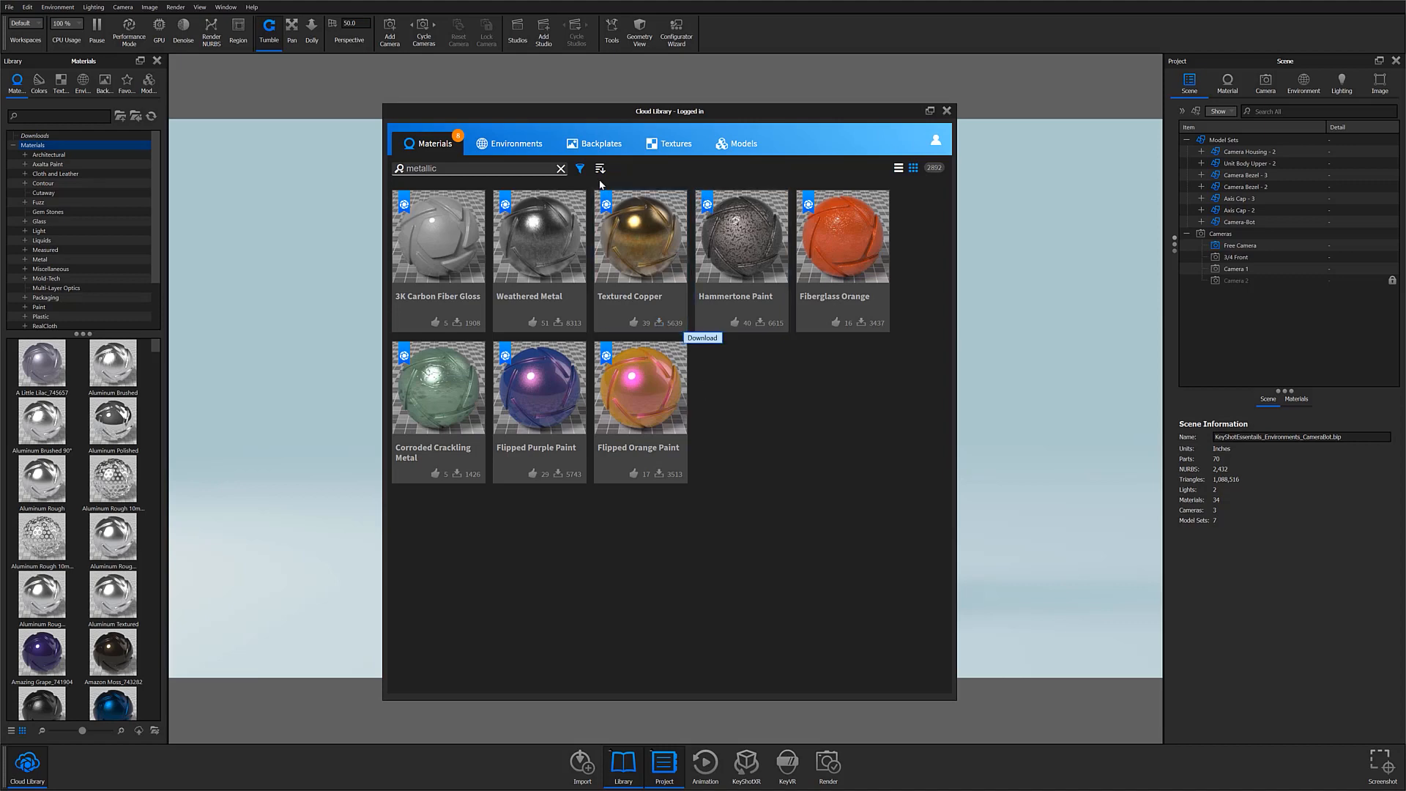
click(599, 168)
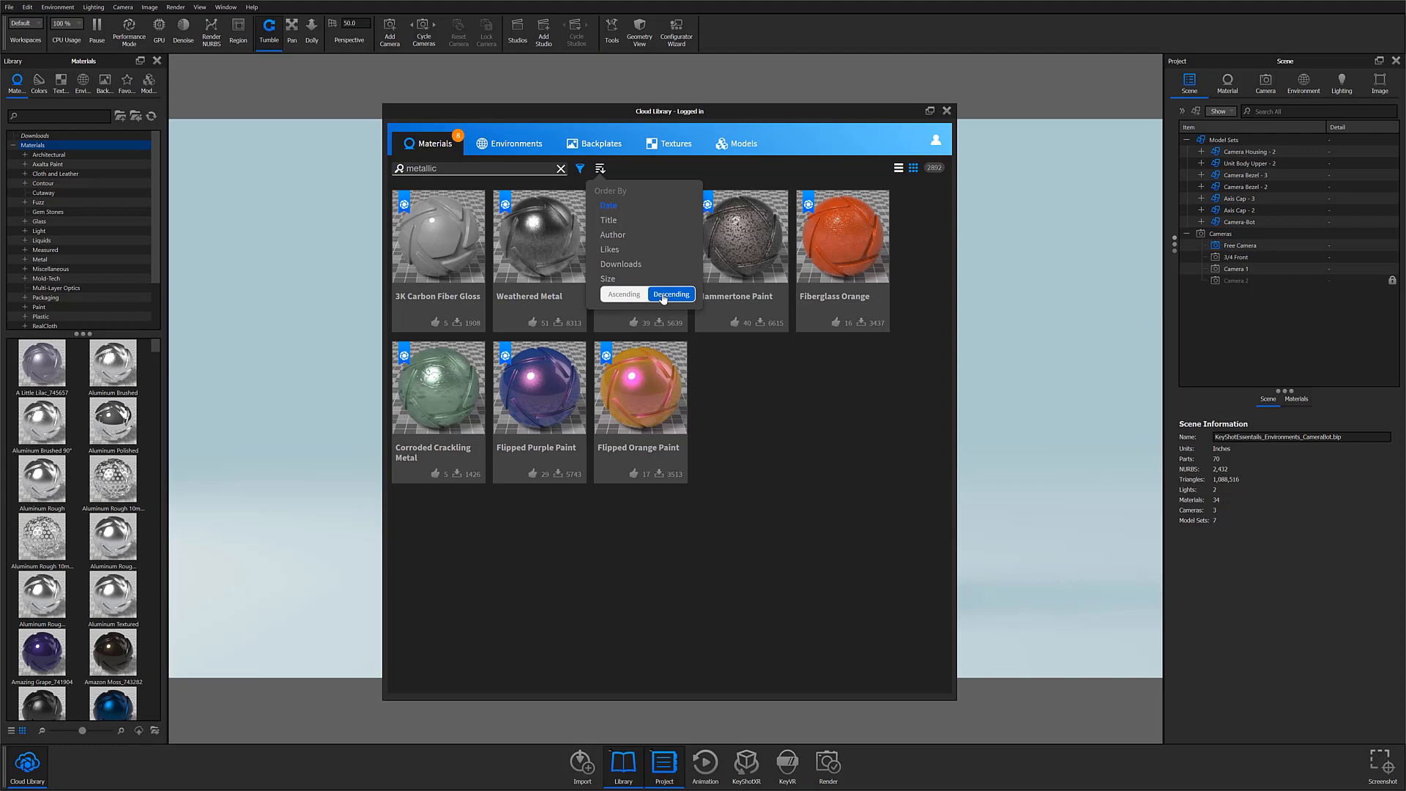
mouse_move(682, 301)
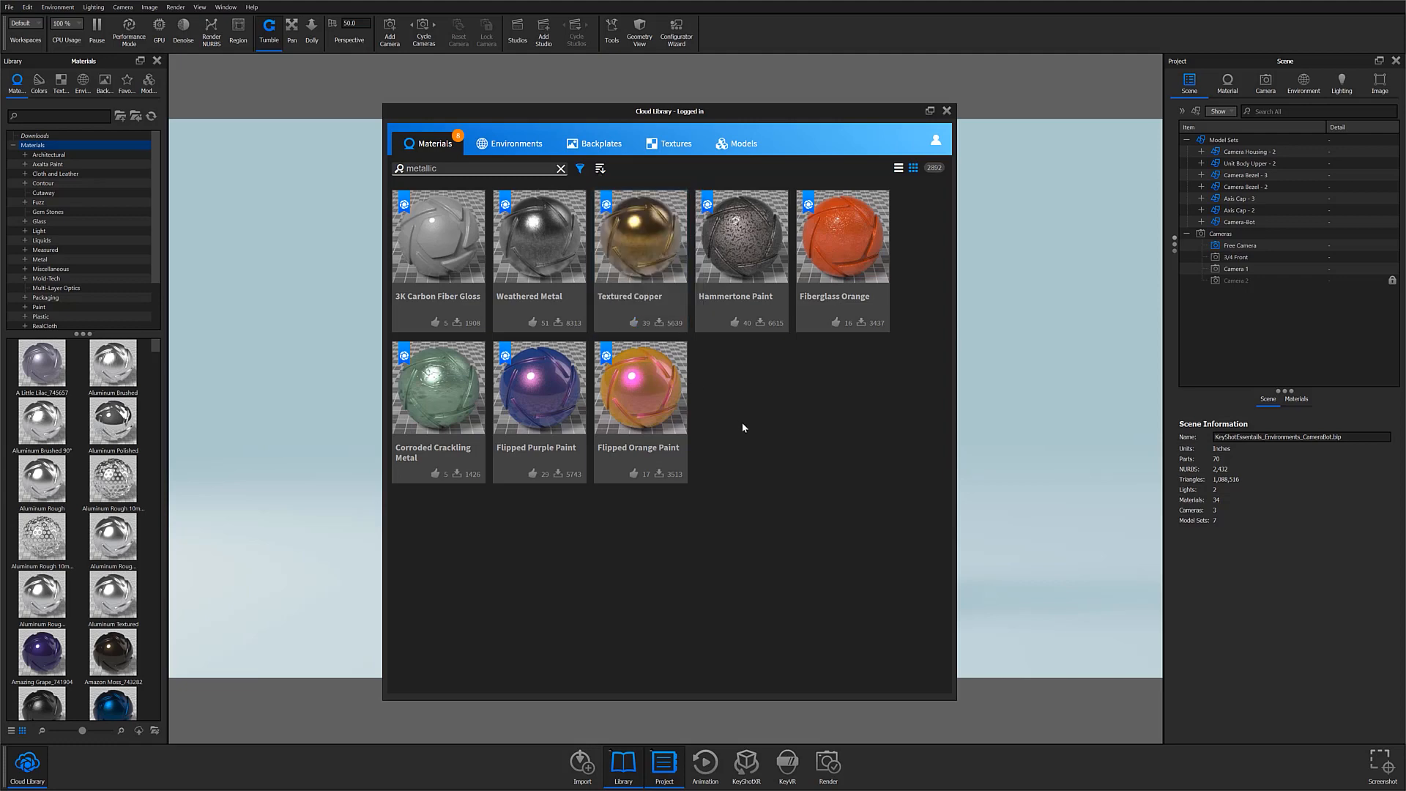
mouse_move(935, 208)
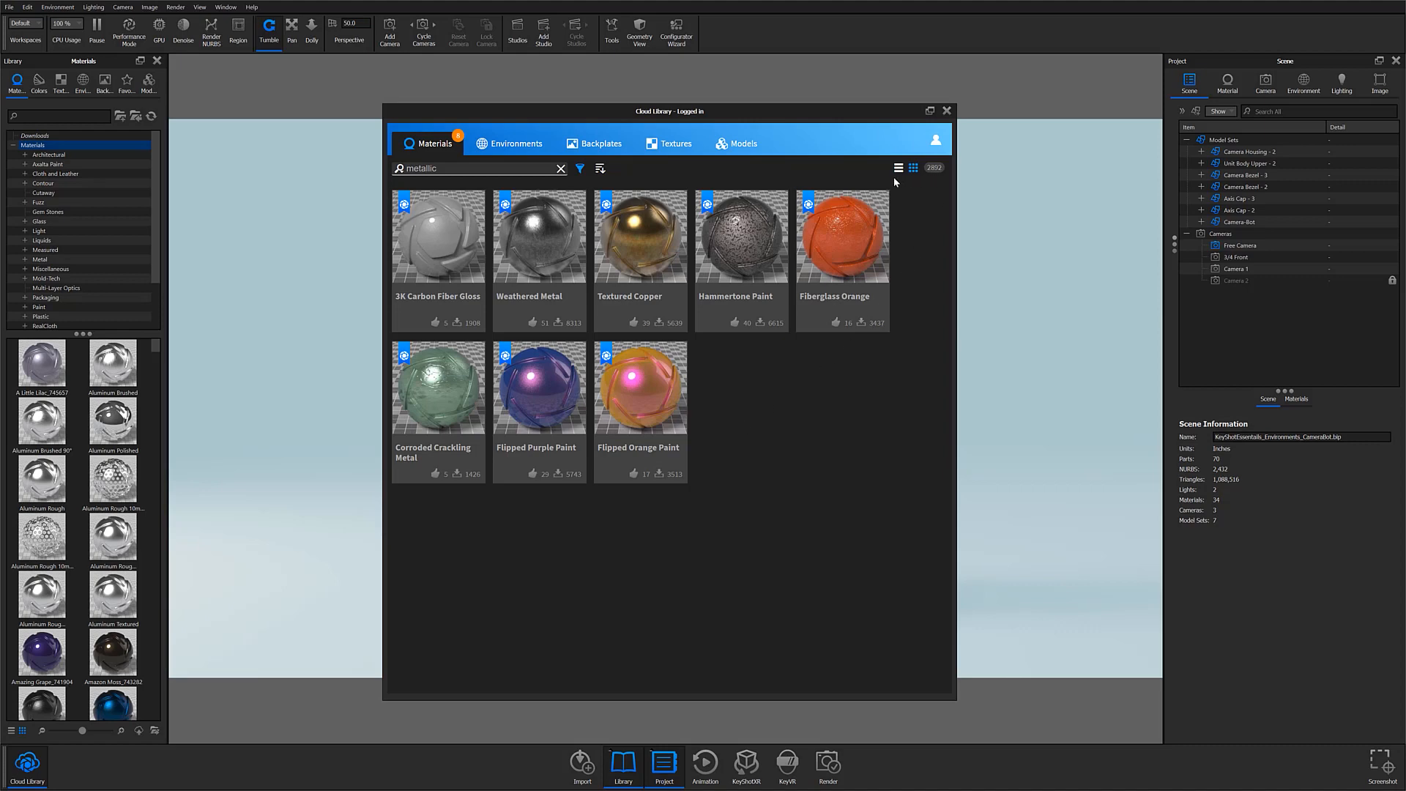
mouse_move(925, 181)
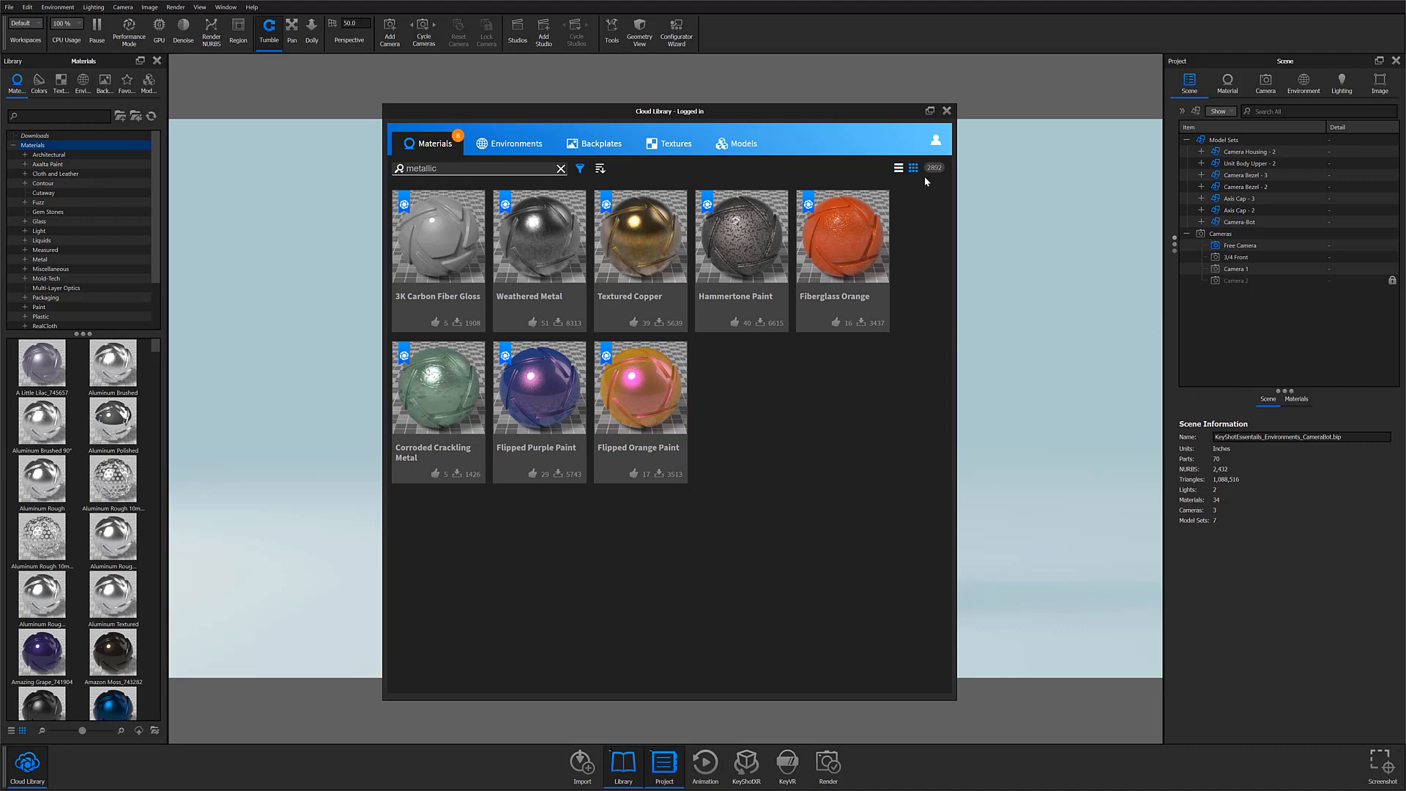
mouse_move(899, 168)
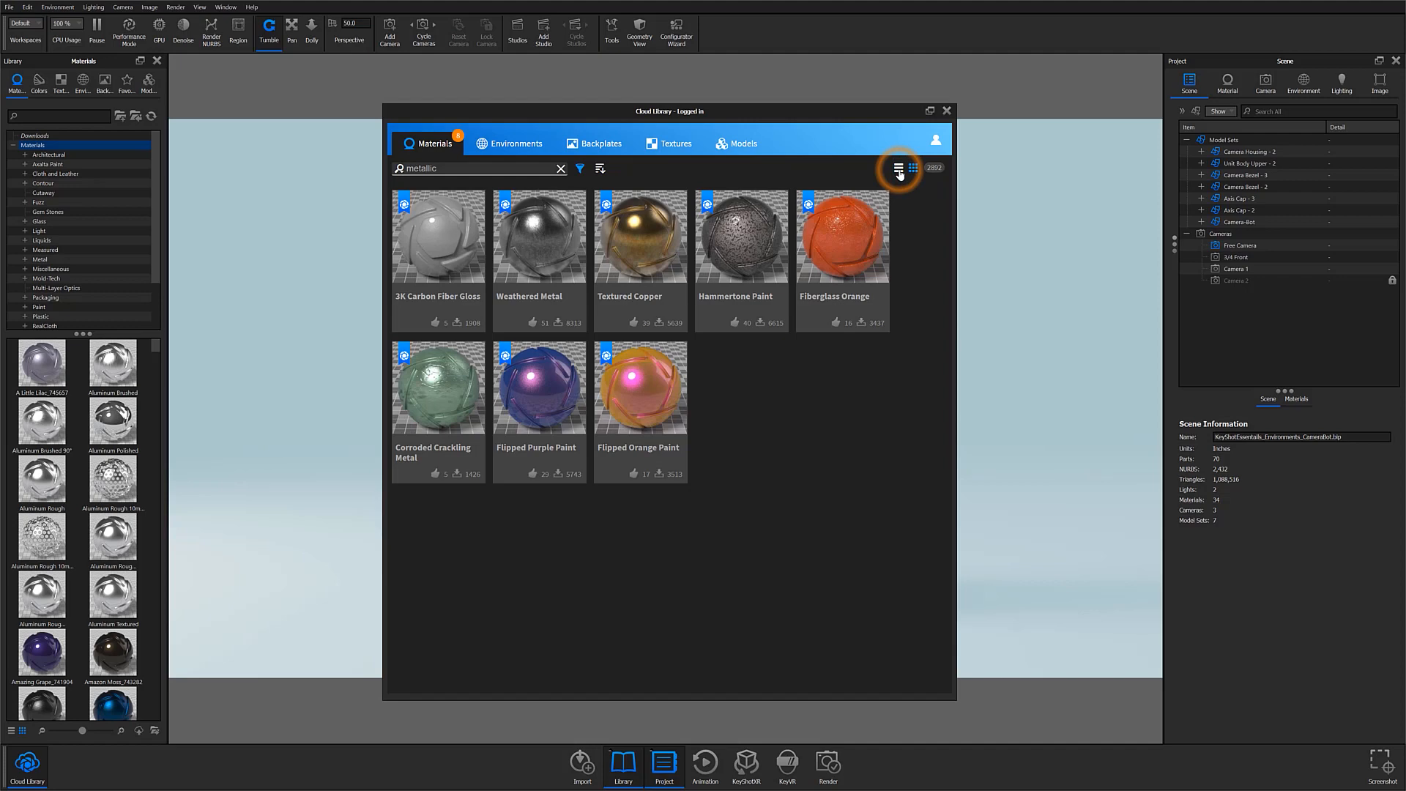
click(898, 169)
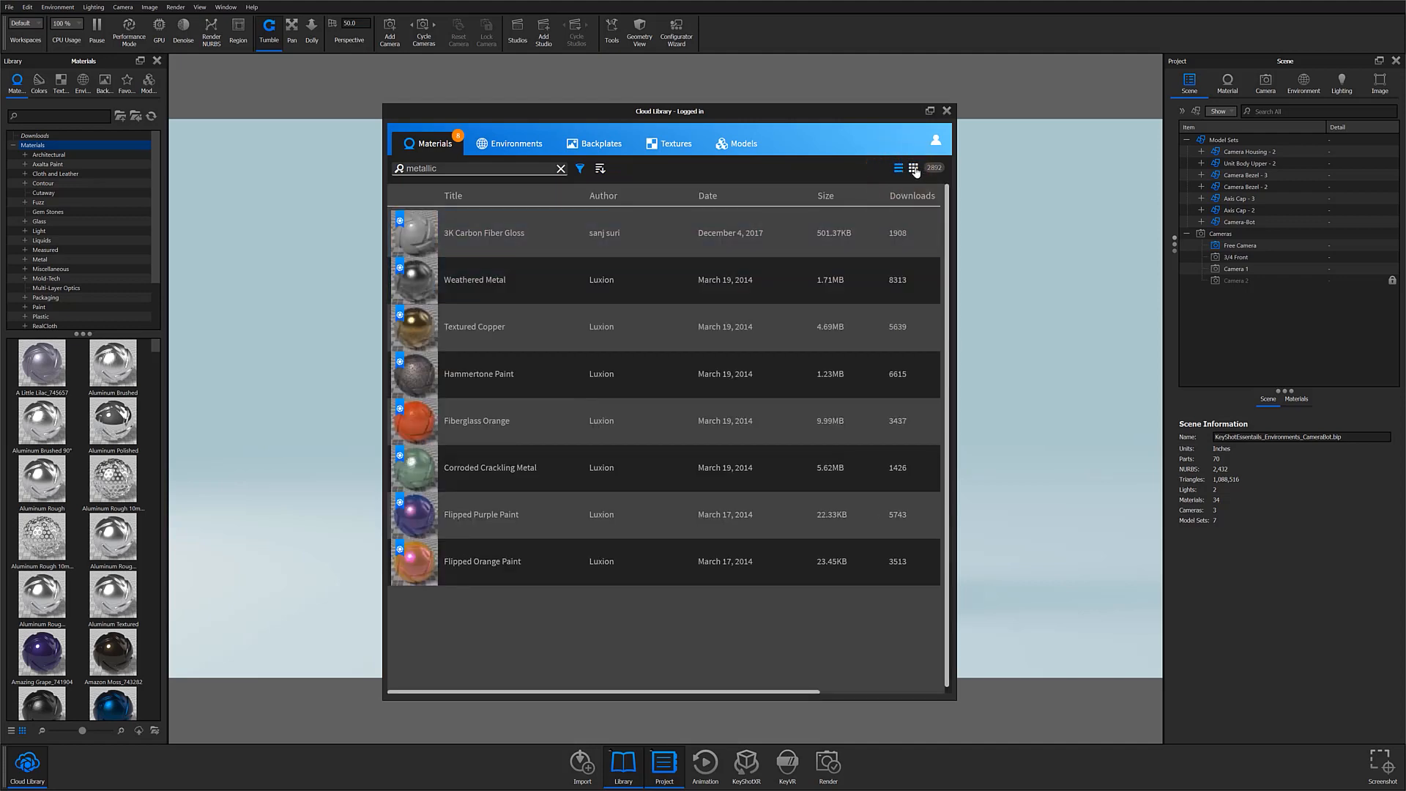
click(913, 169)
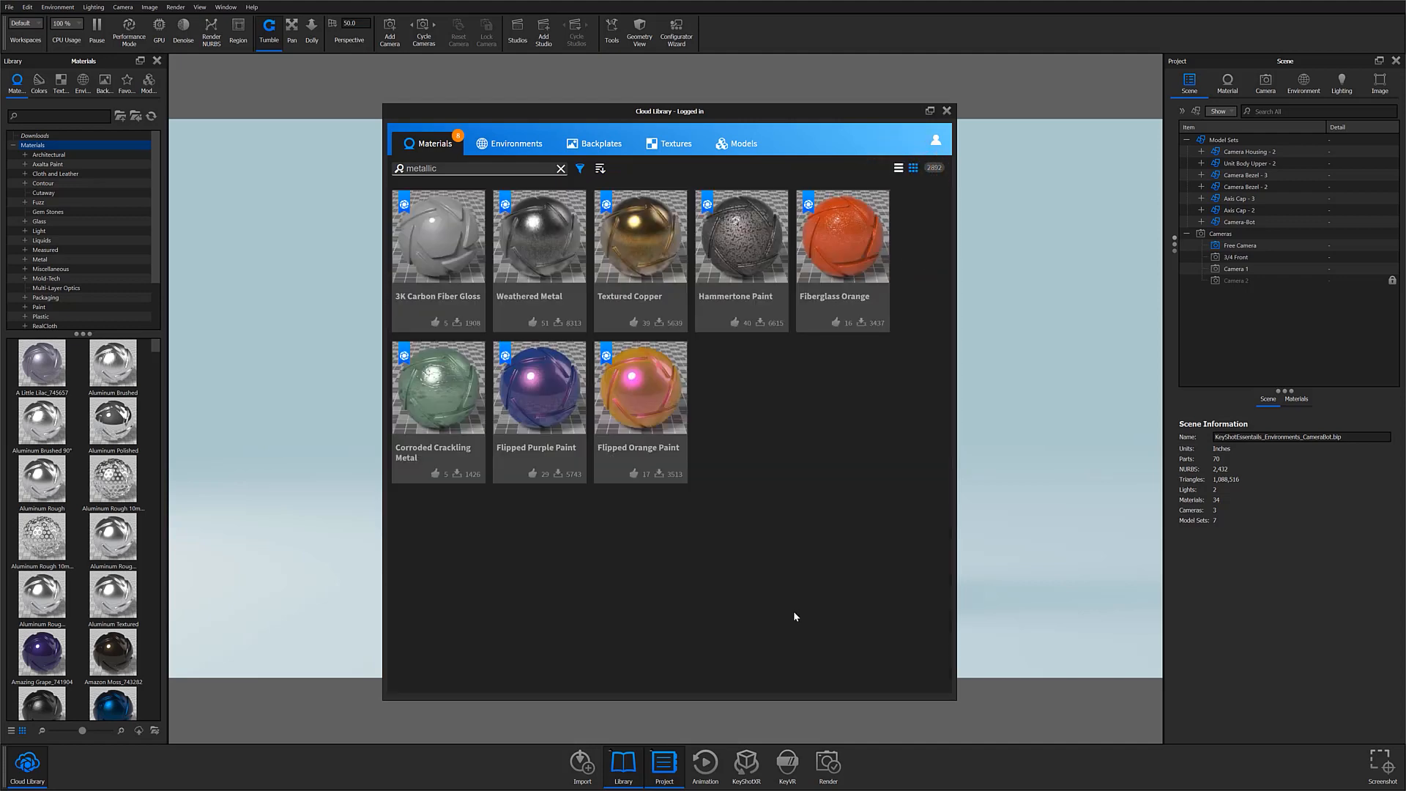
click(741, 260)
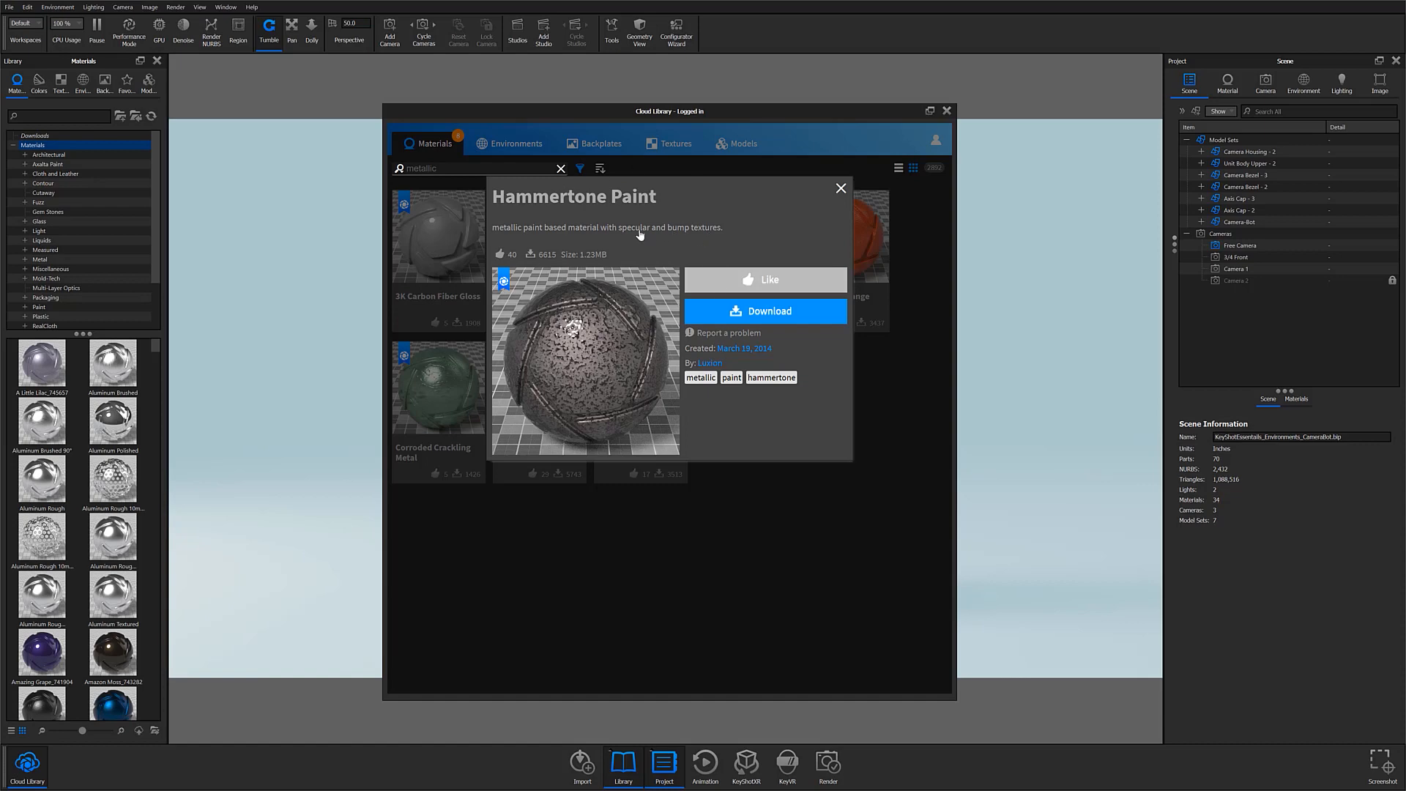
mouse_move(706, 236)
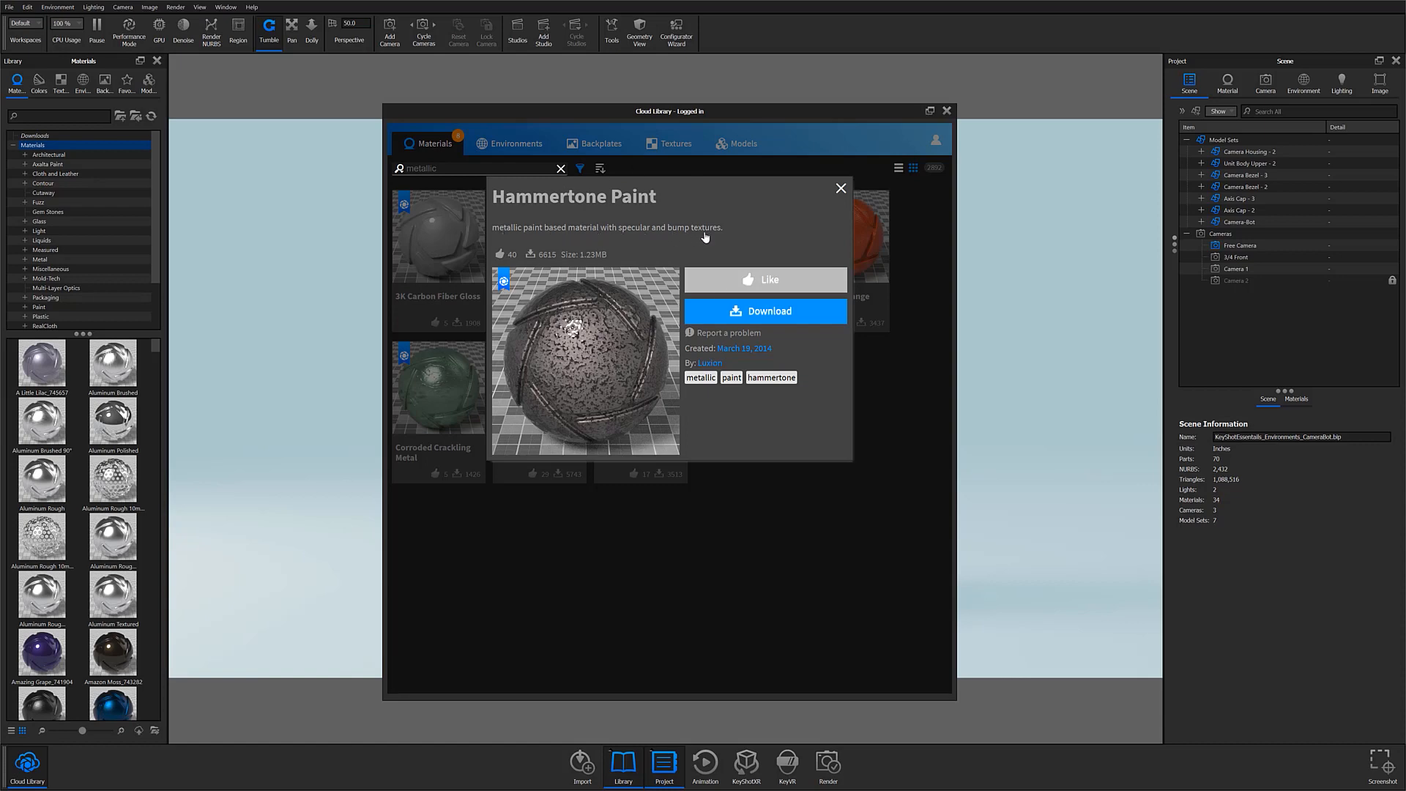
mouse_move(601, 263)
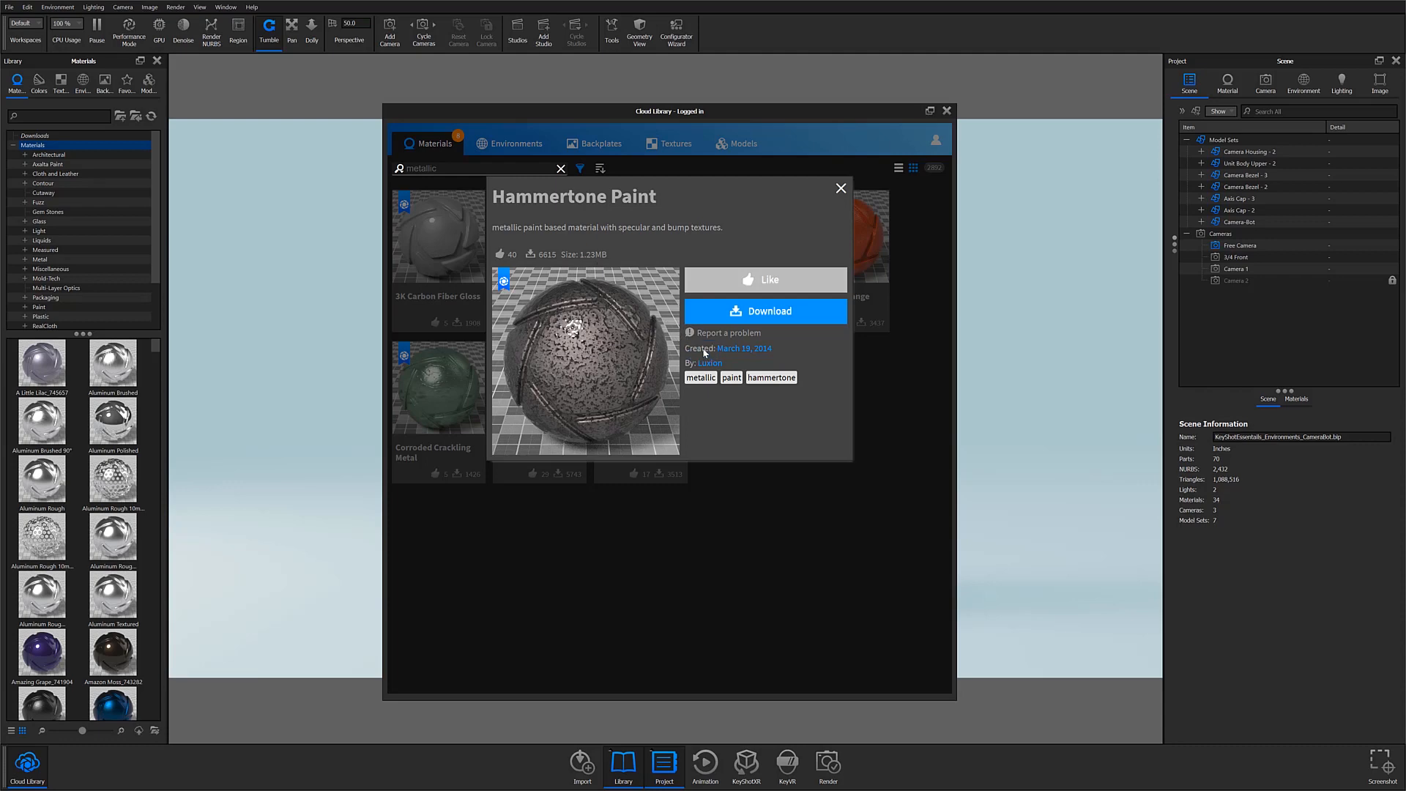
mouse_move(774, 384)
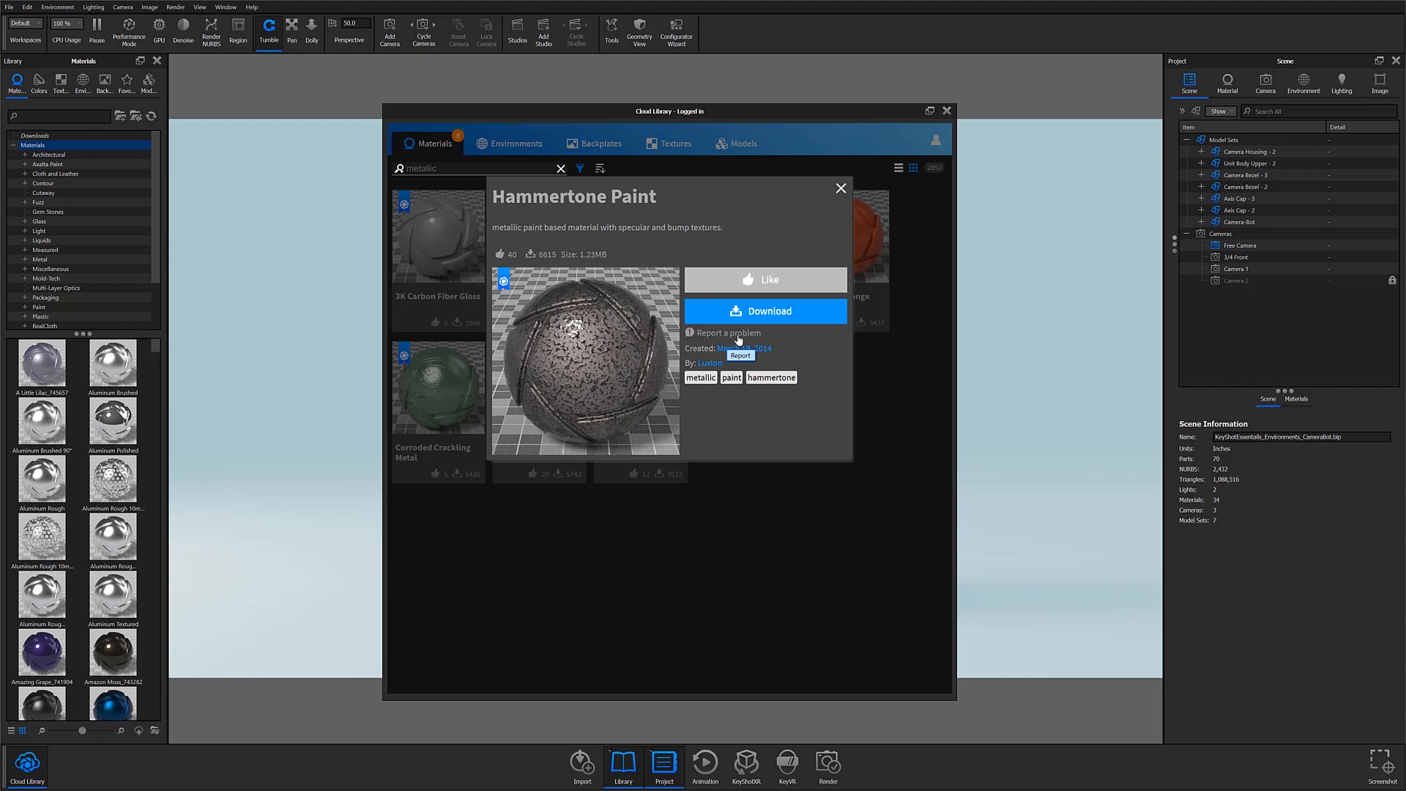
mouse_move(759, 314)
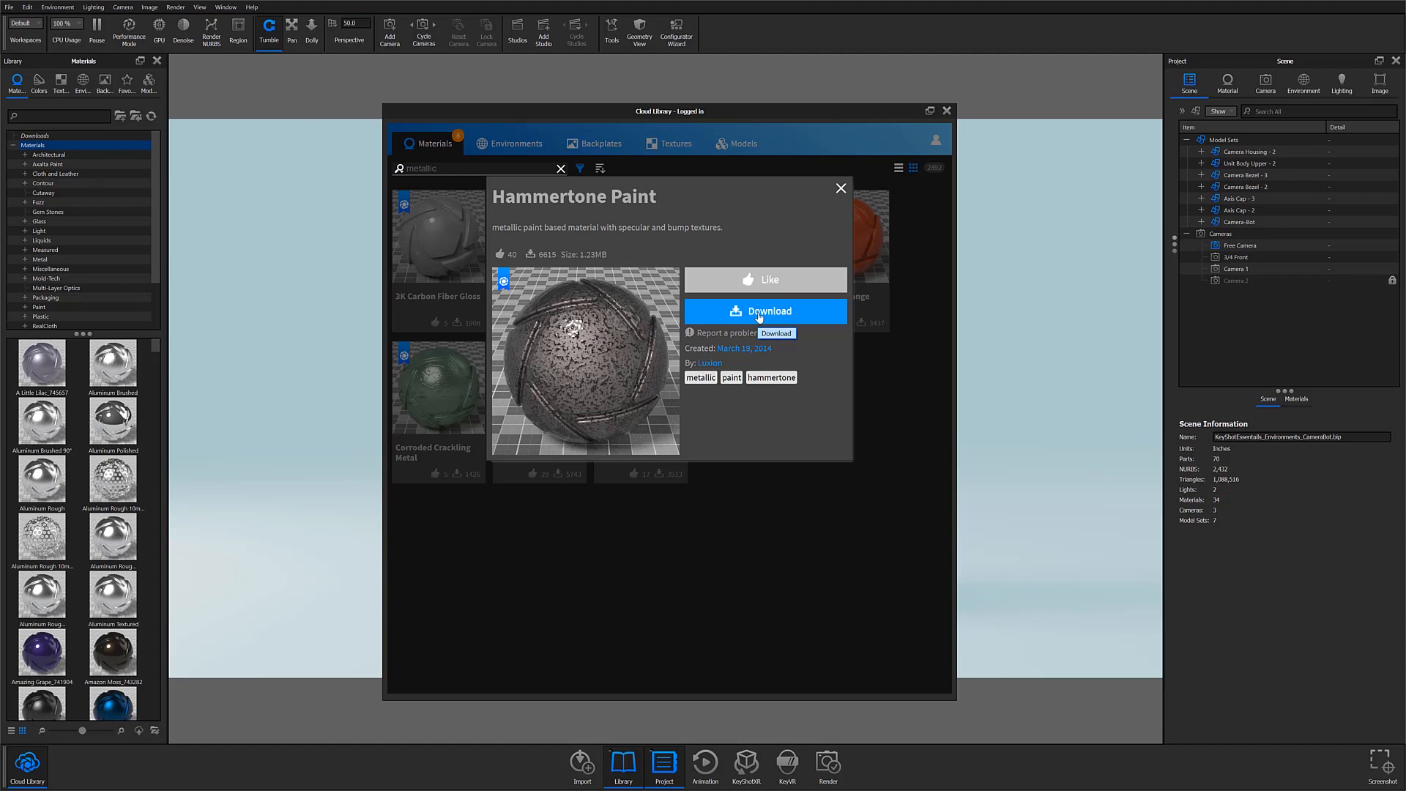
- Download Hammertone Paint to the local library and close its details popup
click(764, 310)
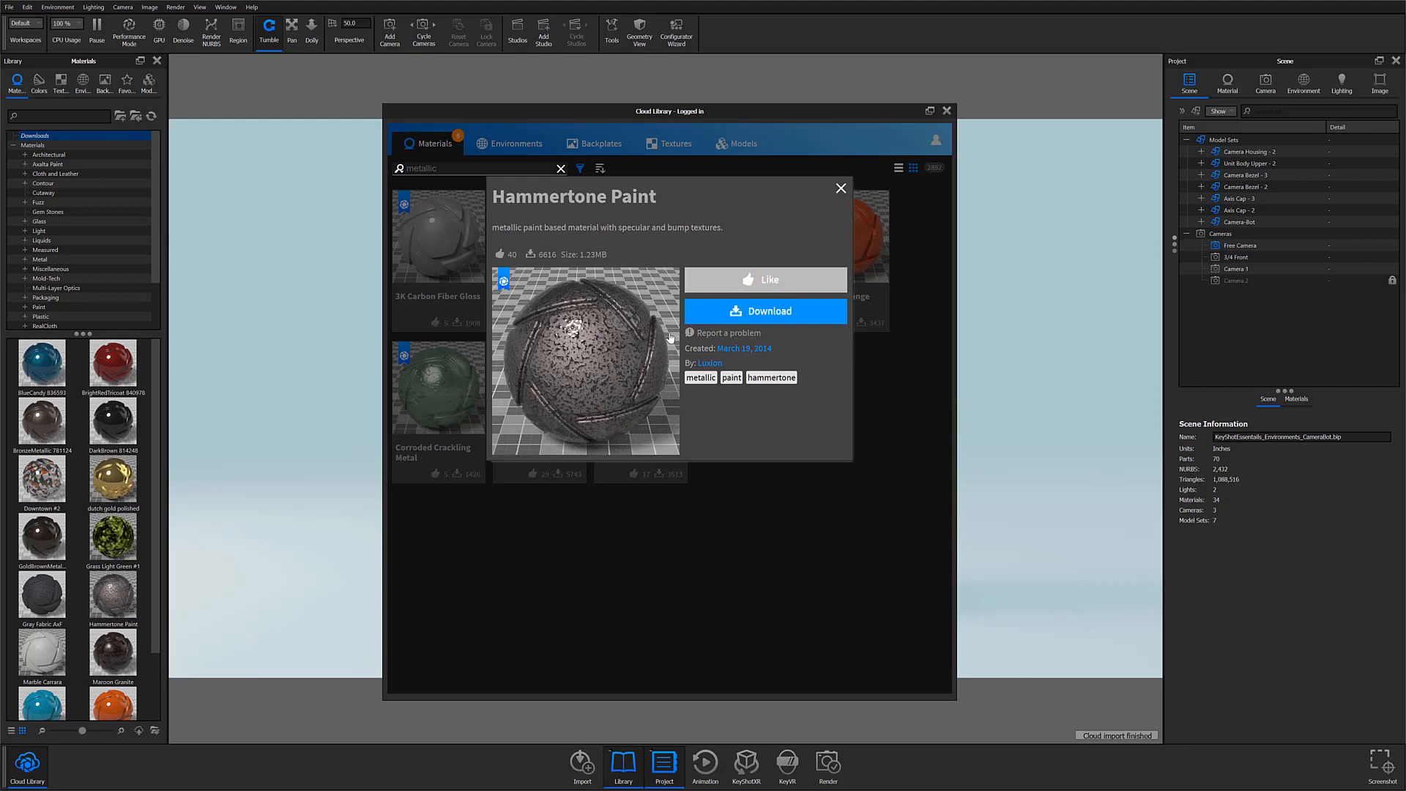
click(840, 188)
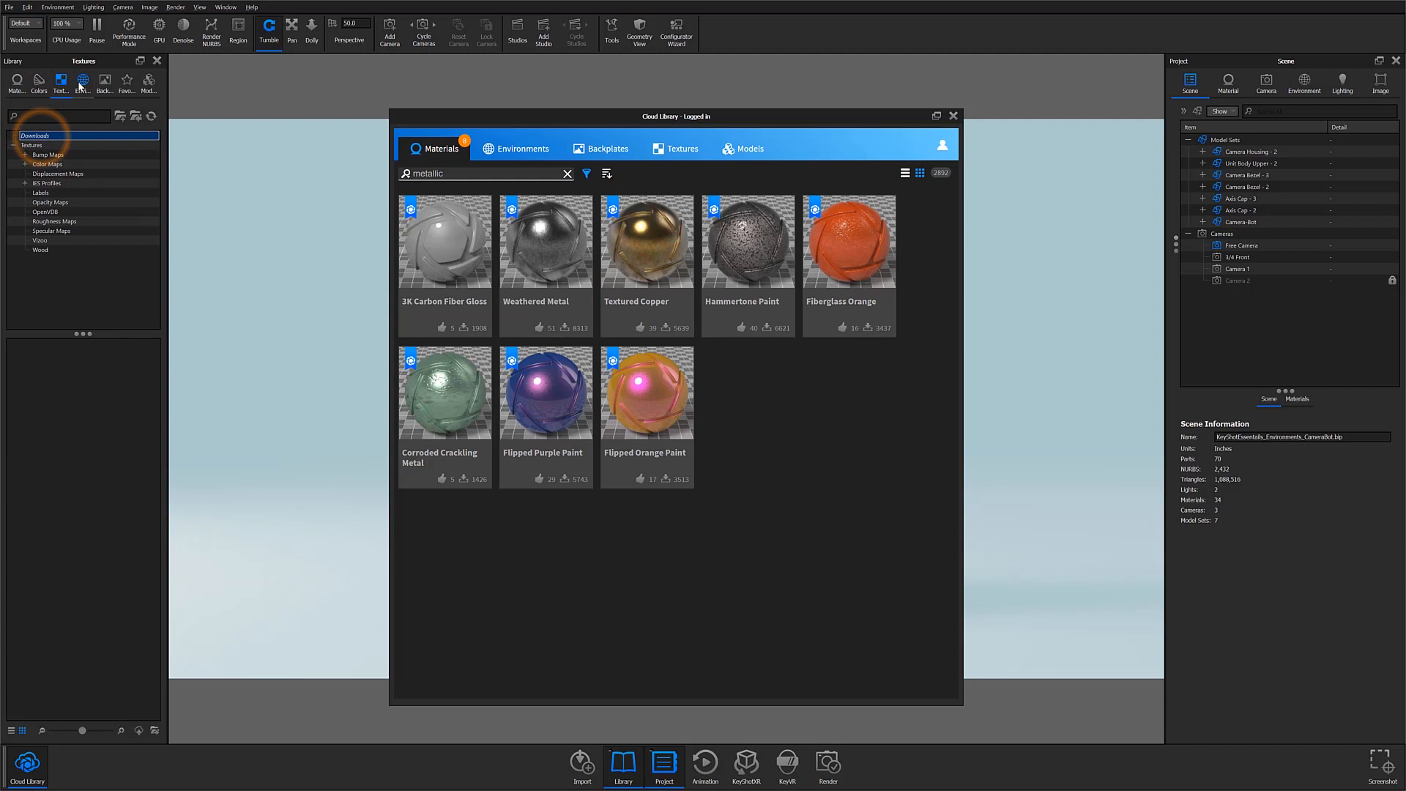
- Check the local Textures, Environments and Materials libraries, then clear the 'metallic' search
click(83, 80)
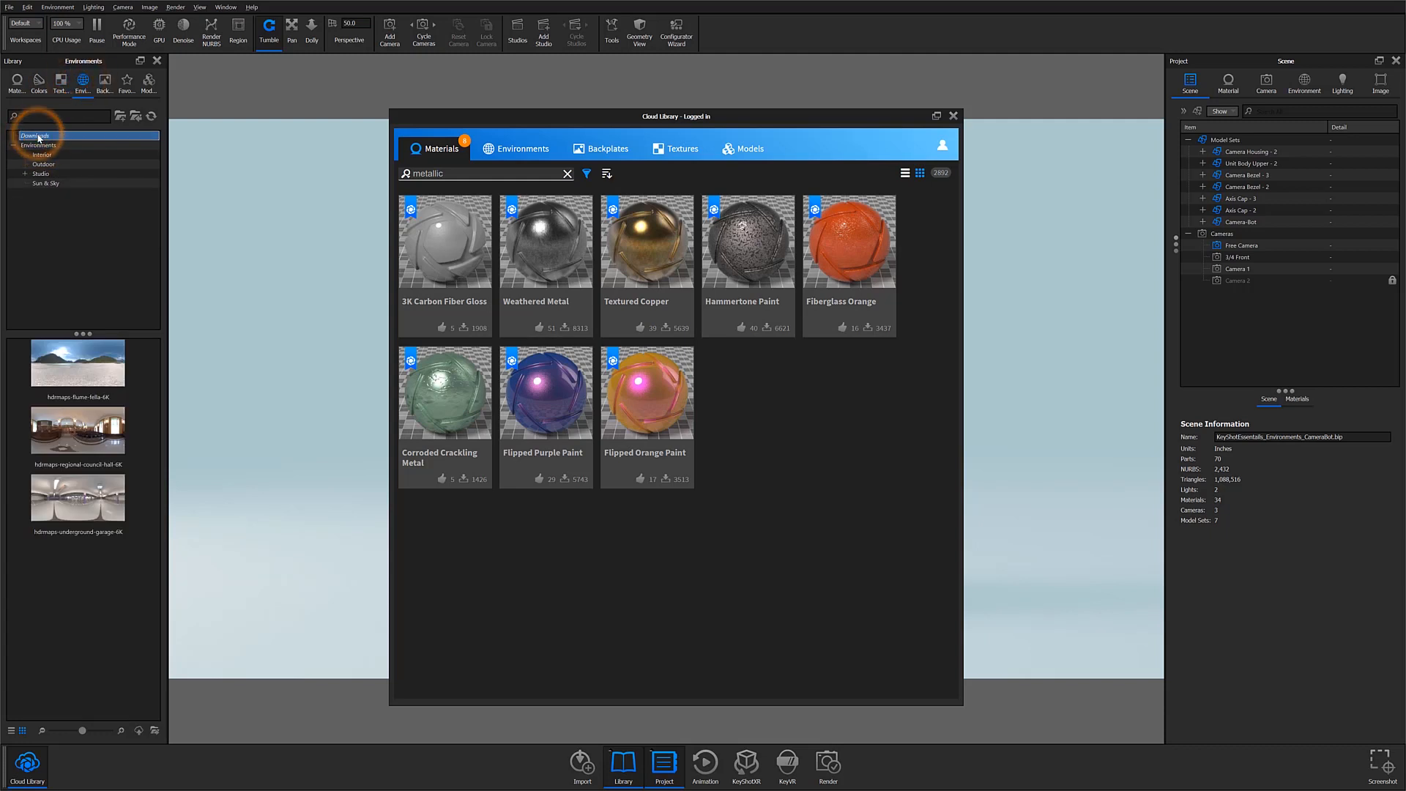
click(15, 80)
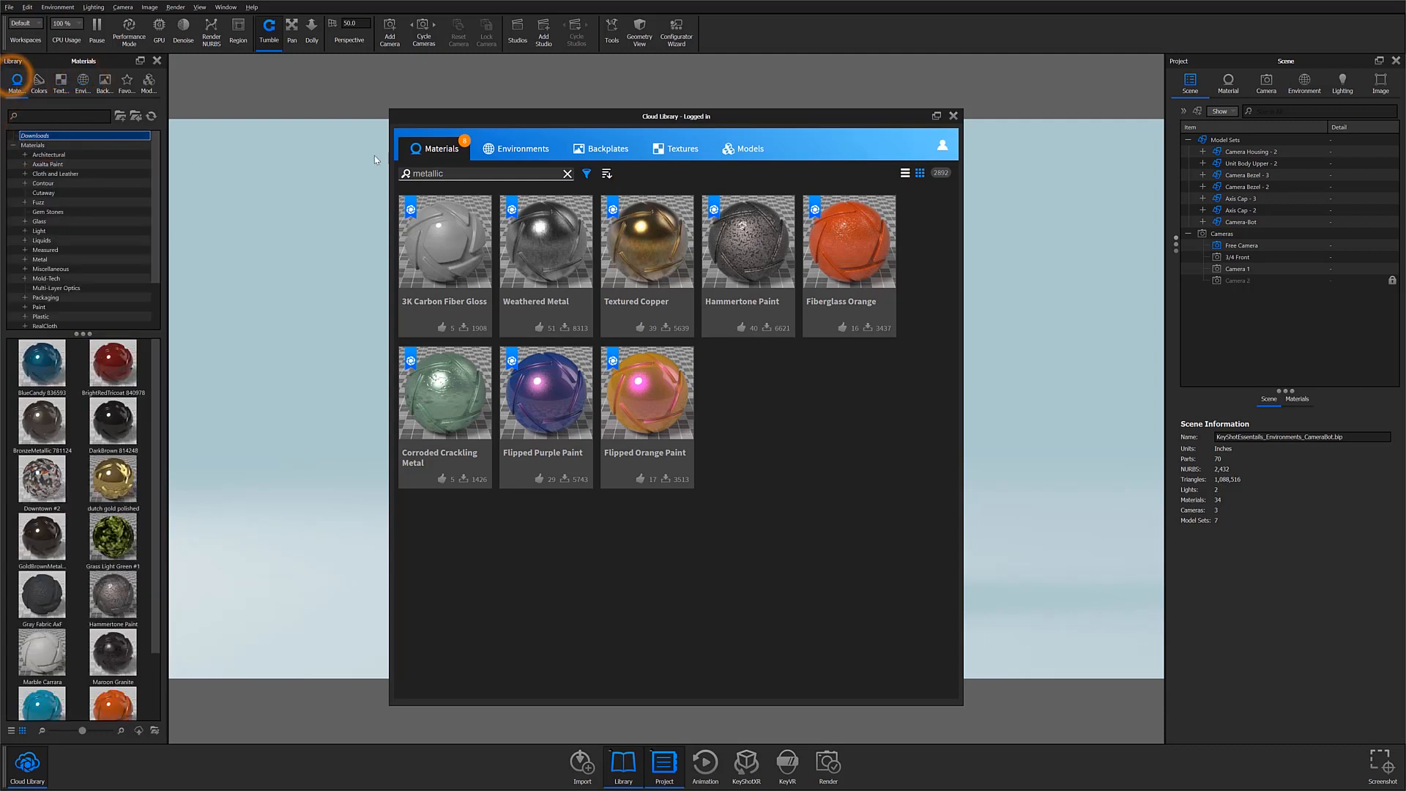
click(587, 172)
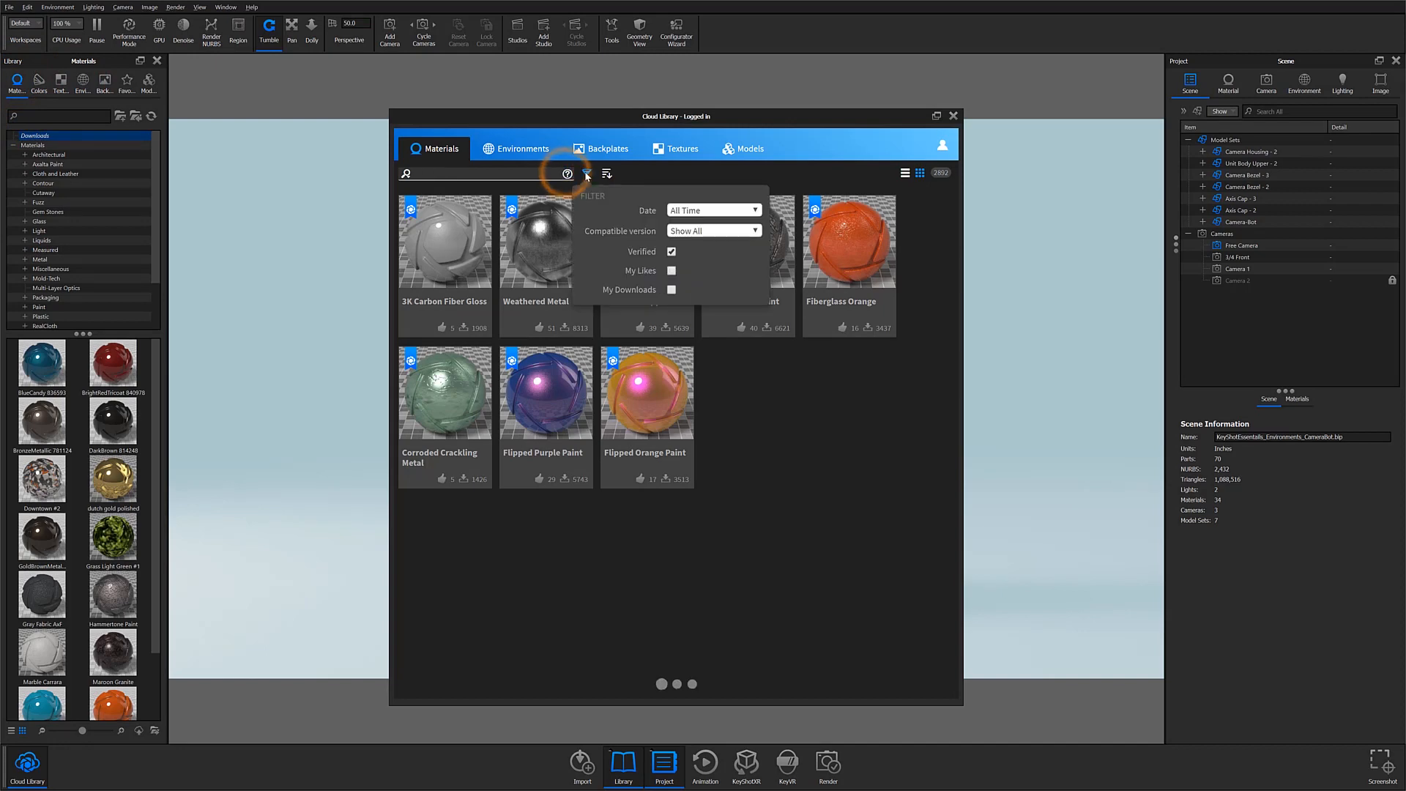
click(671, 252)
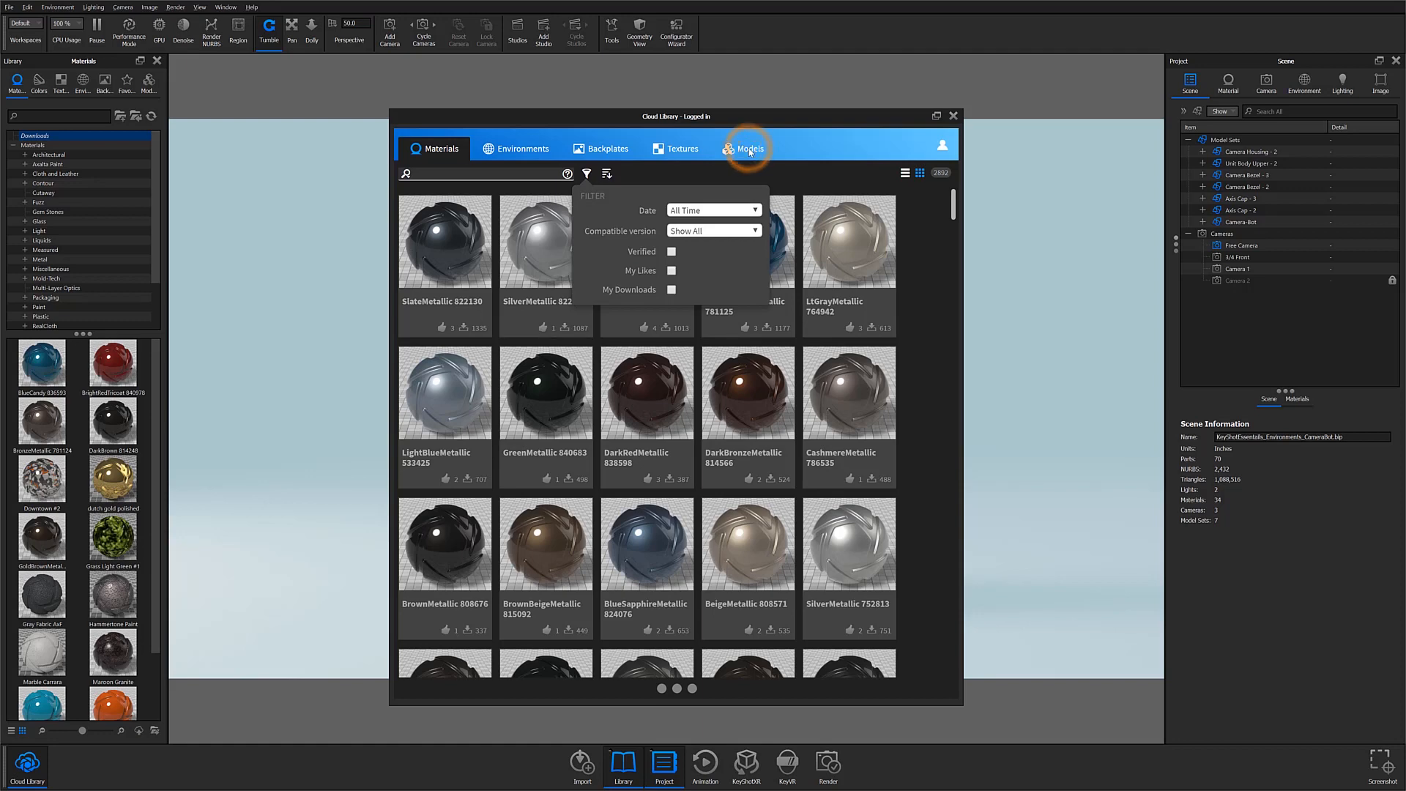
click(747, 148)
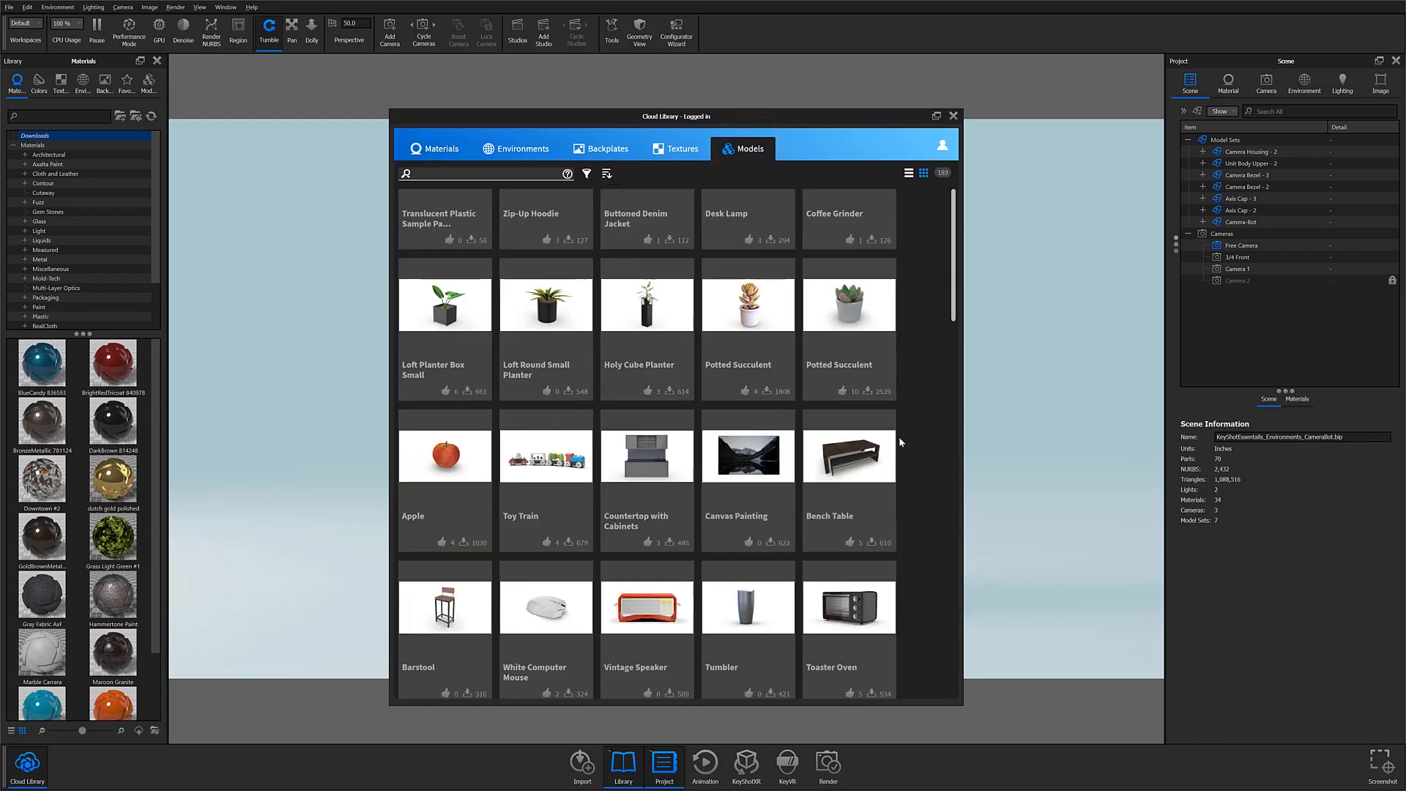
scroll(down, 3)
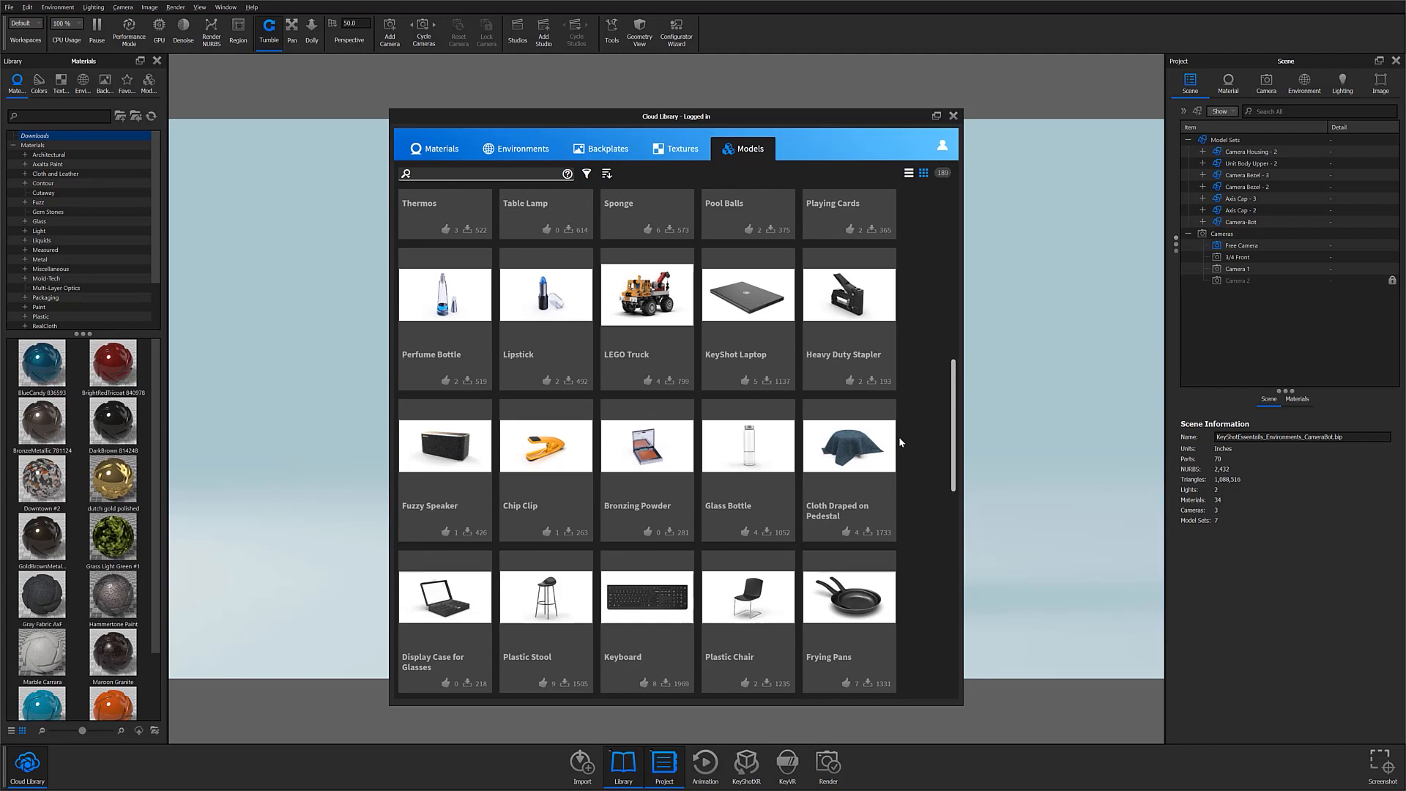
scroll(down, 3)
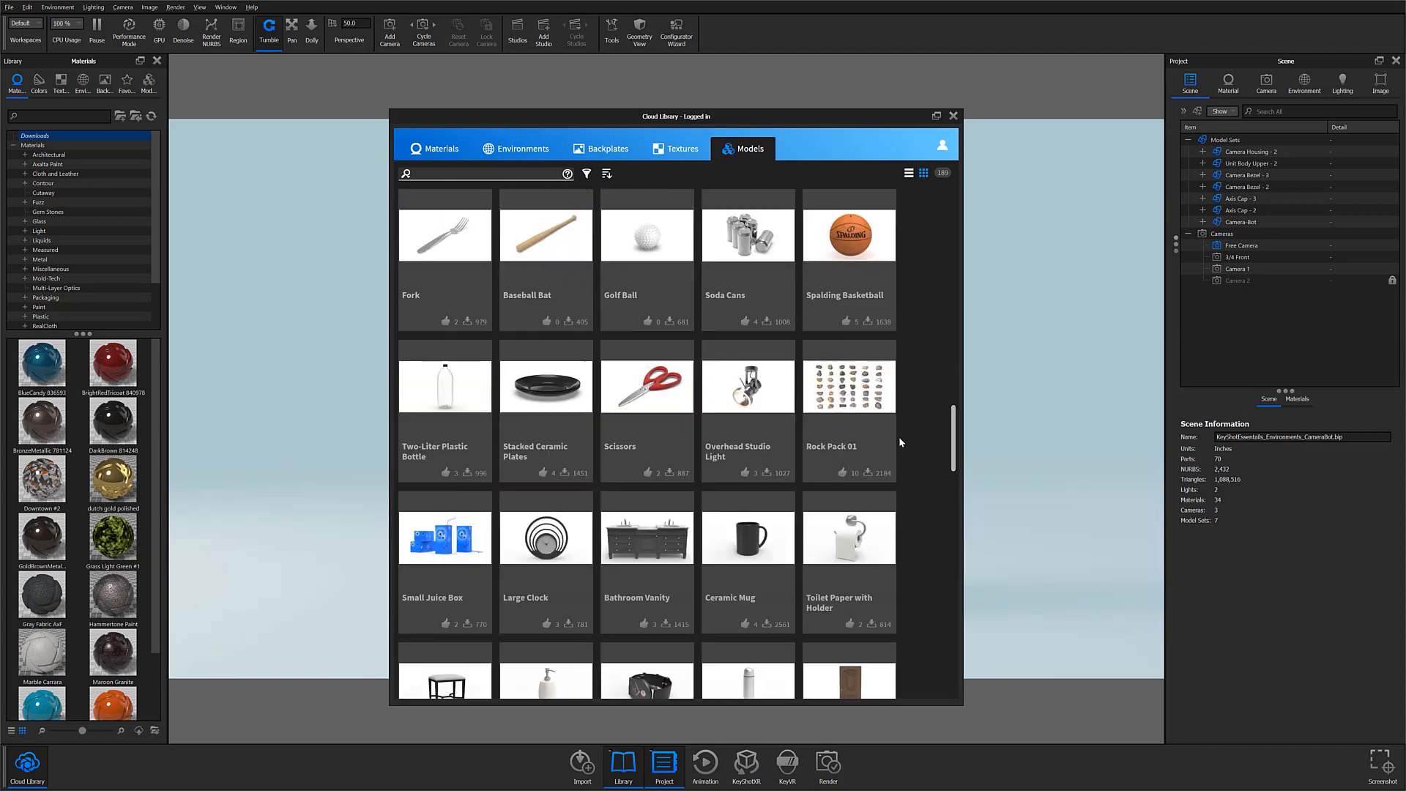
scroll(down, 3)
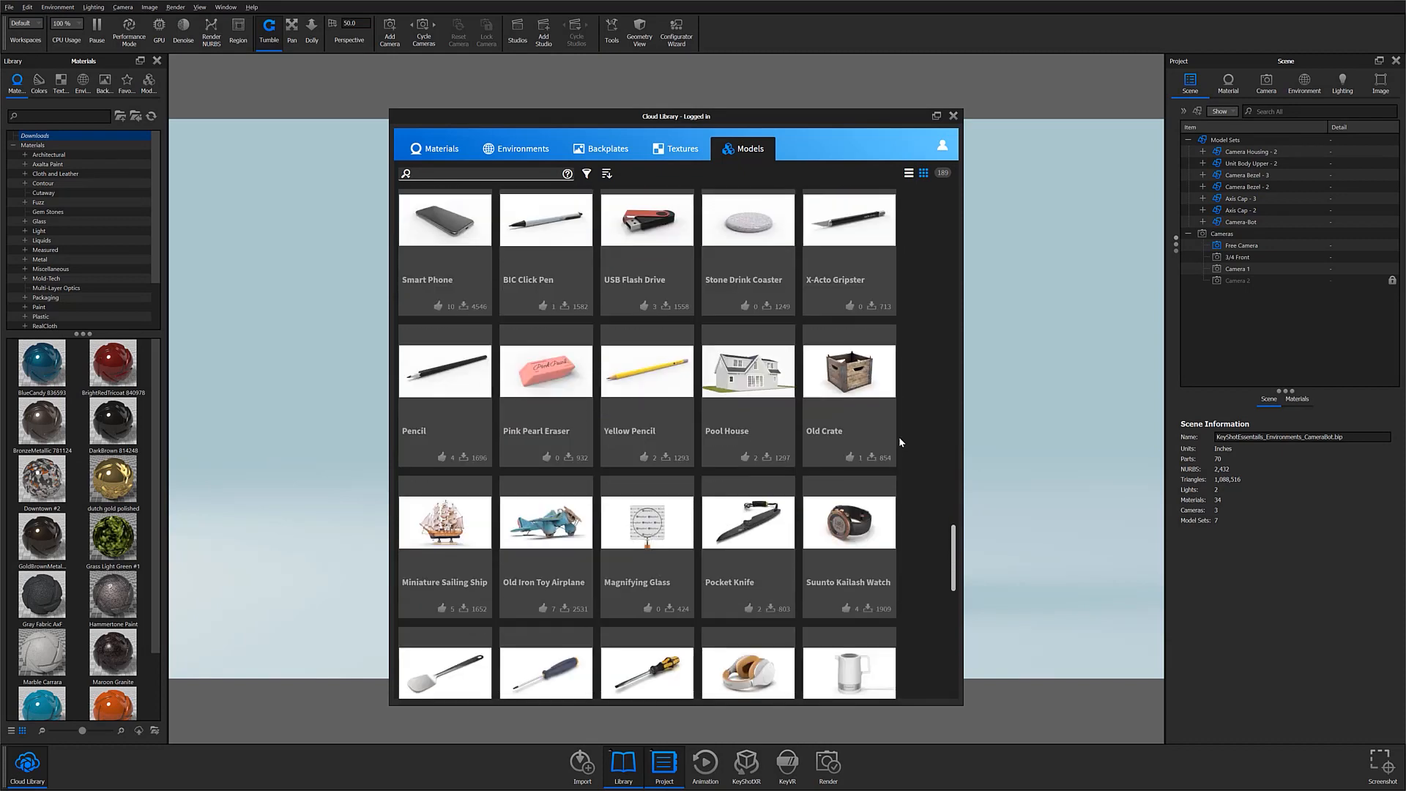
scroll(down, 3)
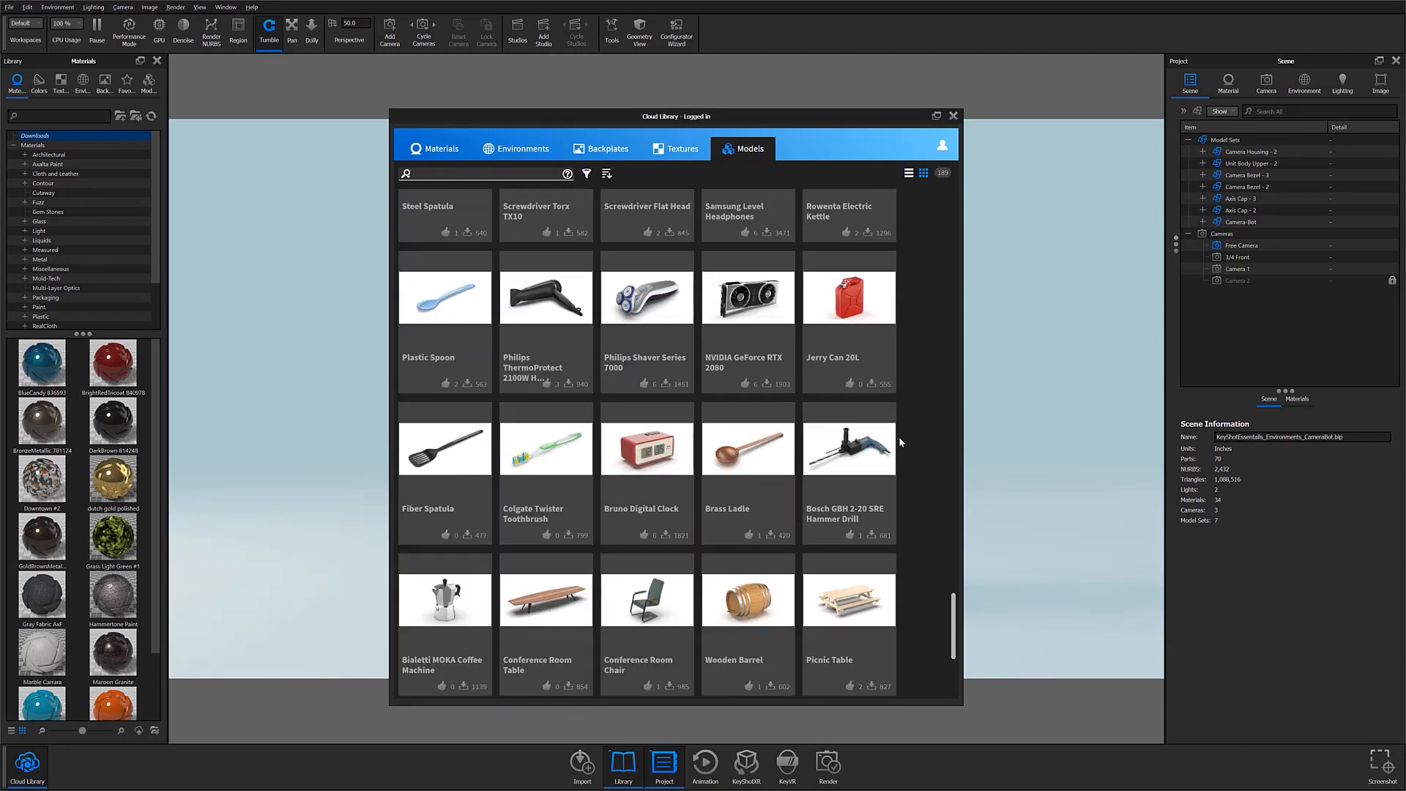
scroll(down, 3)
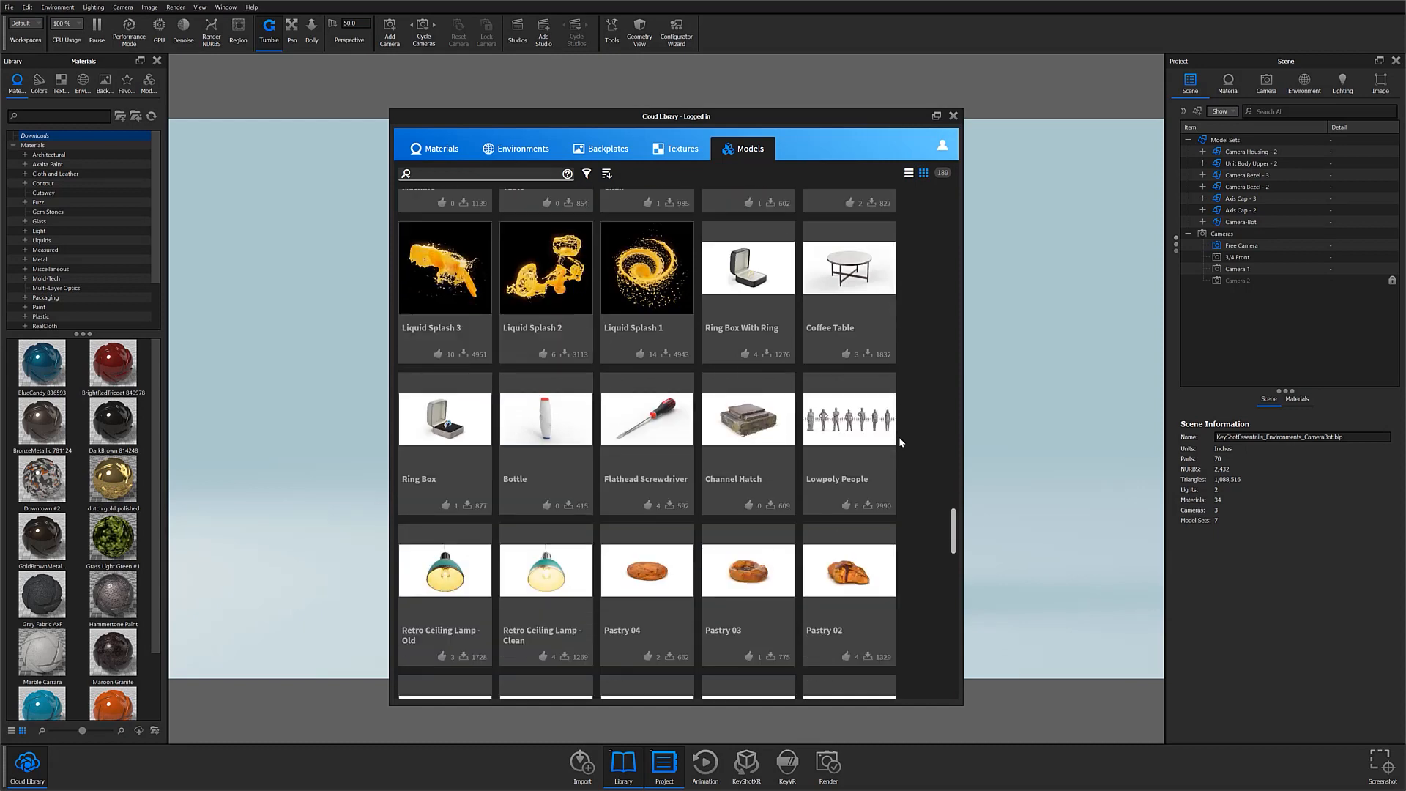
scroll(down, 3)
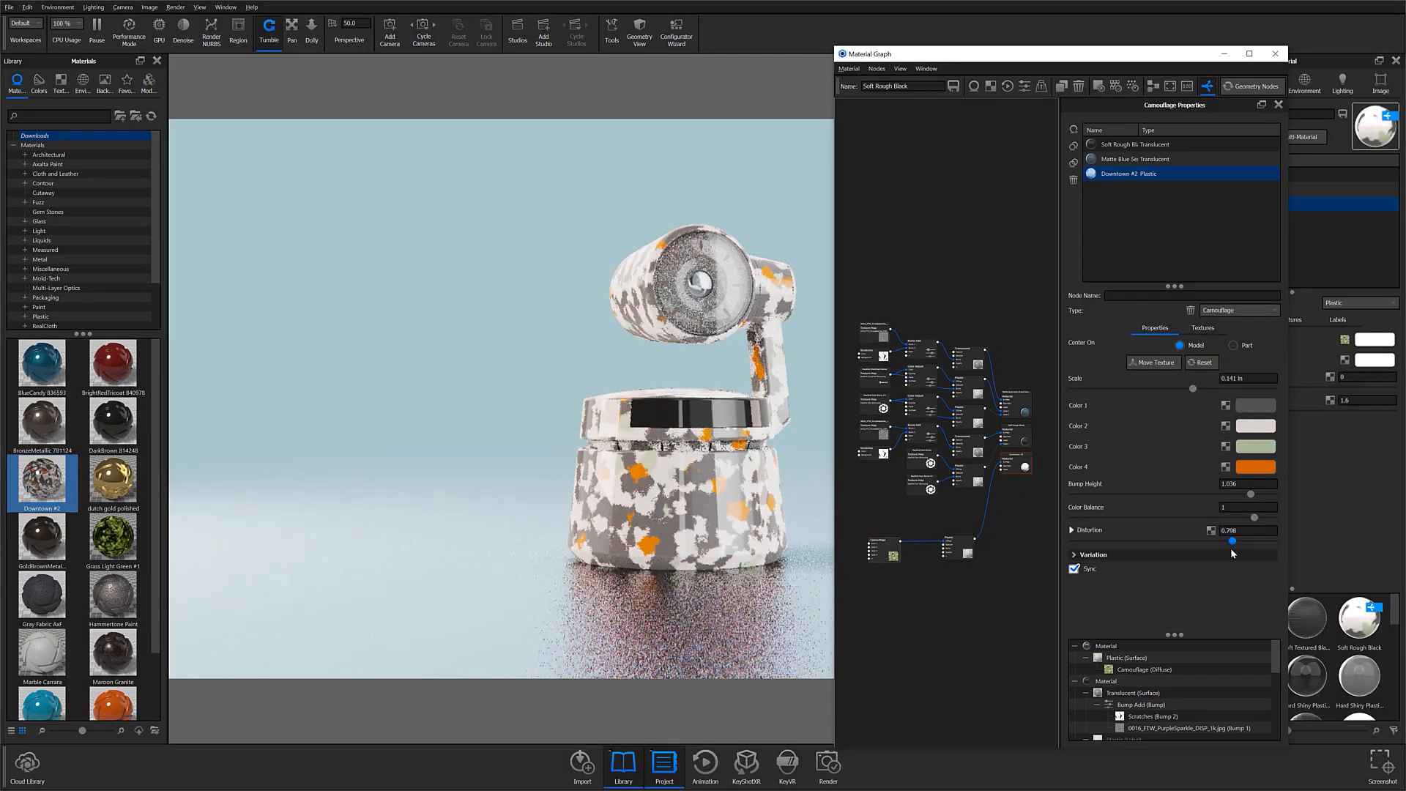
- Add a Noise (Fractal) bump node, set Camouflage Color 2 to light blue, and rename the material
right_click(905, 542)
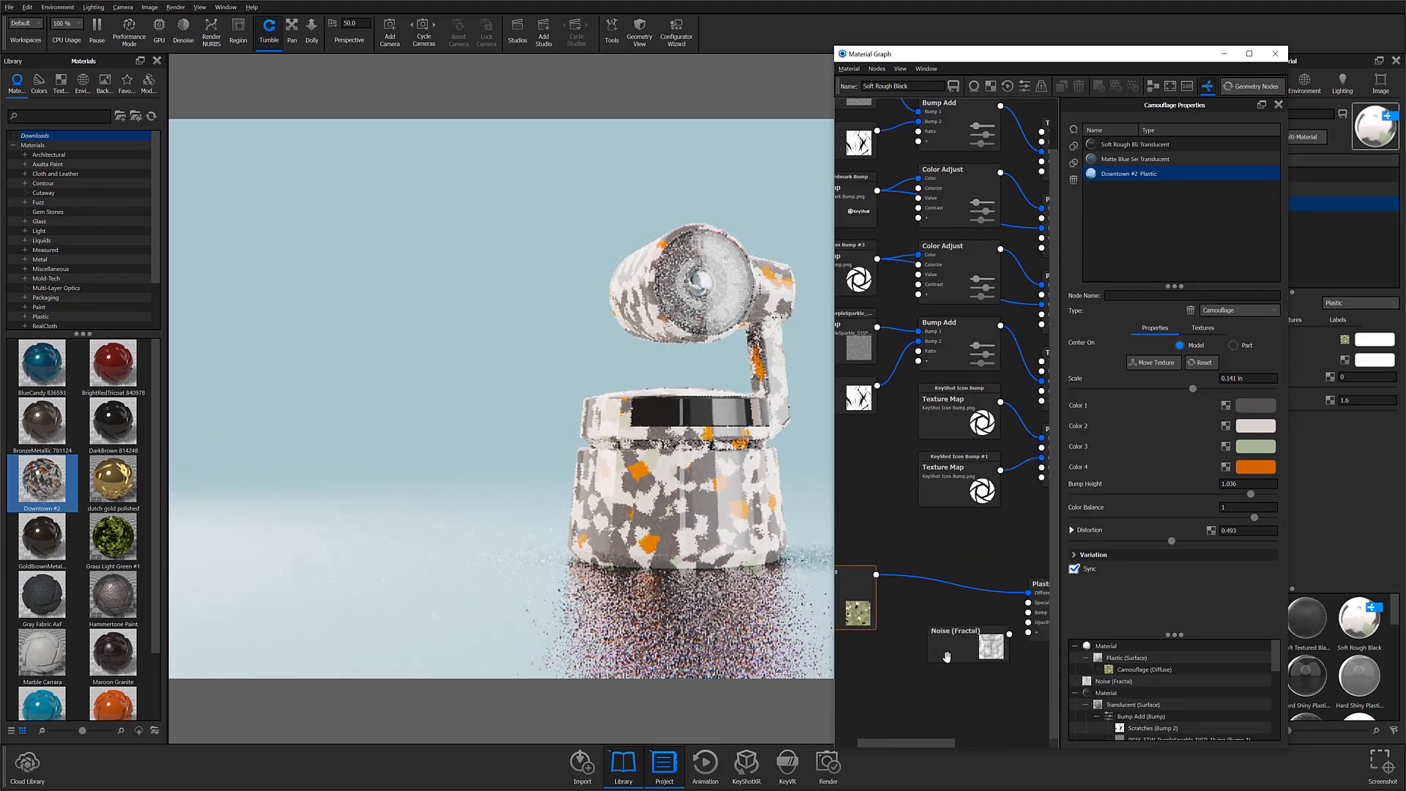
click(946, 655)
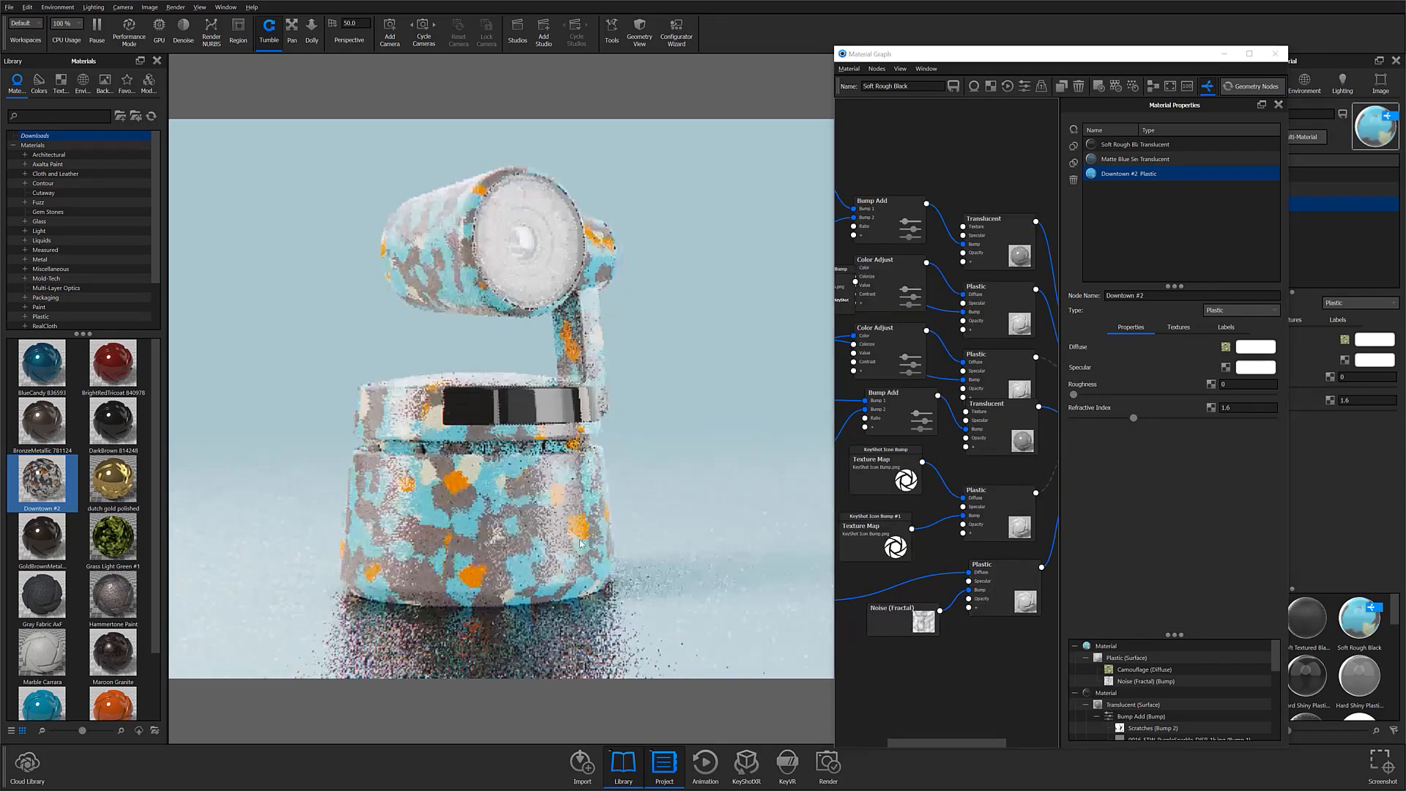
click(1139, 144)
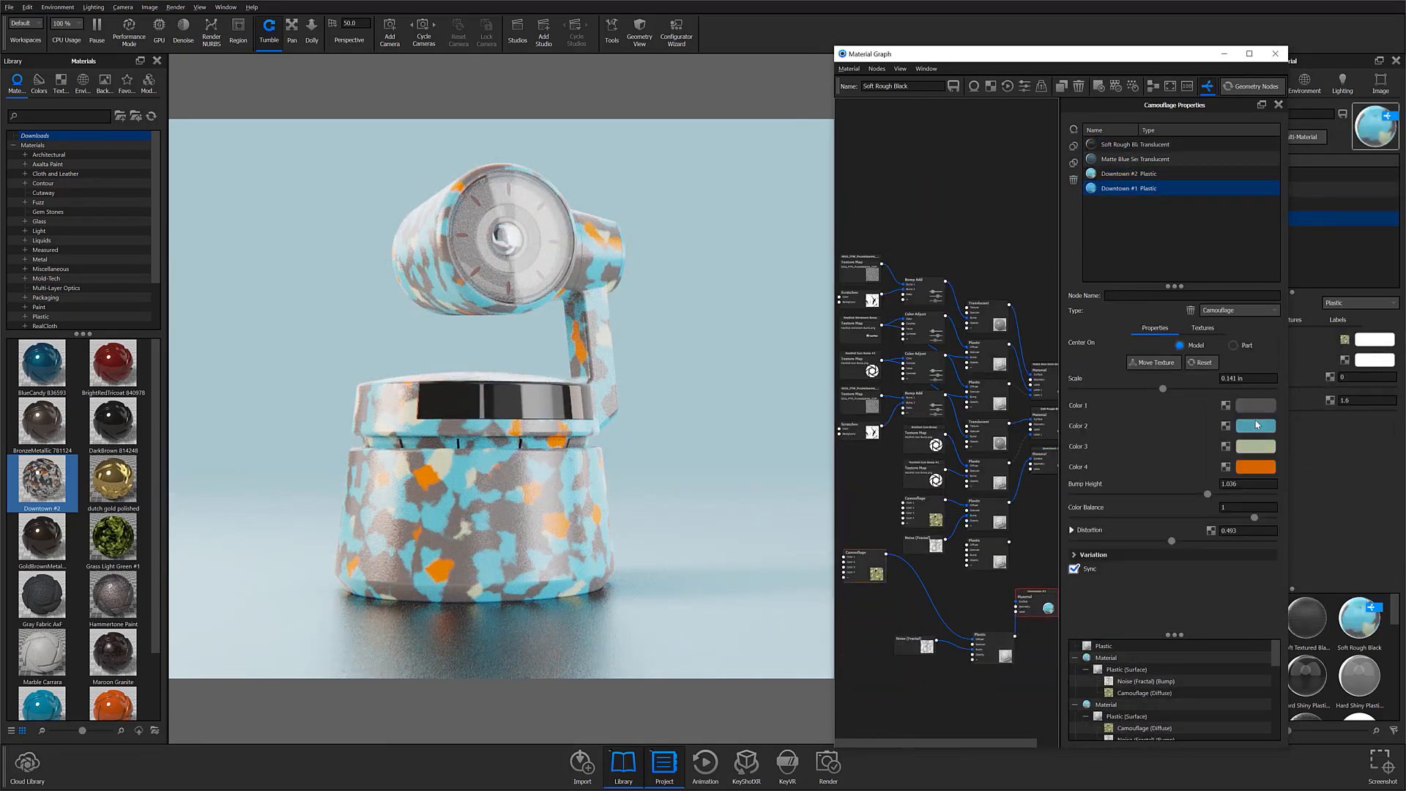
click(1255, 425)
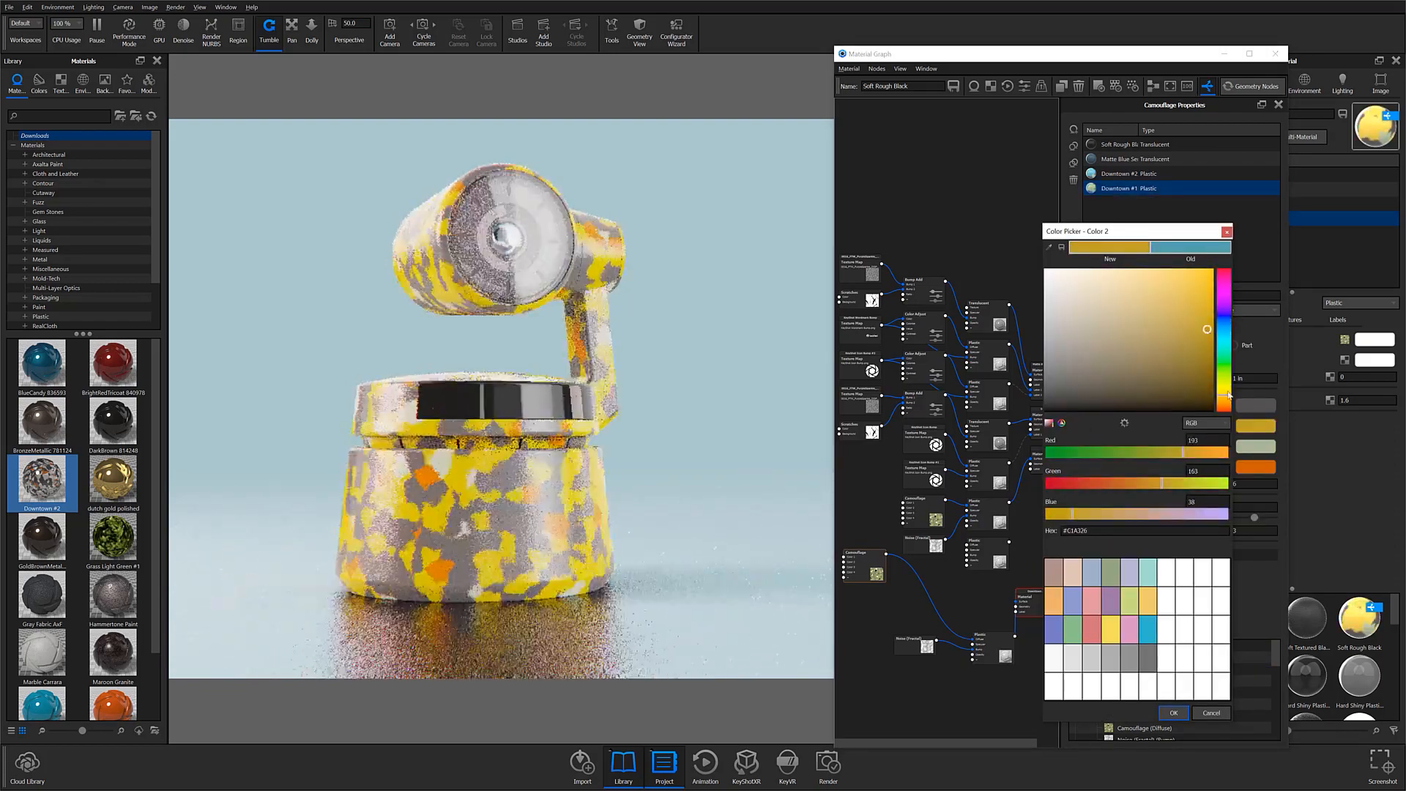
click(1197, 396)
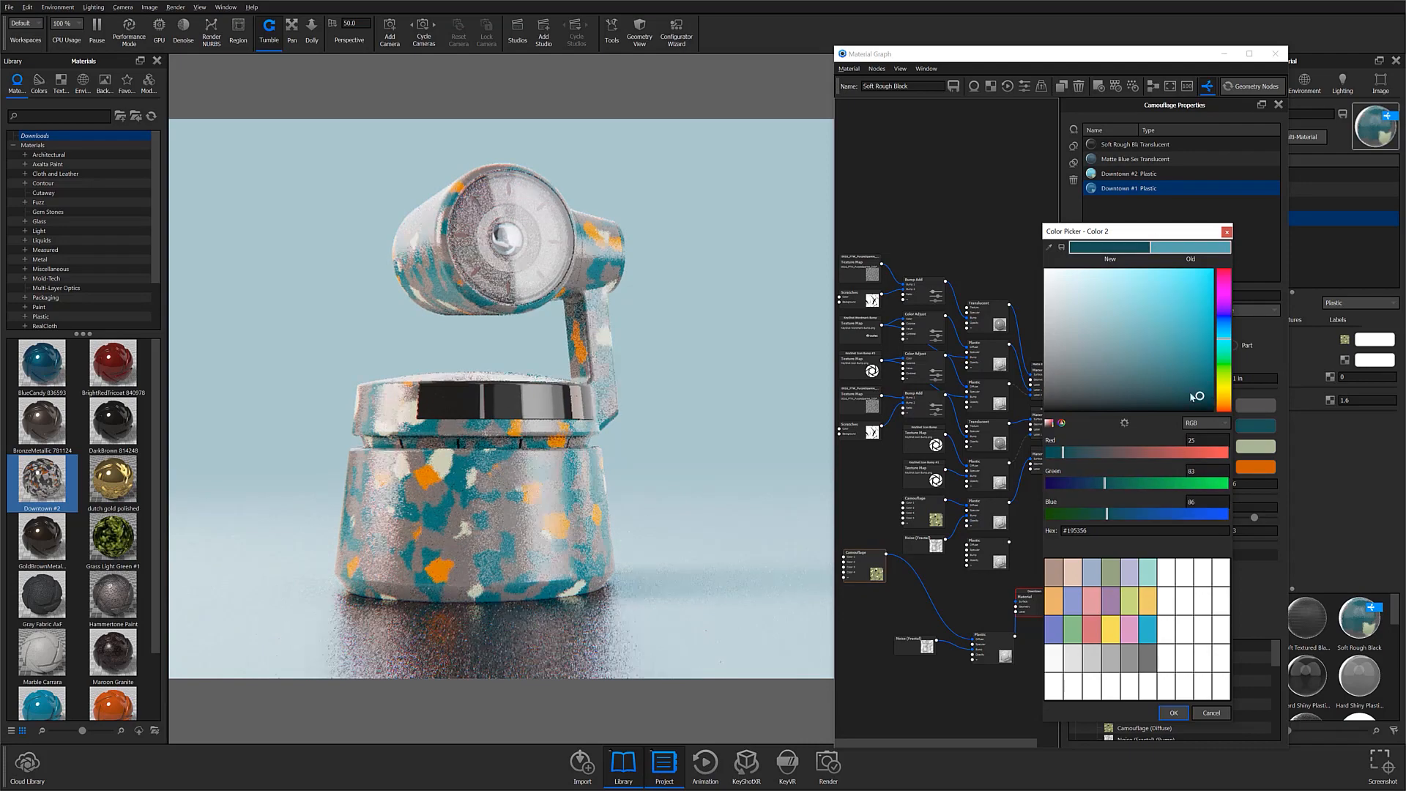
click(1172, 712)
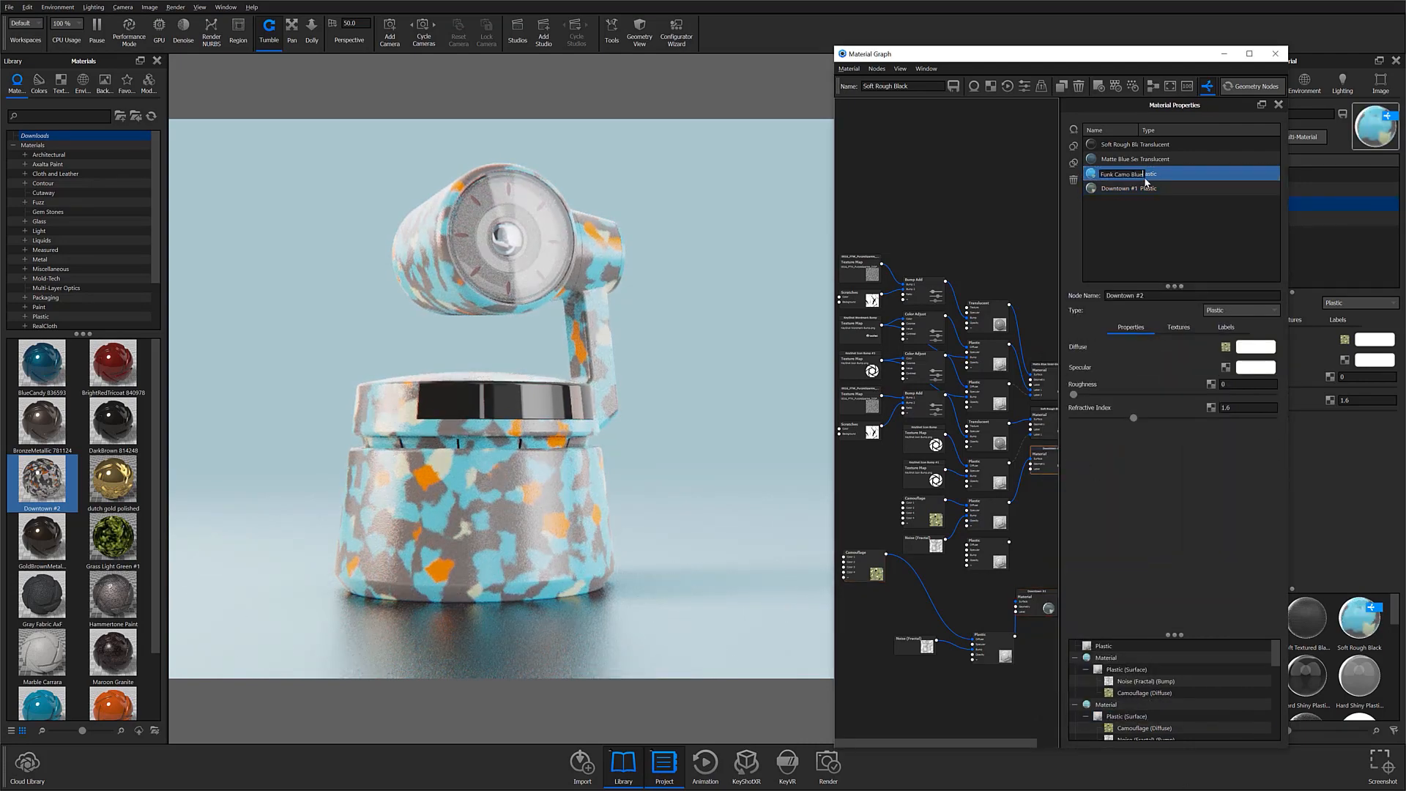
click(1139, 159)
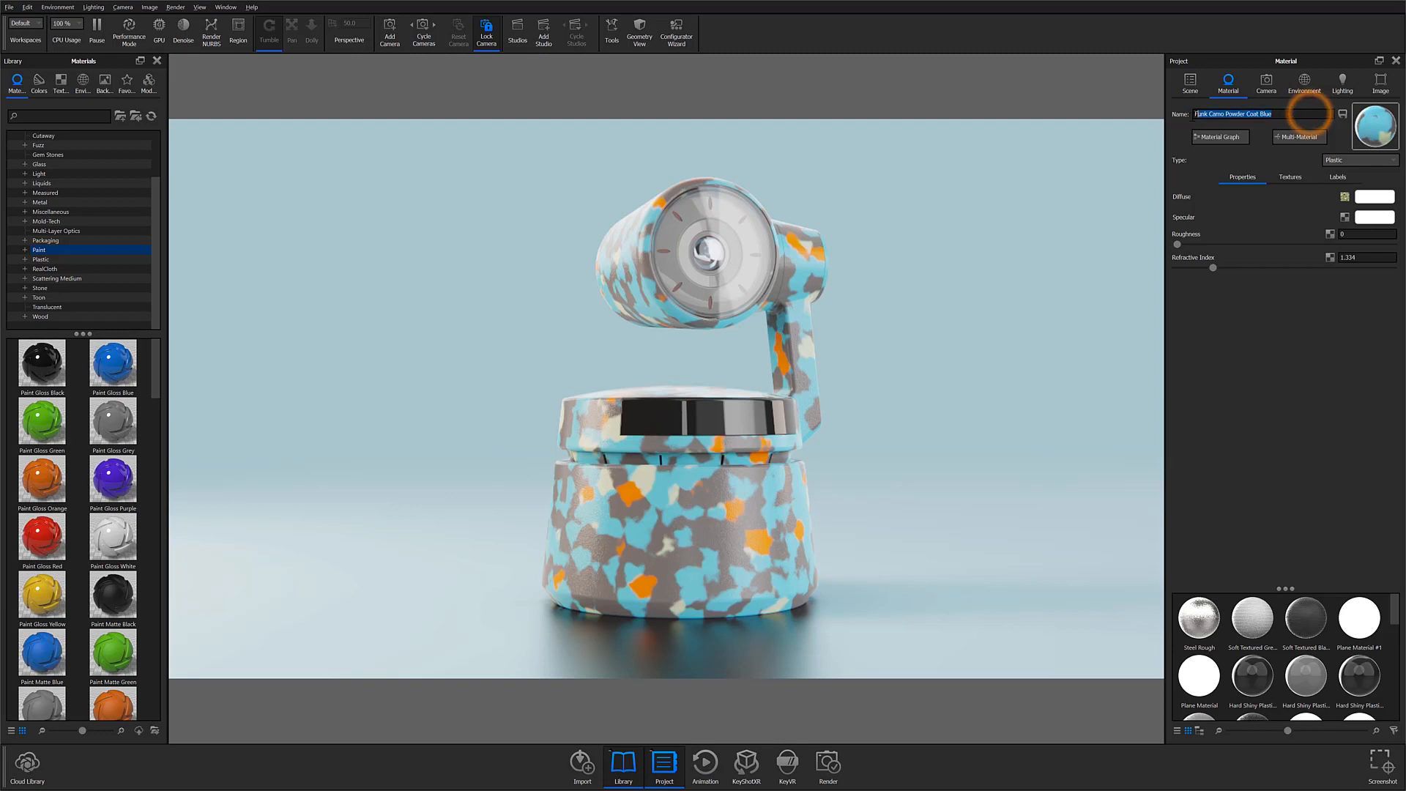
- Save Funk Camo Powder Coat Blue to the Paint folder, overwrite the older copy, and view Paint
click(1341, 113)
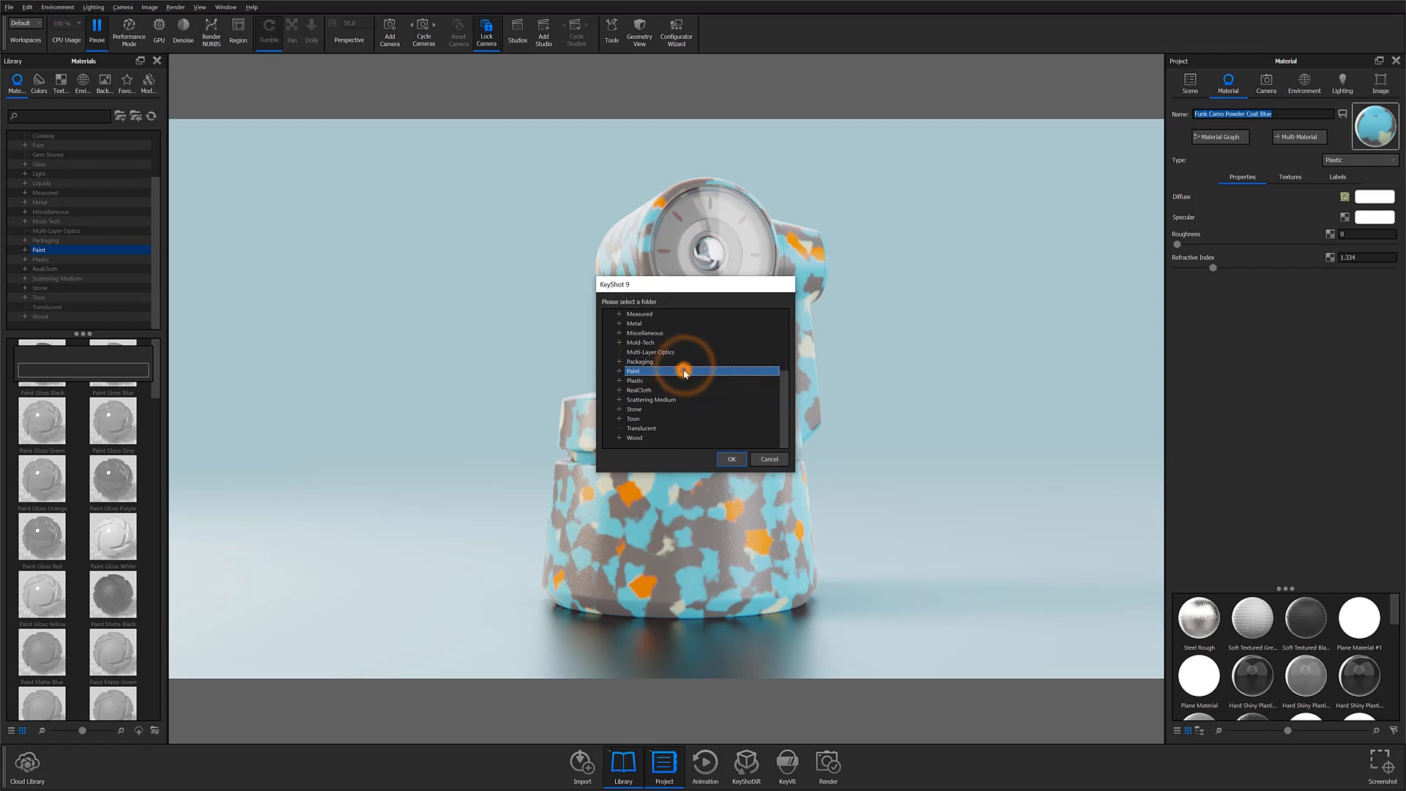
click(731, 459)
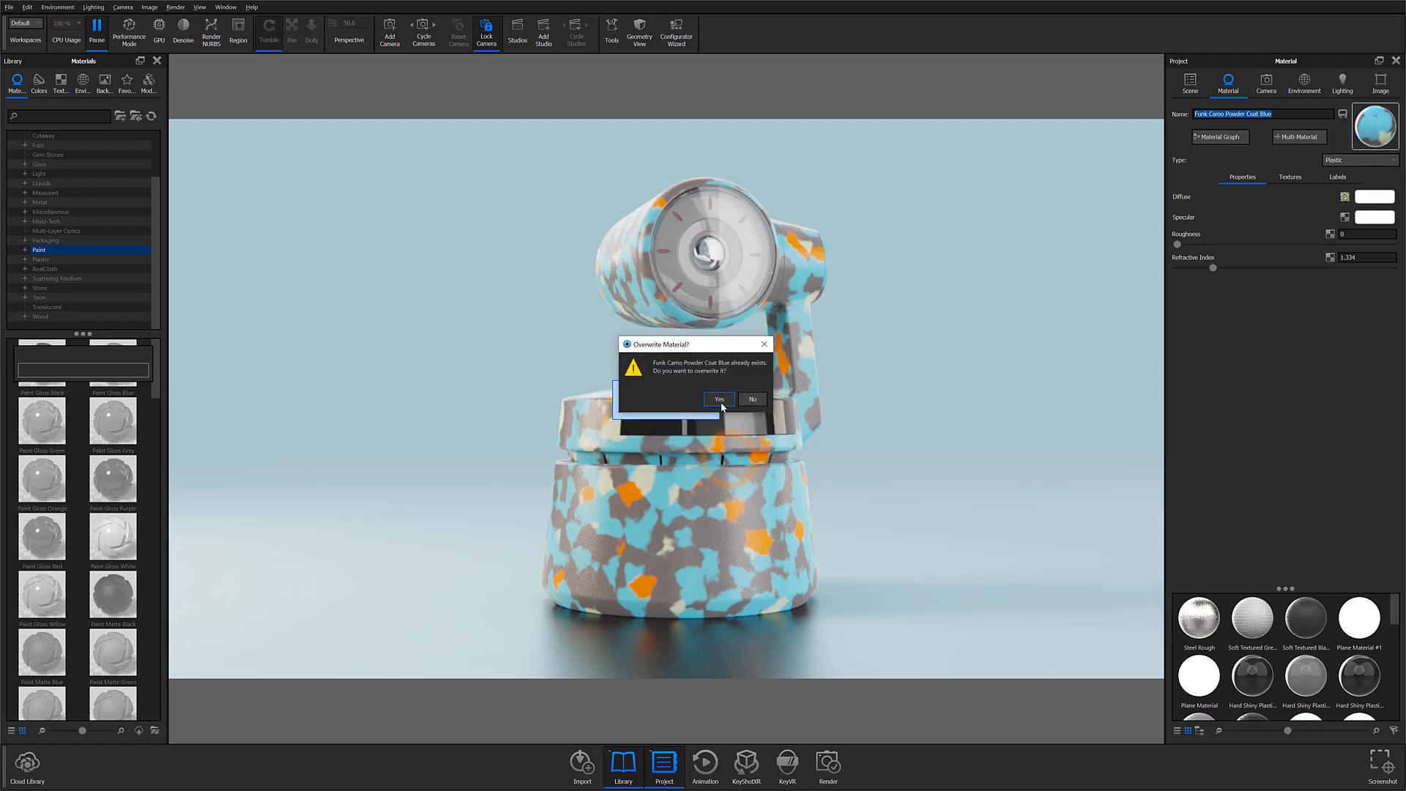
click(720, 399)
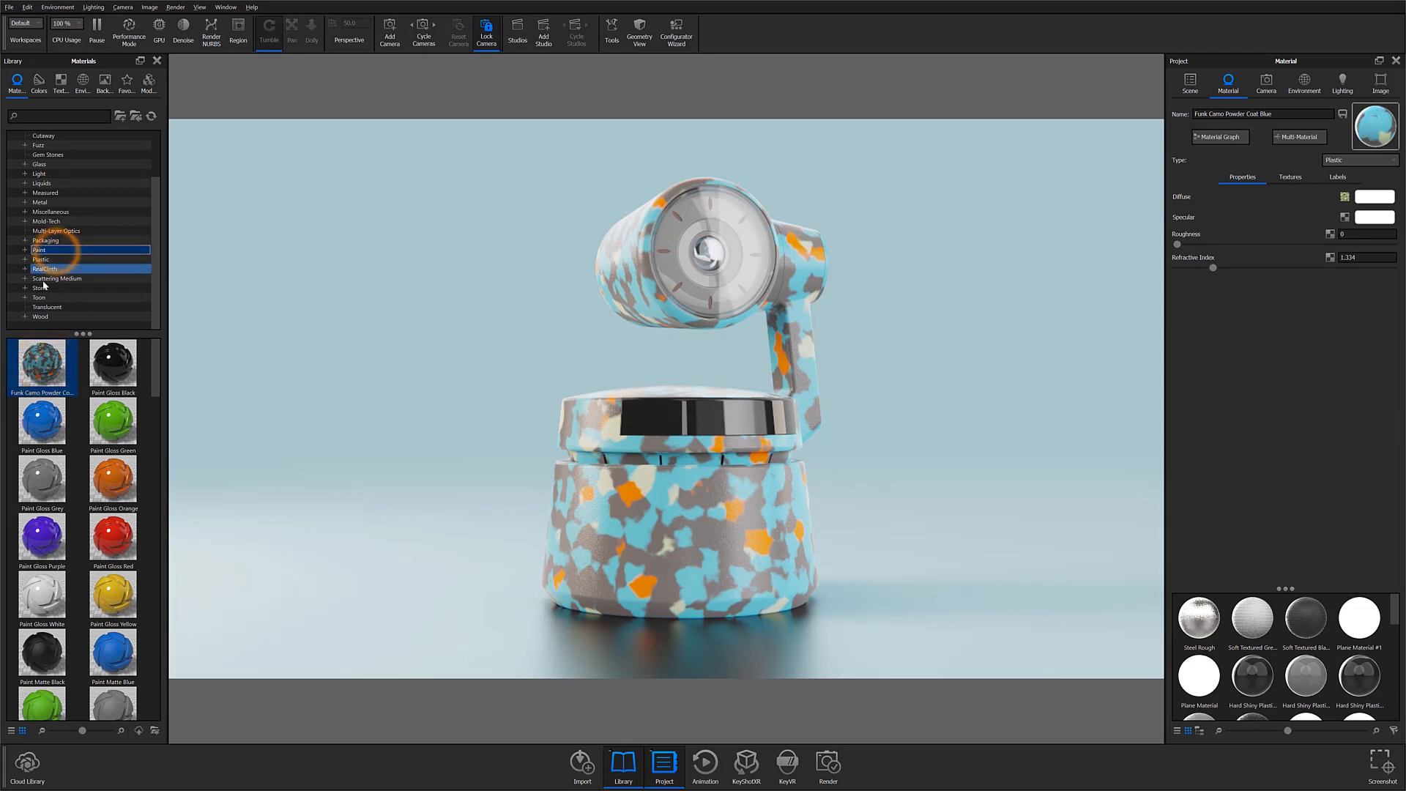
click(44, 268)
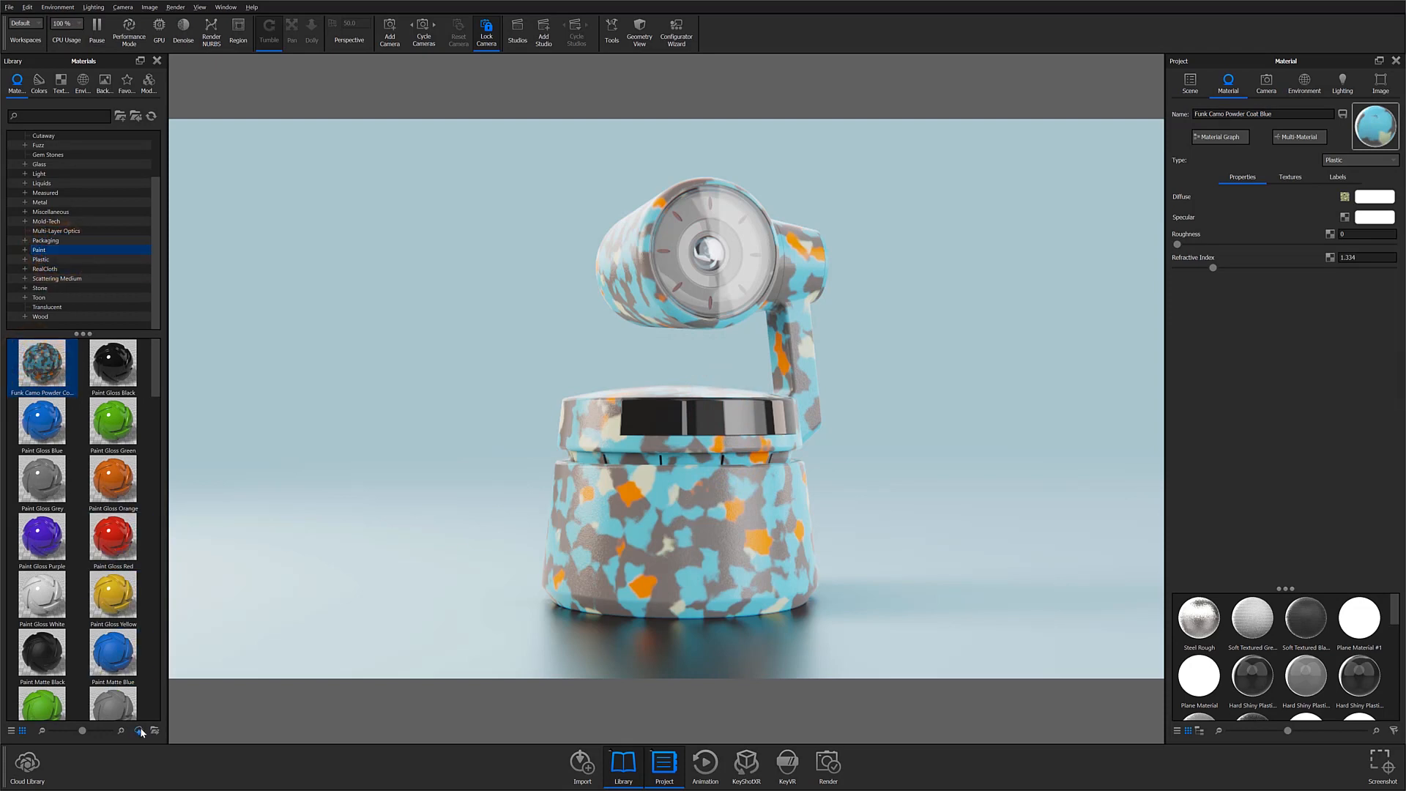
- Start the Cloud Library upload and sign in with the account email 'Karim'
click(140, 730)
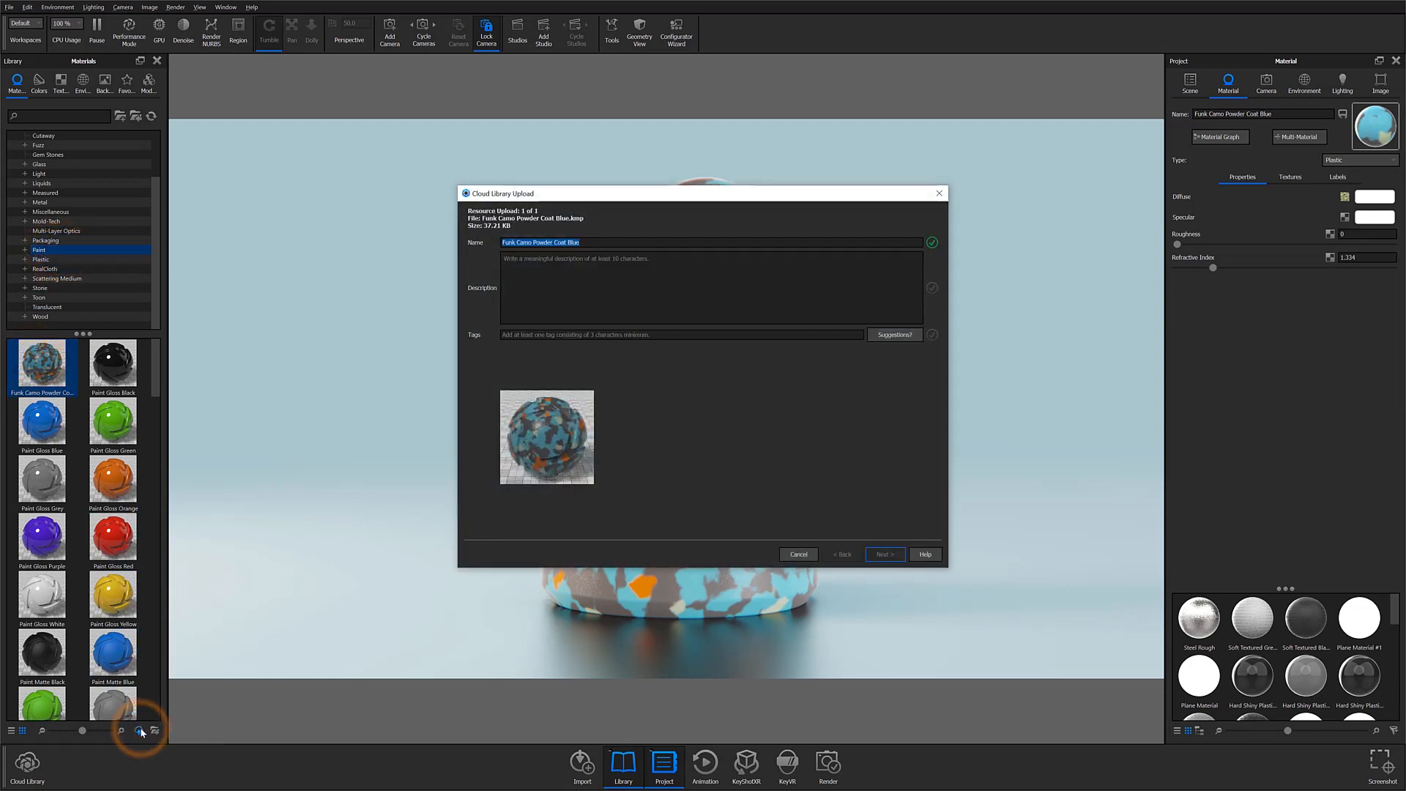
click(883, 554)
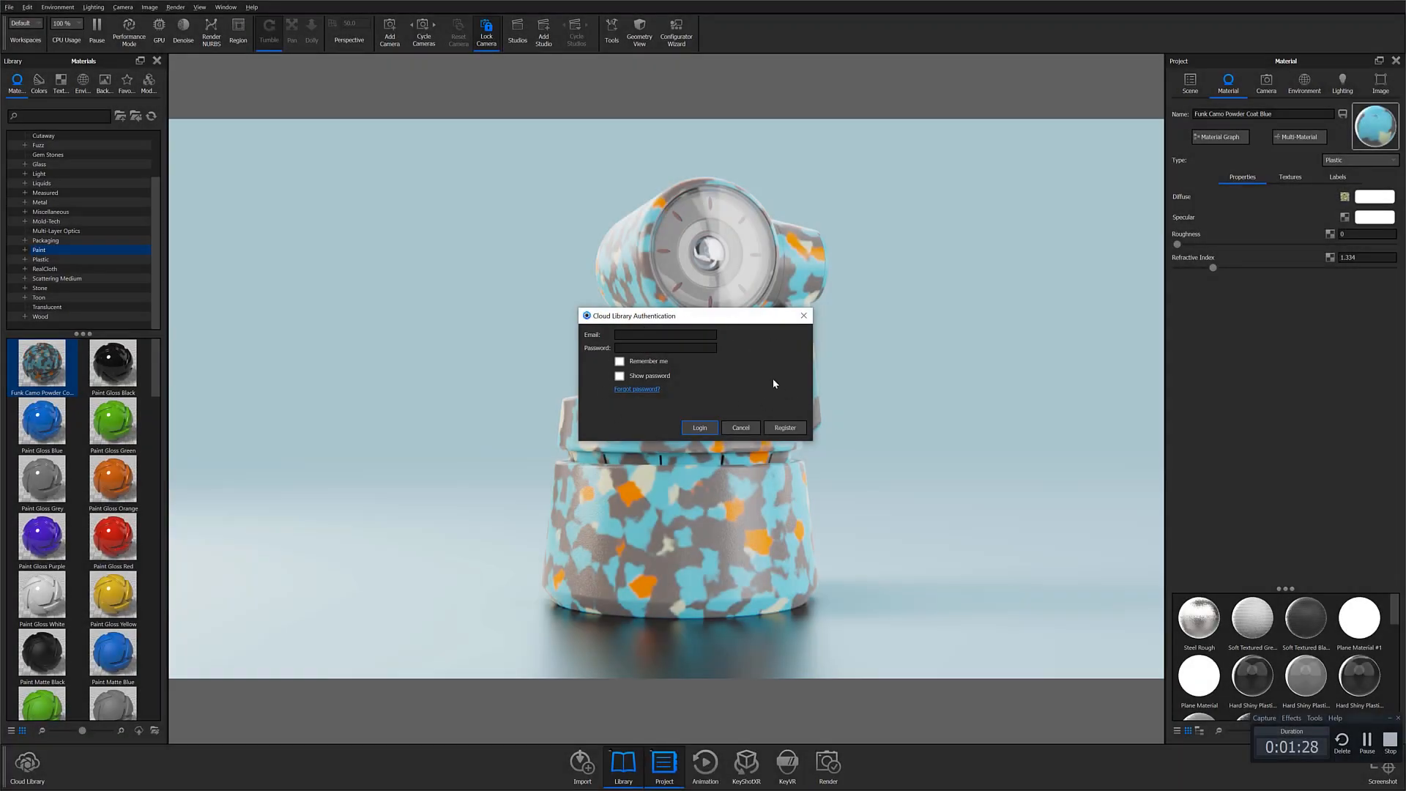
click(663, 335)
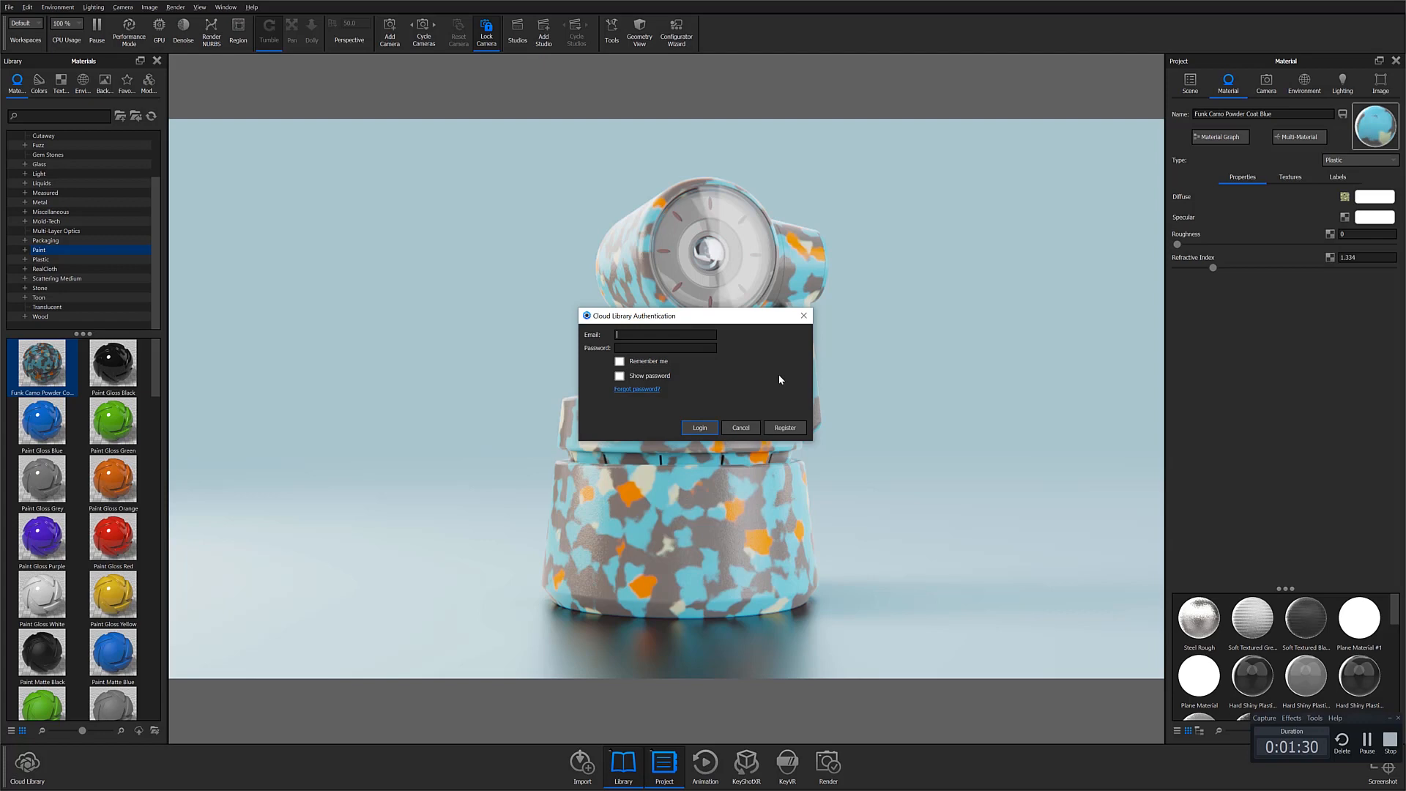
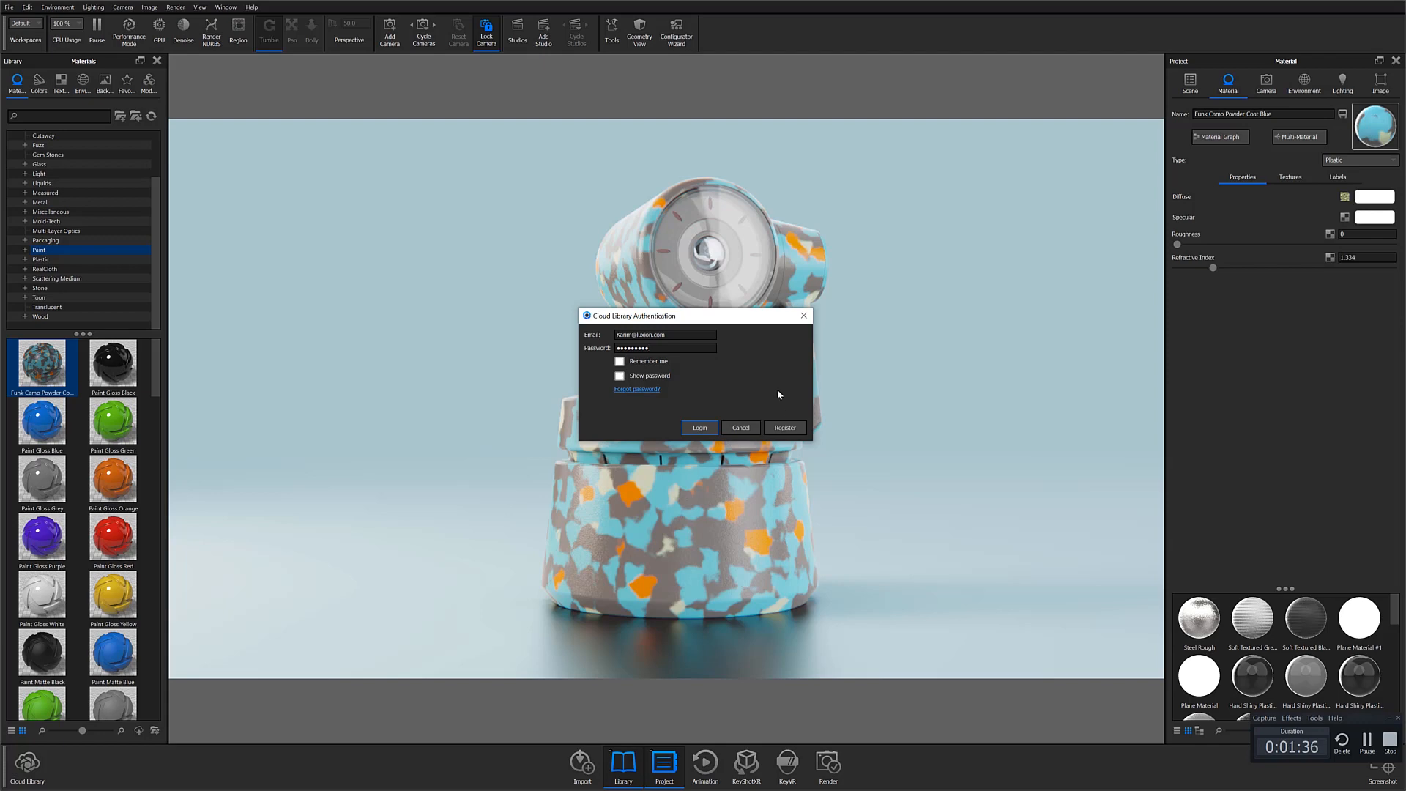
mouse_move(784, 427)
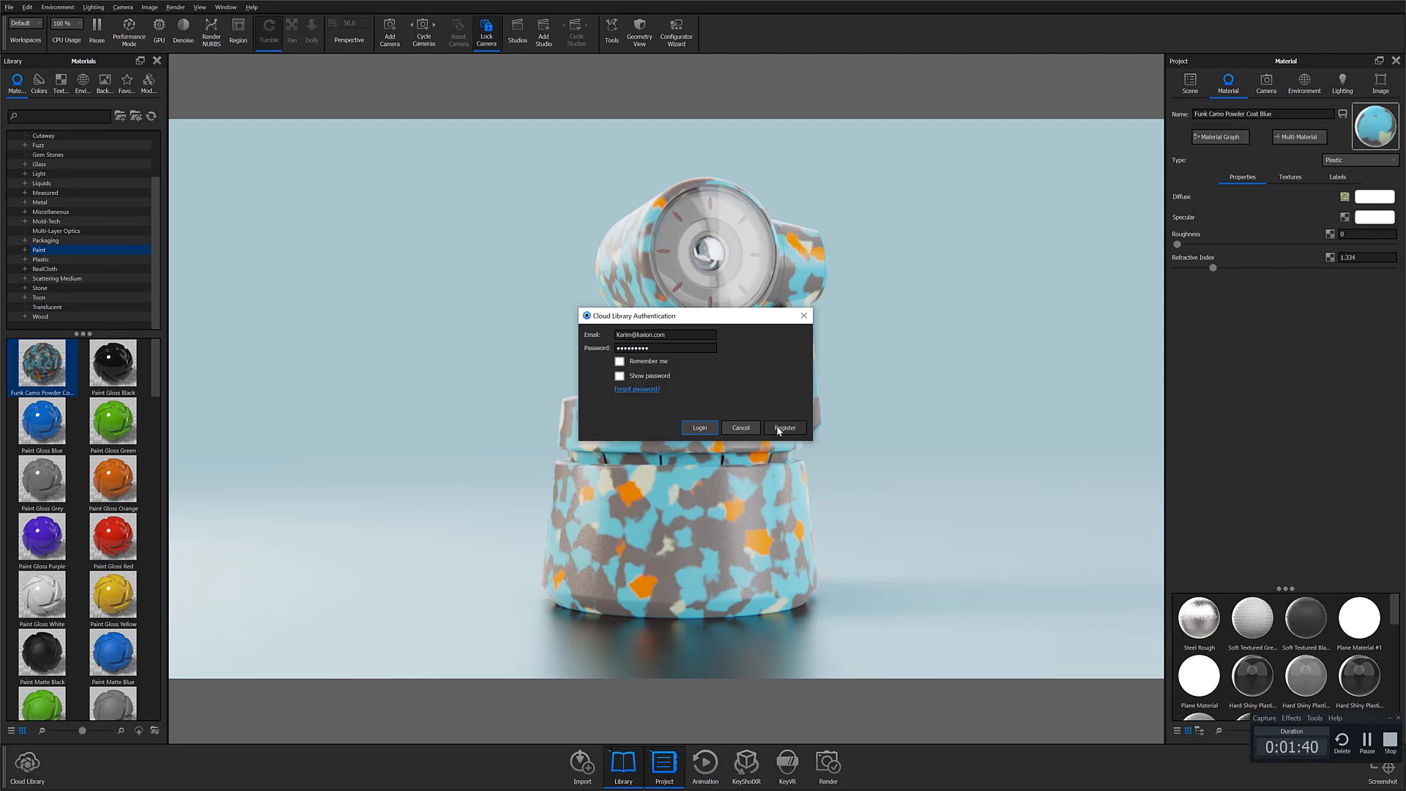
click(699, 428)
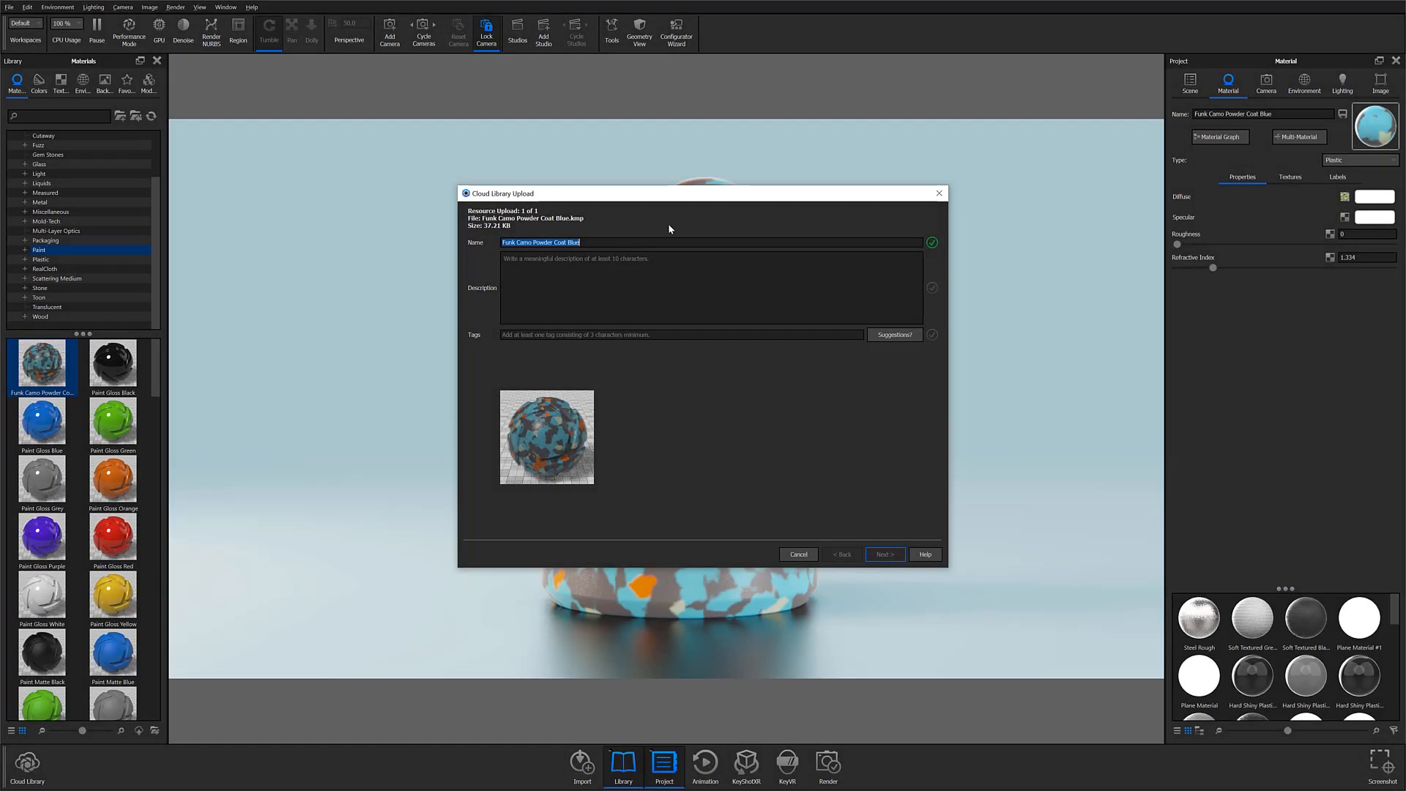
mouse_move(735, 560)
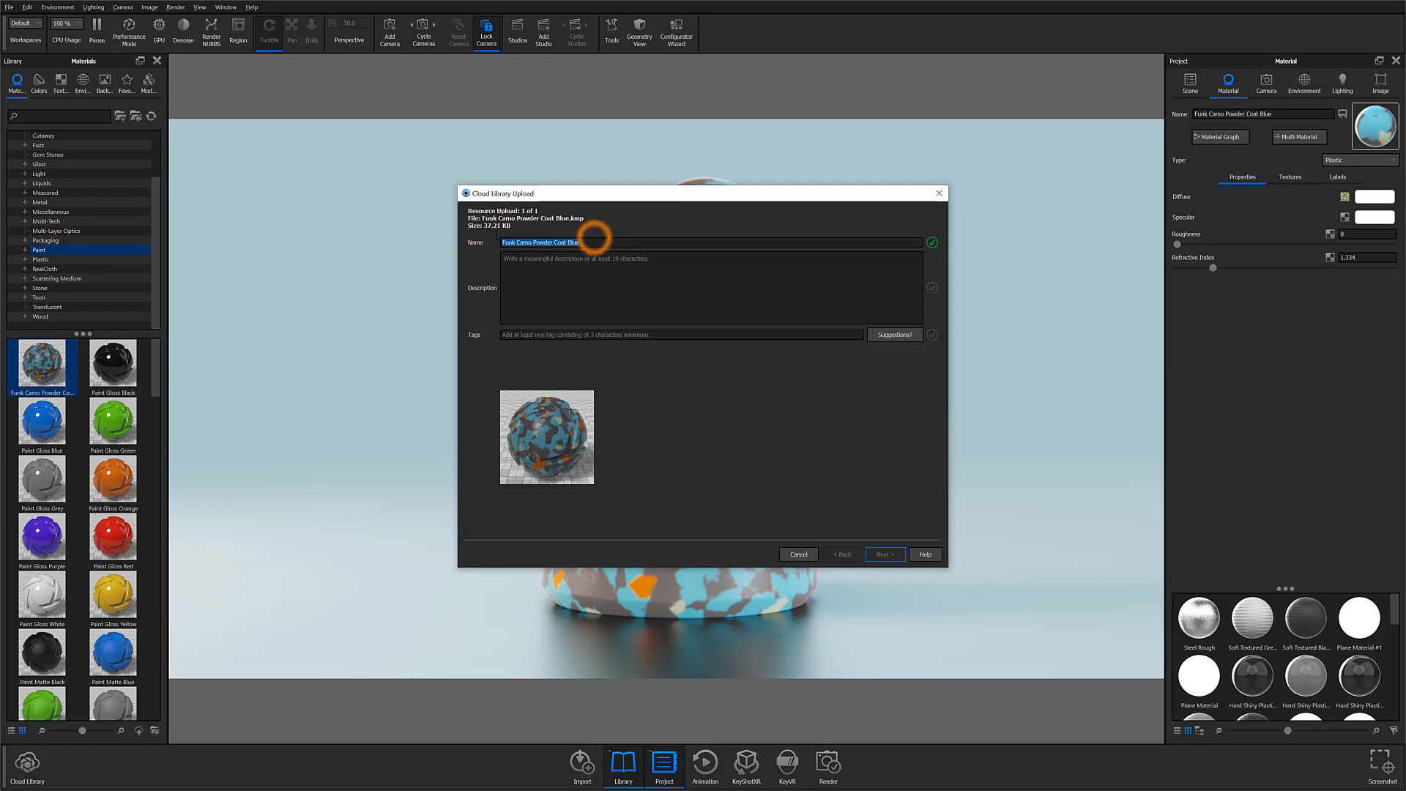
- Enter the 'Funk Camo, mixture' description, tag it camouflage, and add the suggested metallic tag
text(Funk Camo, mixture of blue gray and orange camo pattern. Texture is representative)
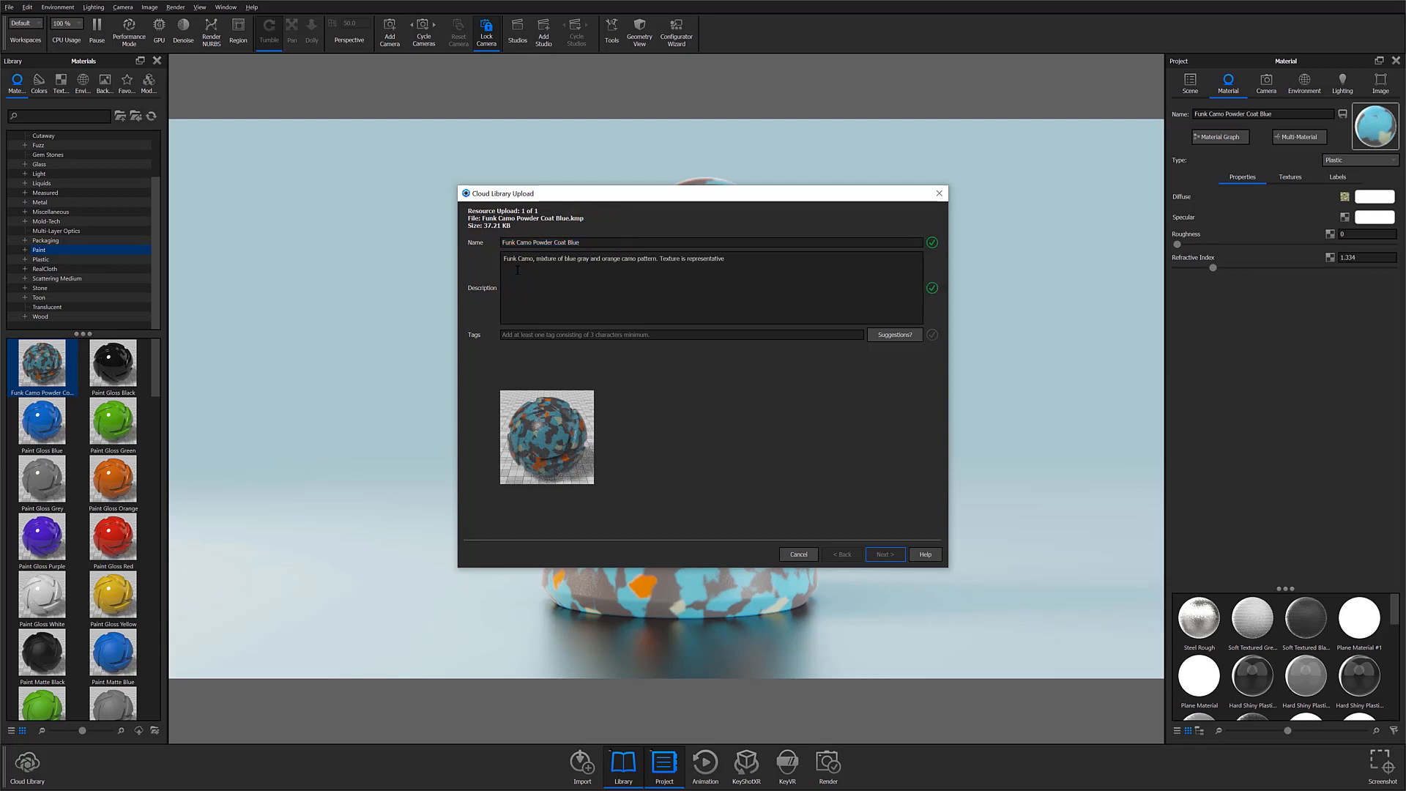
text(camouflage, powder coated, powdercoated, metal)
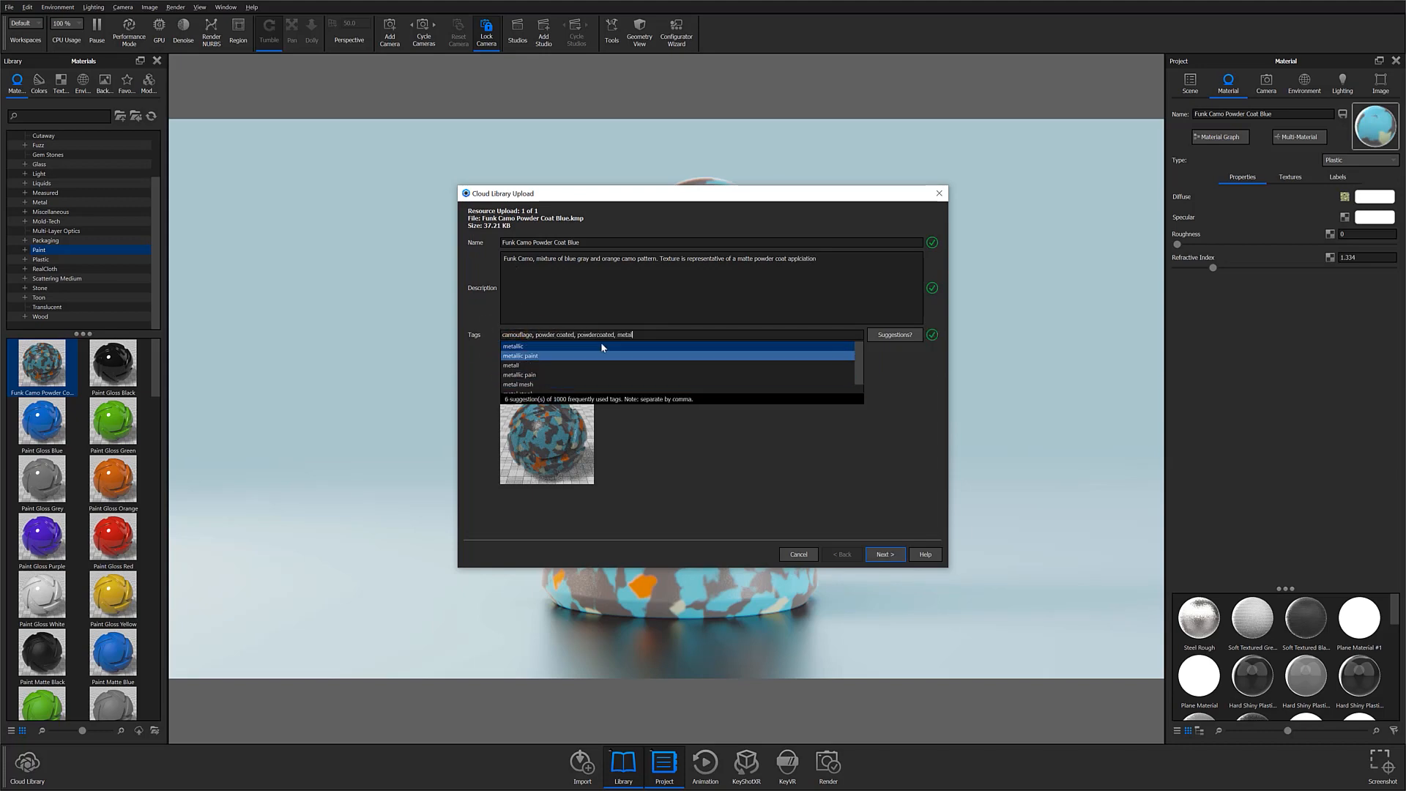
click(883, 554)
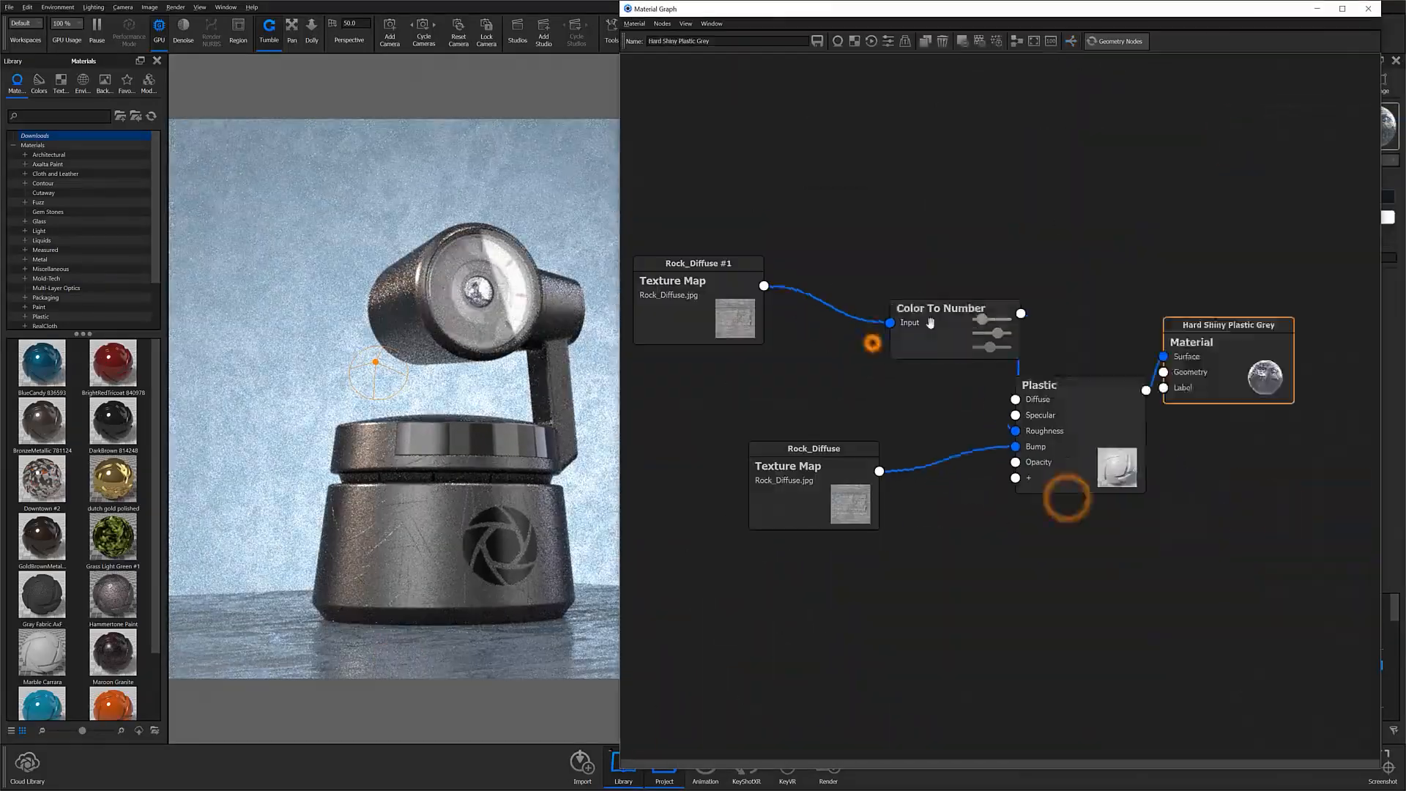
- Place the KeyShot Icon Bump label on the camera base, then open the black material's graph
click(786, 422)
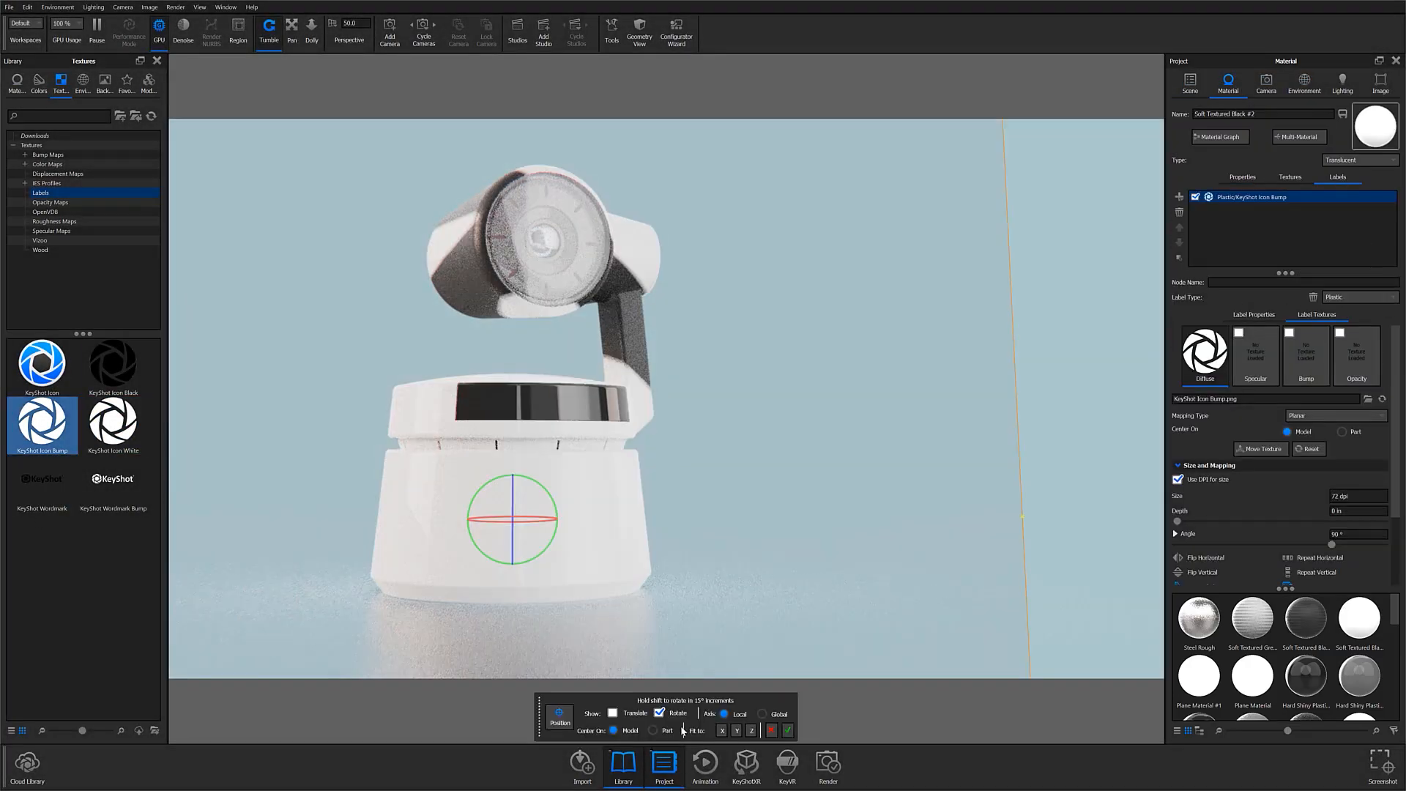
click(1178, 479)
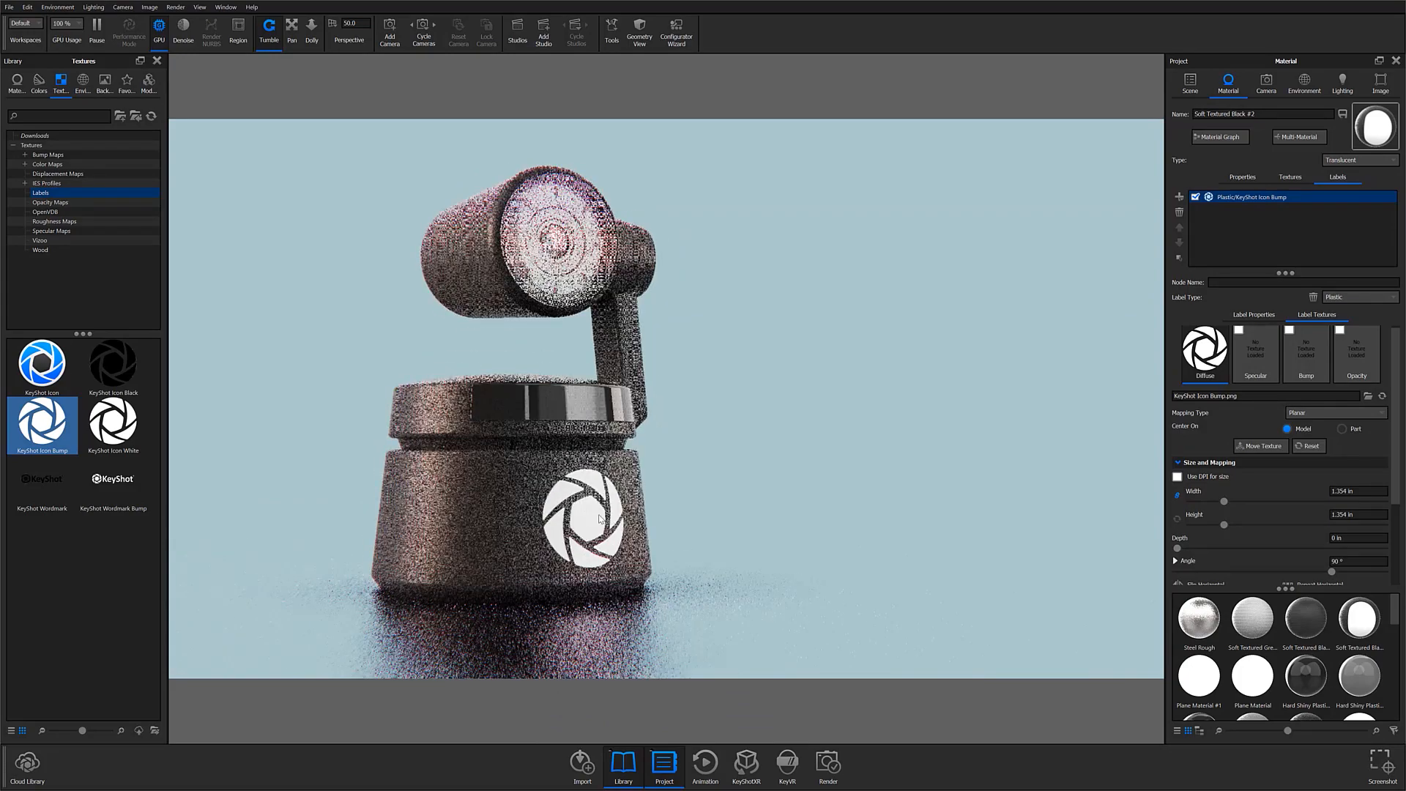
click(1218, 136)
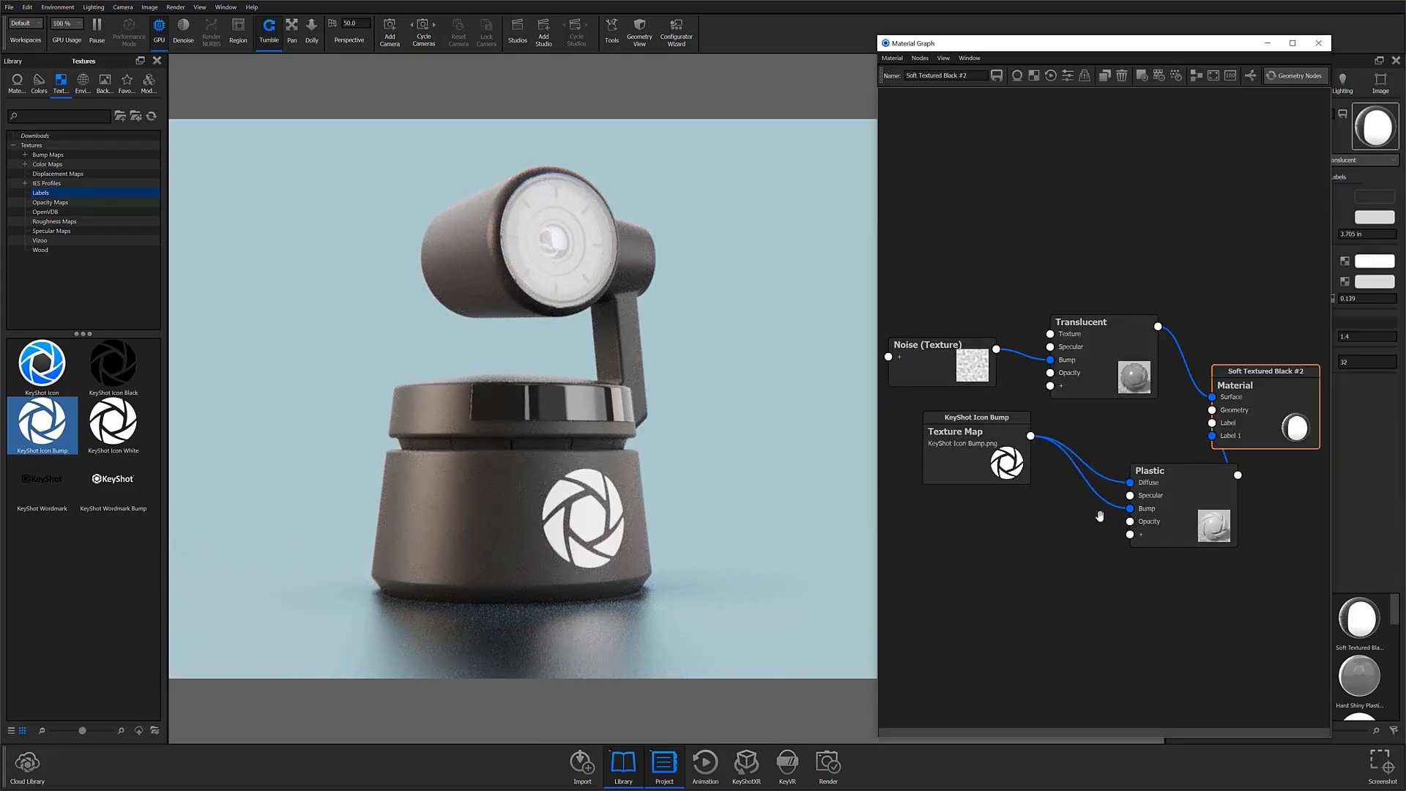